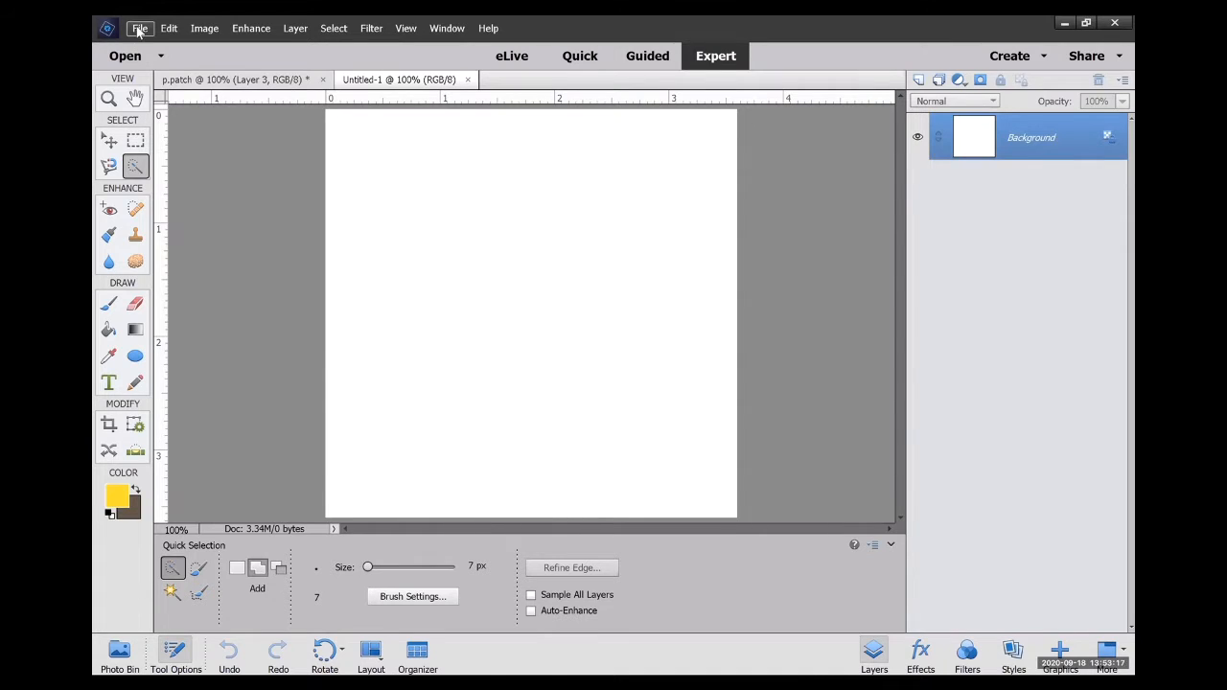
# Start a blank file called 'pumpkins' at 1080 x 1080 pixels with a white background.
pyautogui.click(141, 27)
pyautogui.write('p')
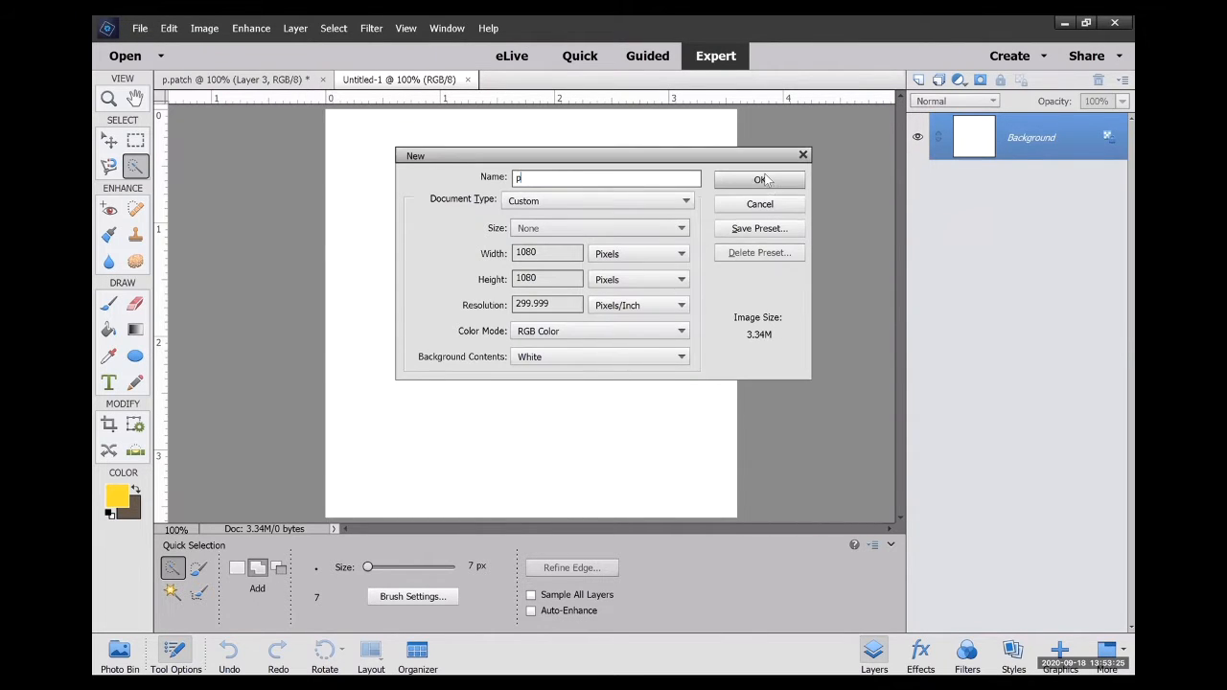
pyautogui.click(759, 179)
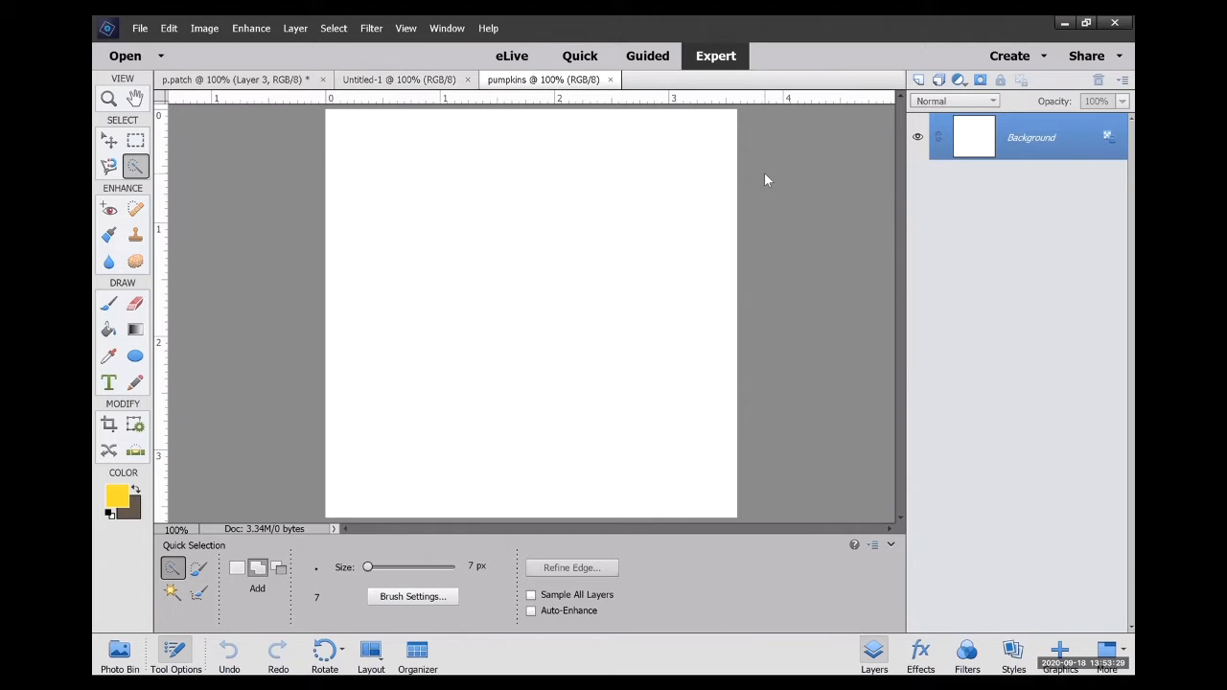
# Paint Bucket the background with the dark blue pattern at 100% opacity.
pyautogui.click(109, 330)
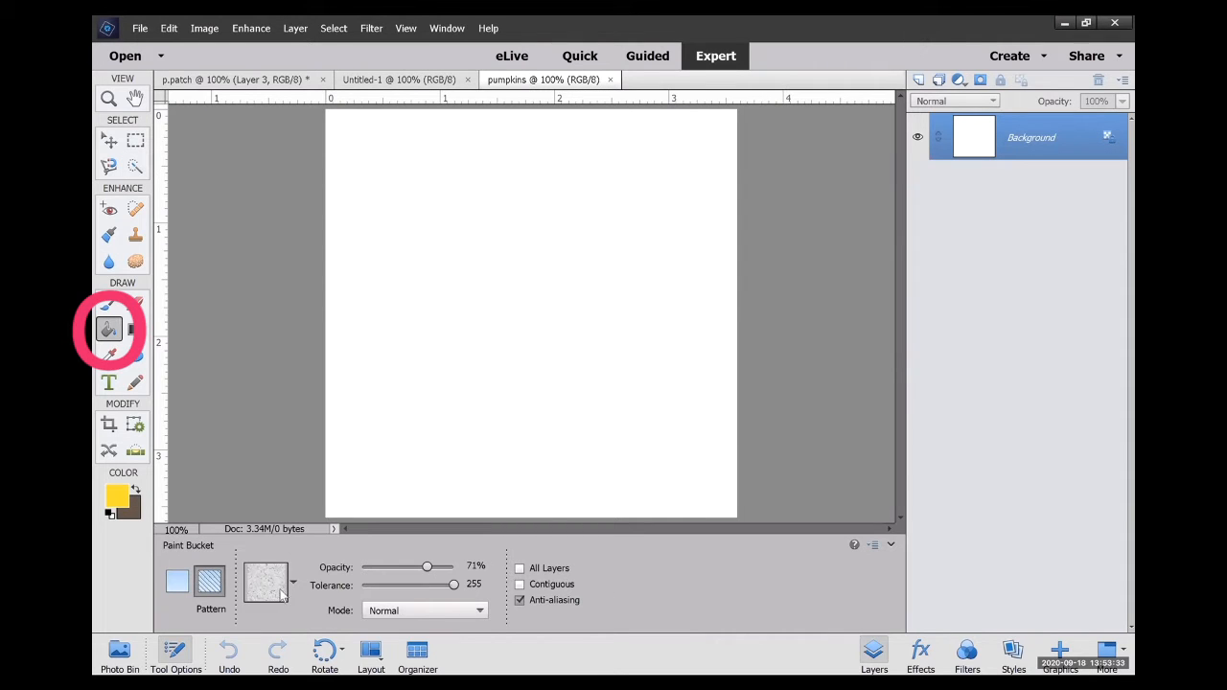
pyautogui.click(283, 595)
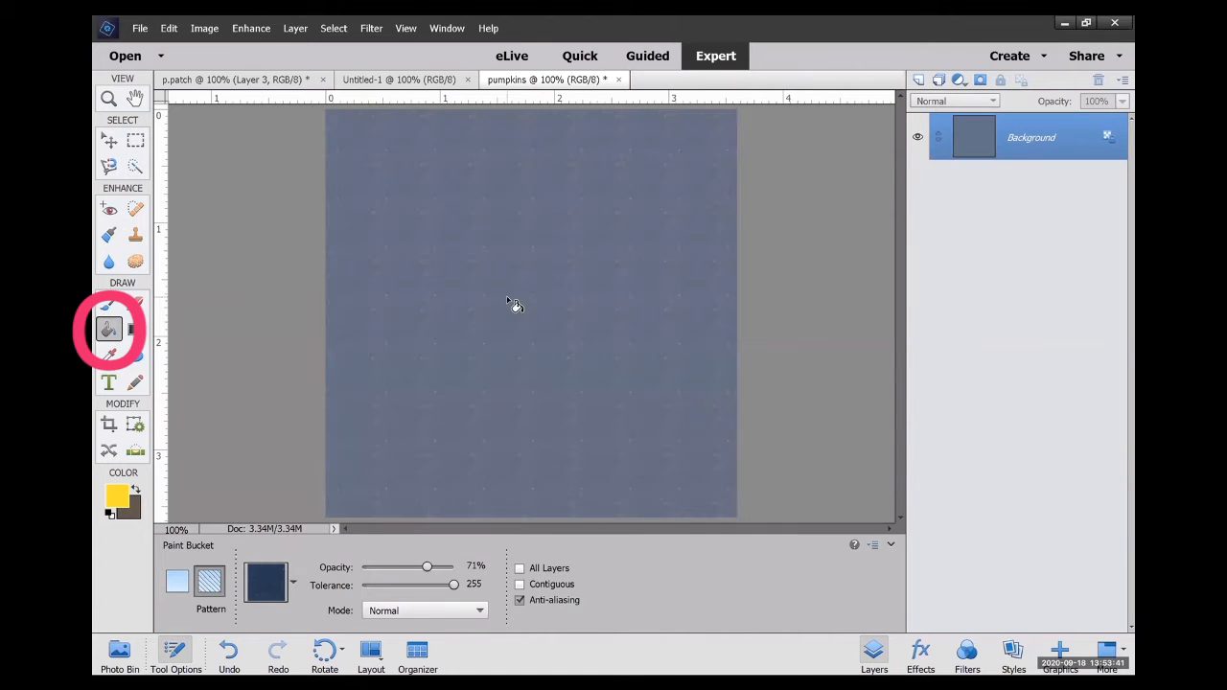
pyautogui.click(204, 589)
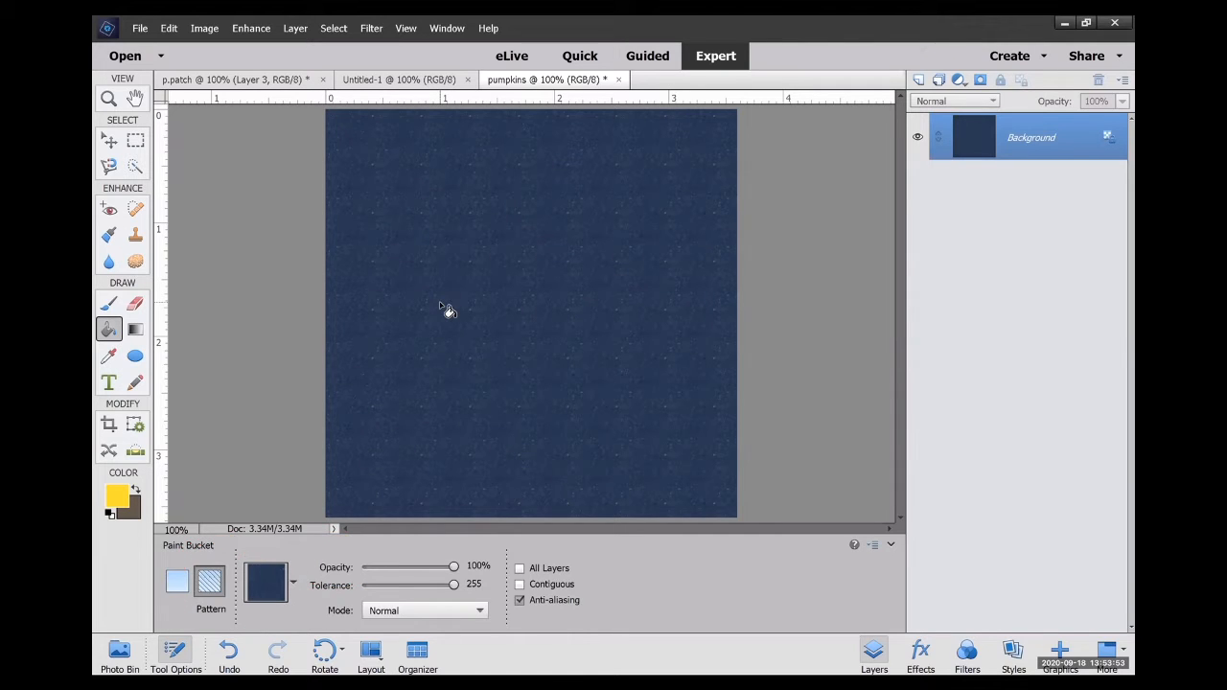
pyautogui.click(925, 79)
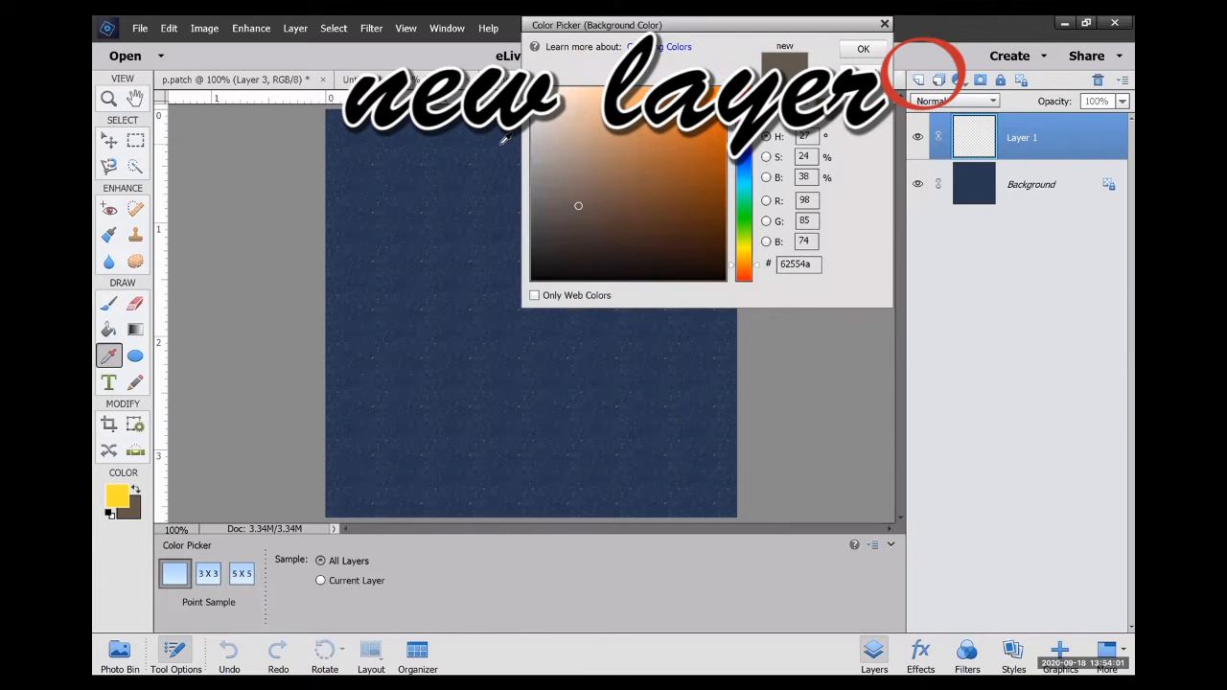
# Paint a brown hill and a yellow ground band across the lower canvas on separate layers.
pyautogui.click(862, 49)
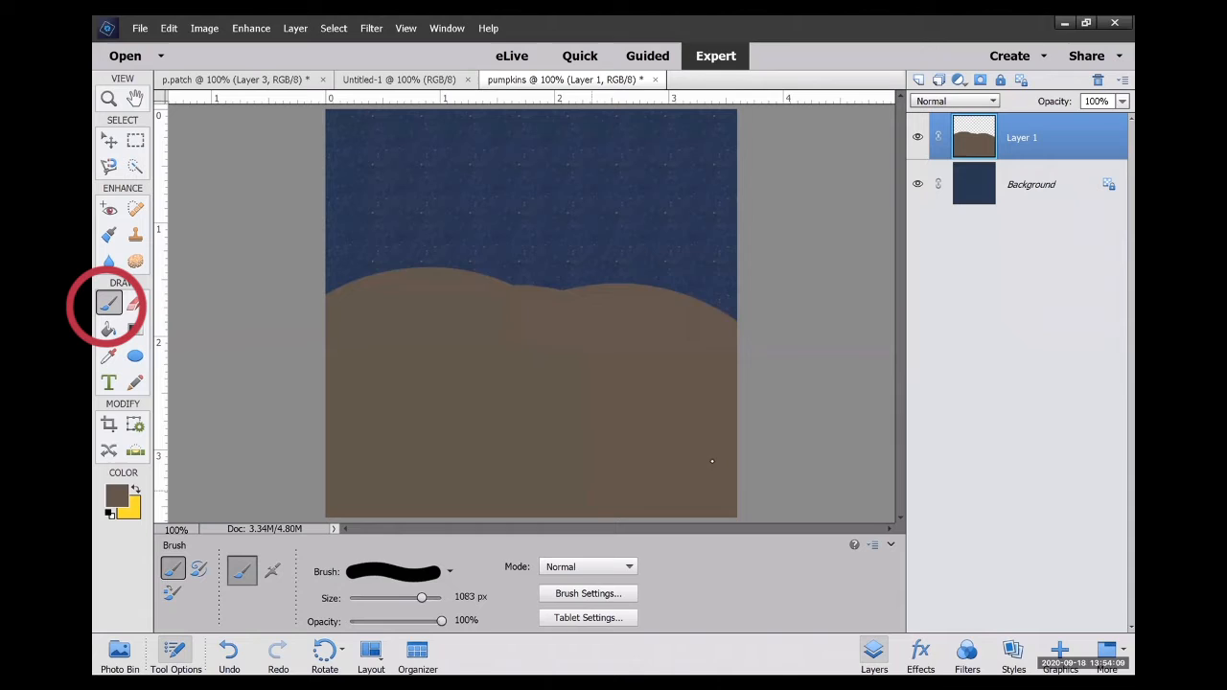
pyautogui.moveTo(422, 597); pyautogui.dragTo(377, 598)
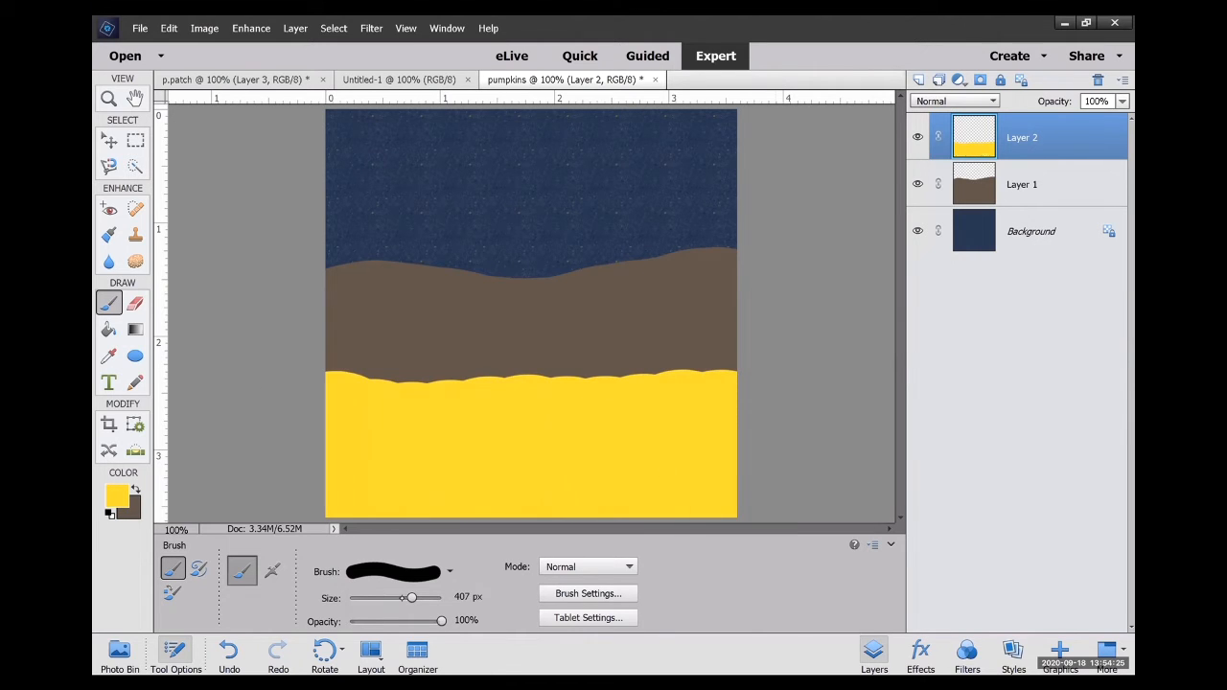
pyautogui.moveTo(411, 597); pyautogui.dragTo(379, 598)
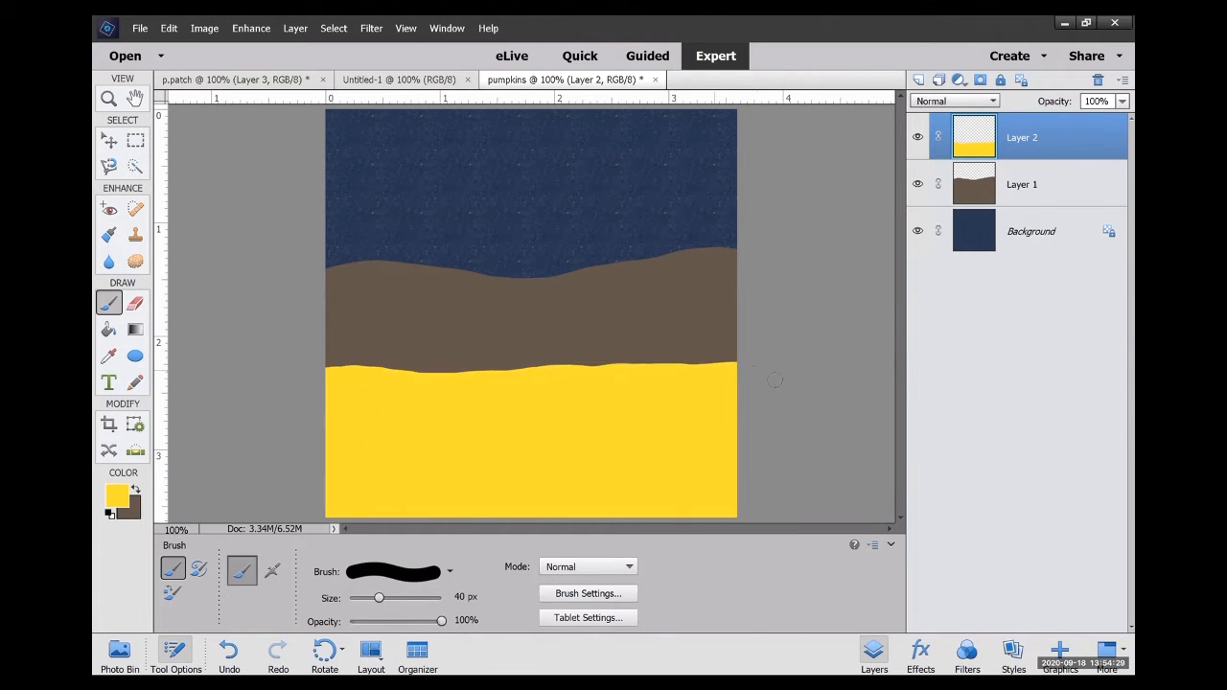
pyautogui.click(109, 329)
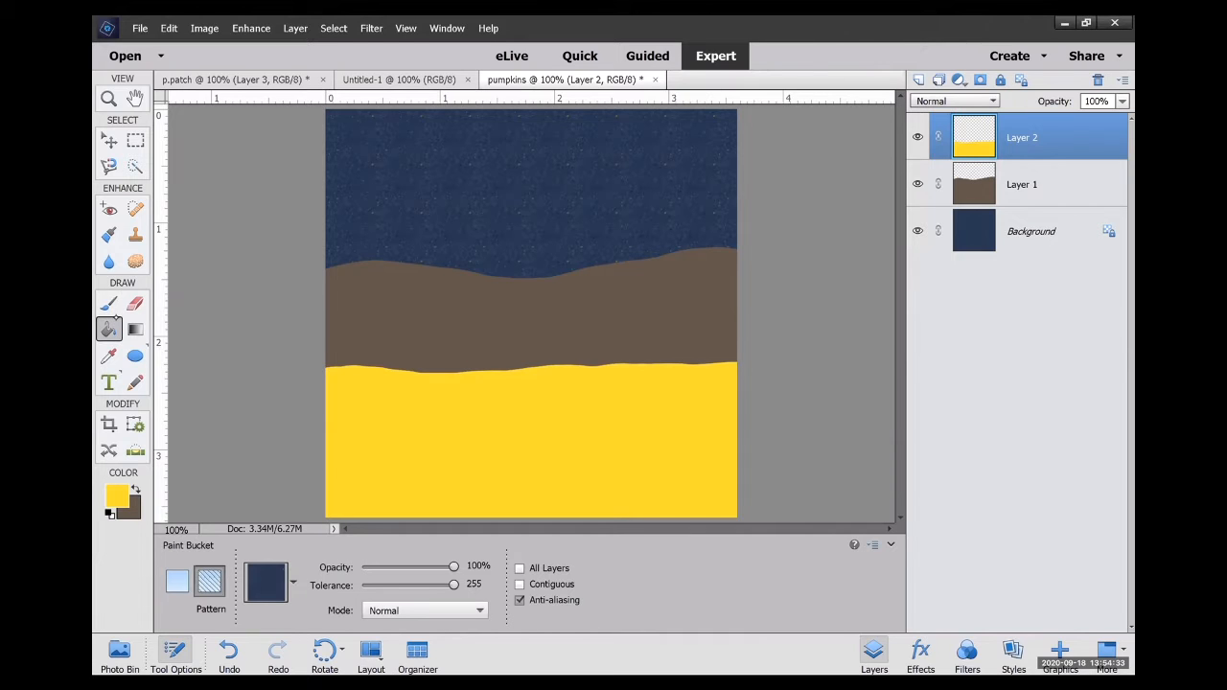
# Fill the yellow field and the brown hill on Layer 1 with the Nature Patterns grass at 75%.
pyautogui.click(209, 583)
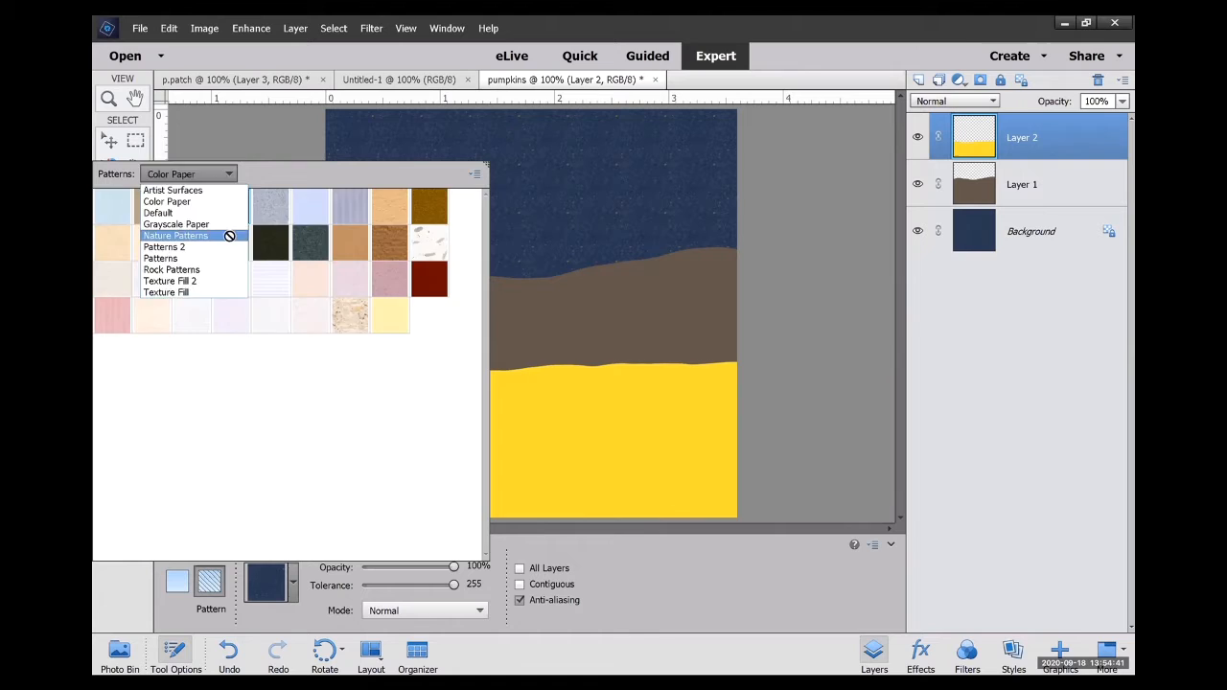
pyautogui.click(175, 236)
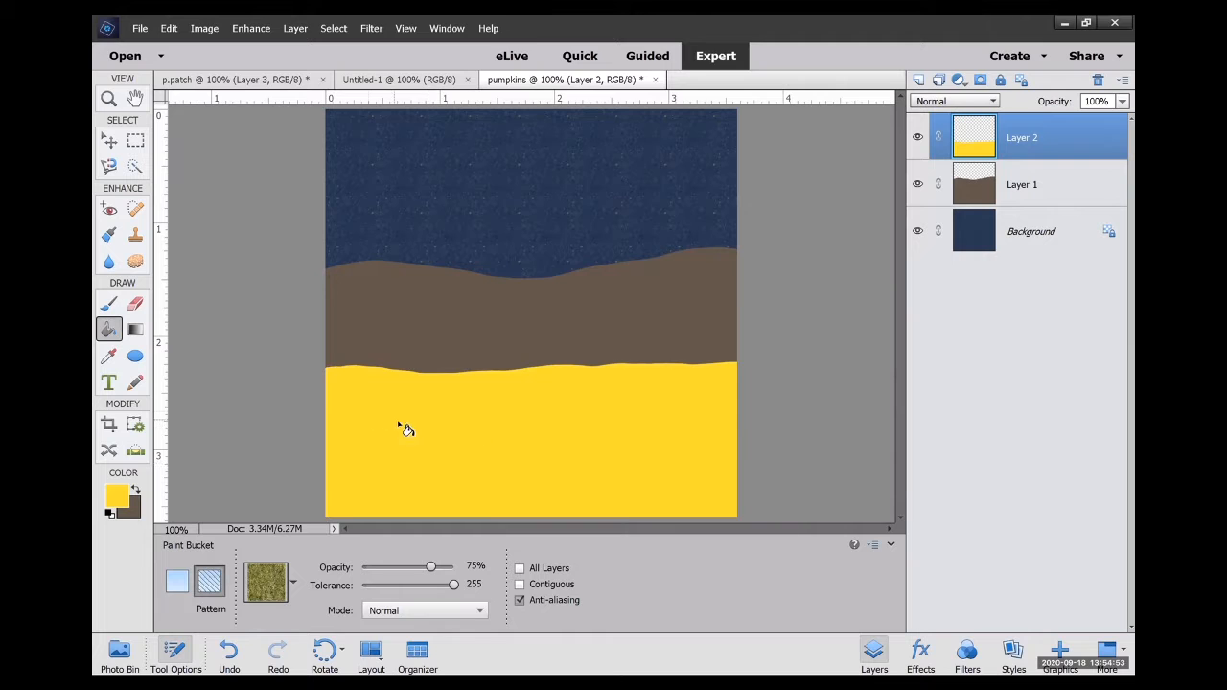
pyautogui.click(402, 429)
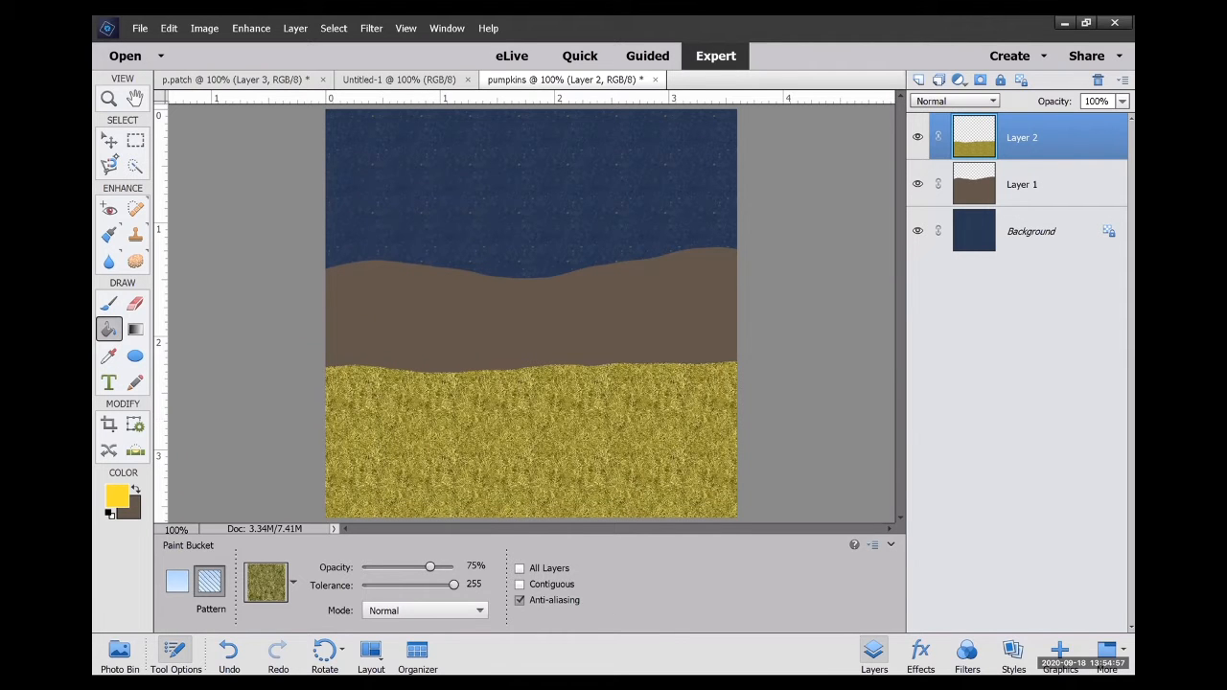
pyautogui.click(1020, 184)
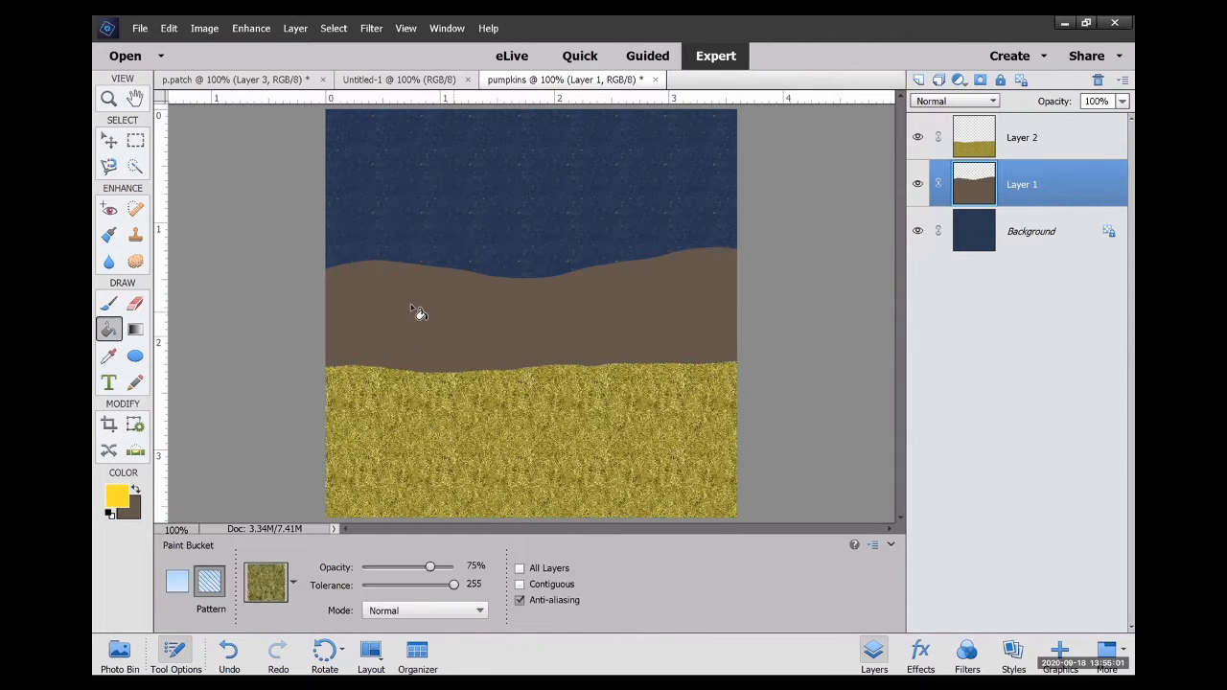
pyautogui.click(410, 311)
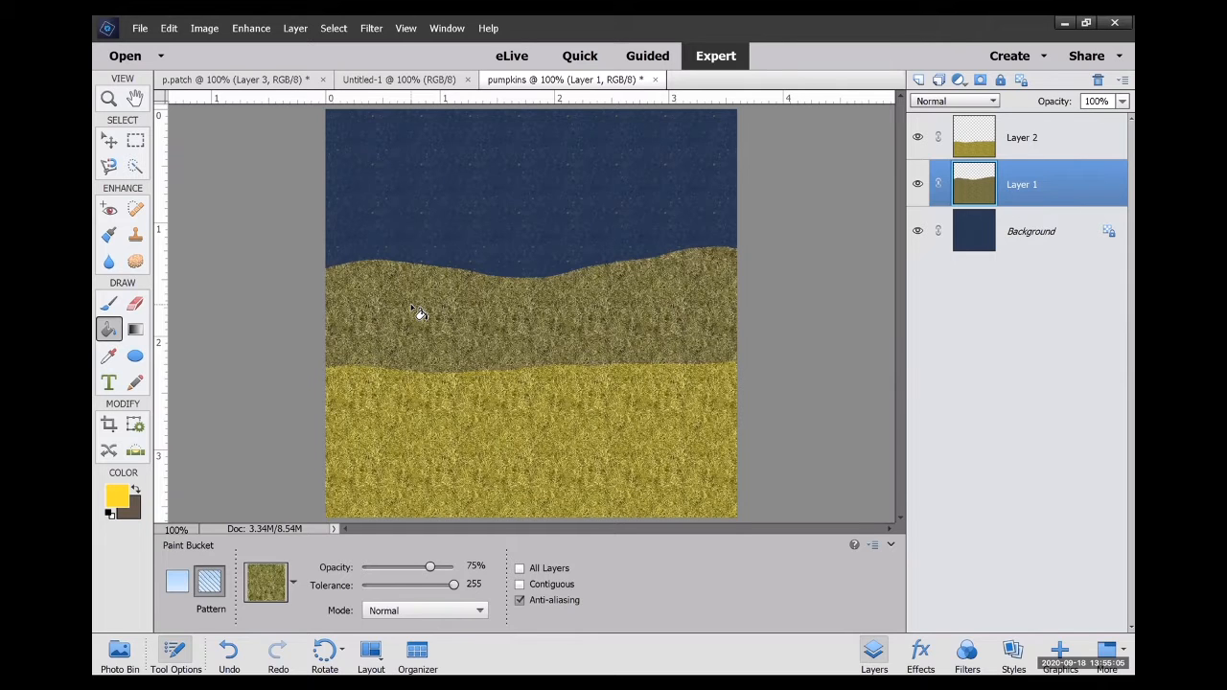
pyautogui.click(109, 503)
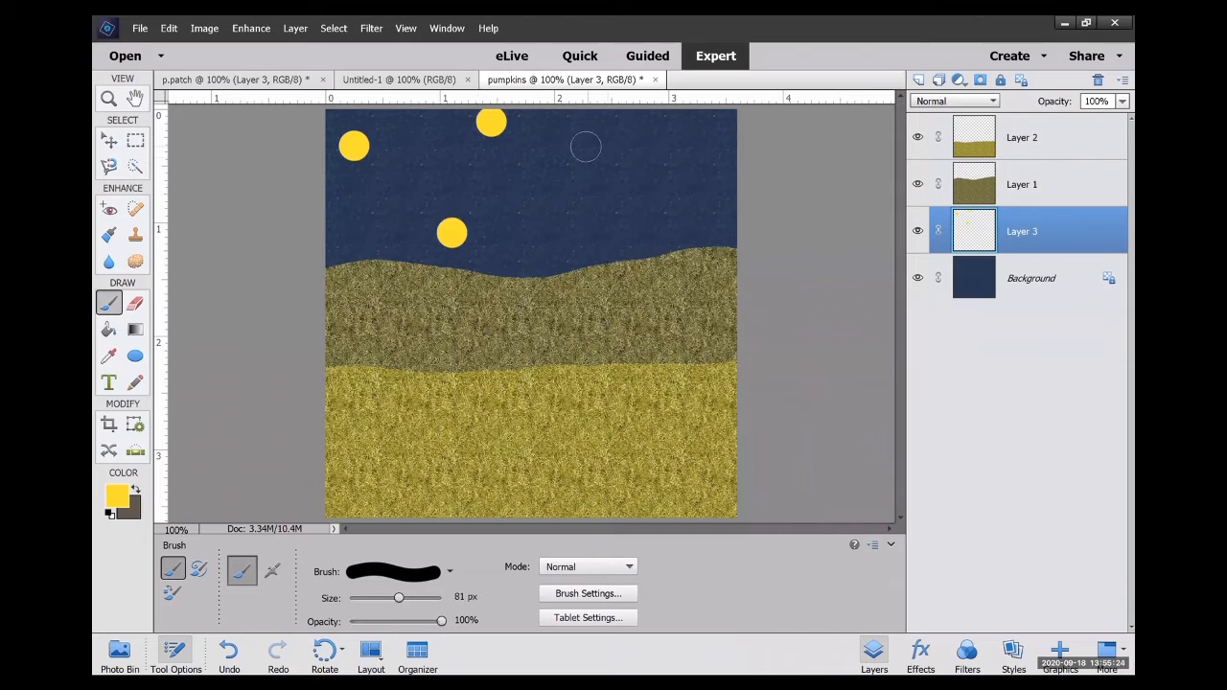
# Paint round yellow star dots in the sky and tone them down with a pattern fill.
pyautogui.click(705, 184)
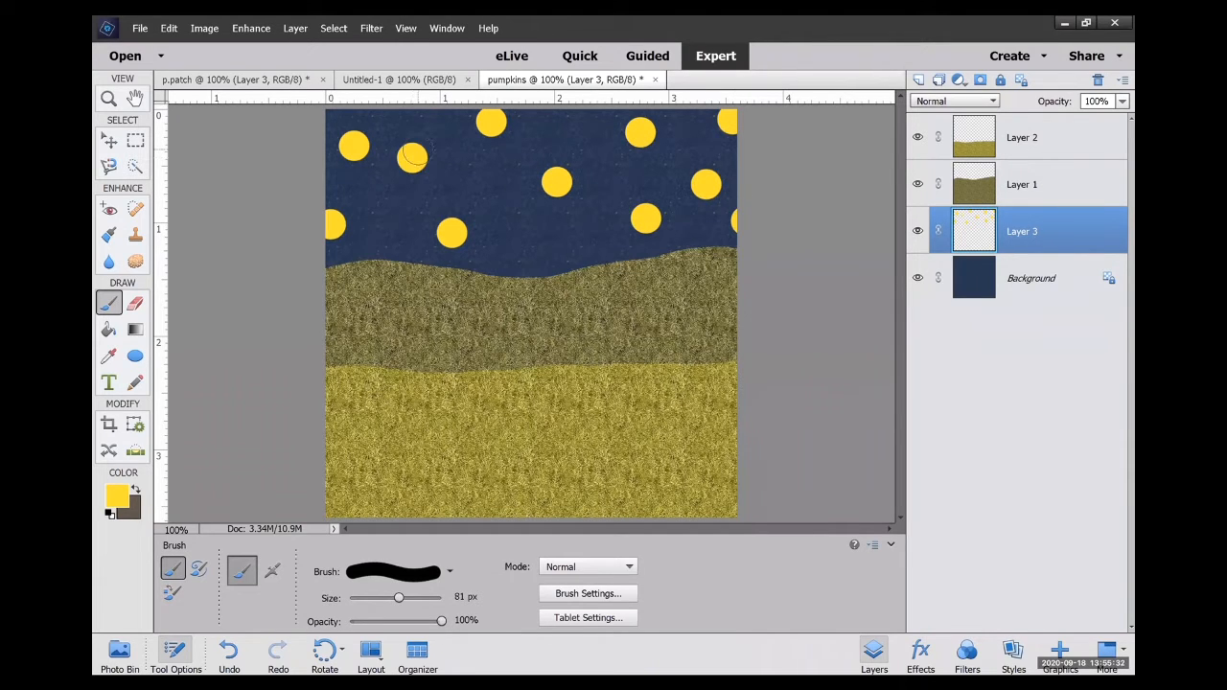
pyautogui.click(108, 329)
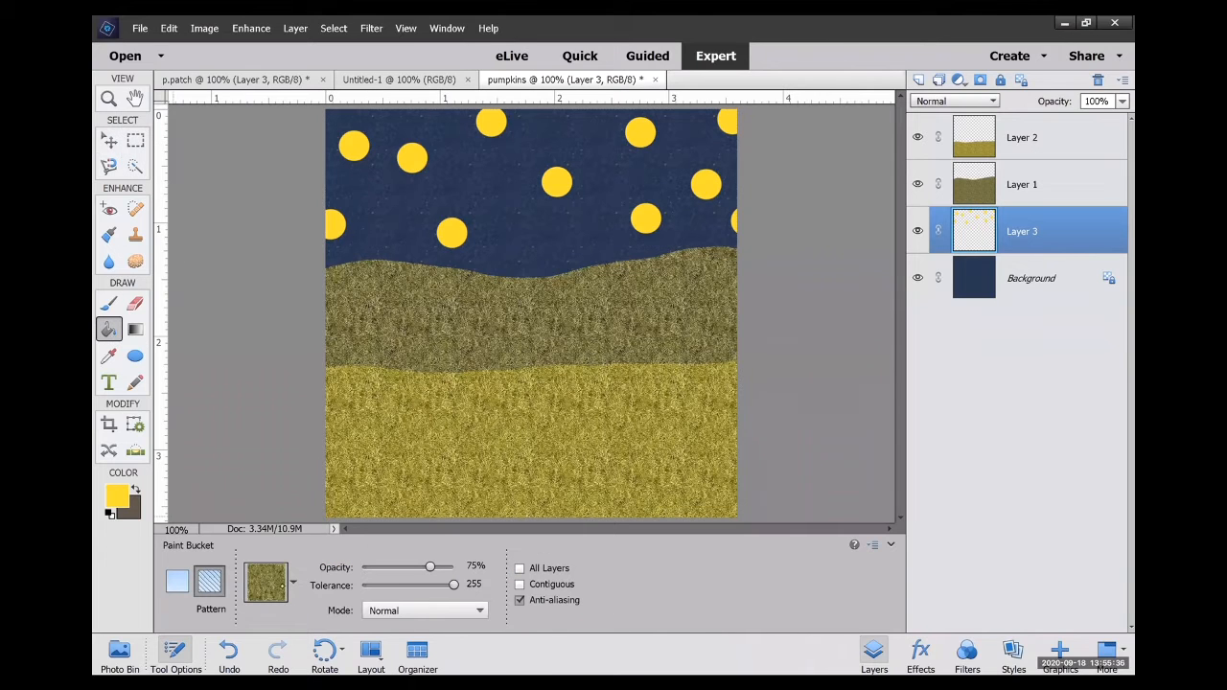
pyautogui.click(290, 581)
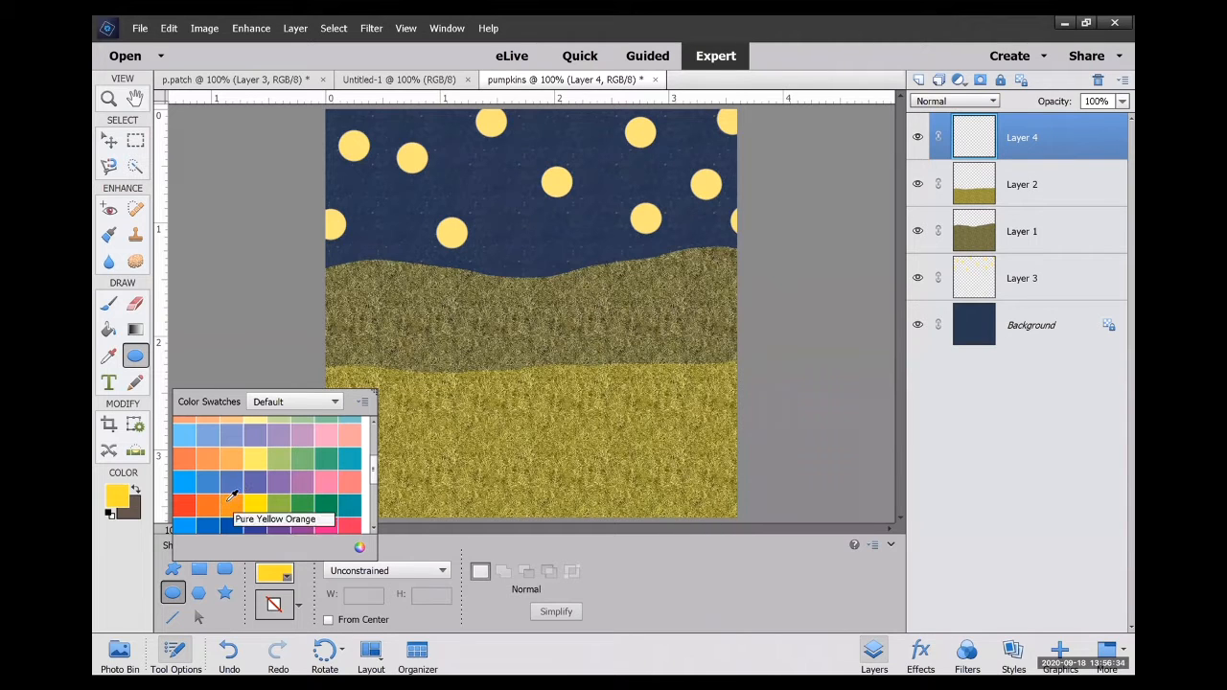
# Draw a large Pure Yellow Orange ellipse over the hills and duplicate its layer.
pyautogui.click(230, 498)
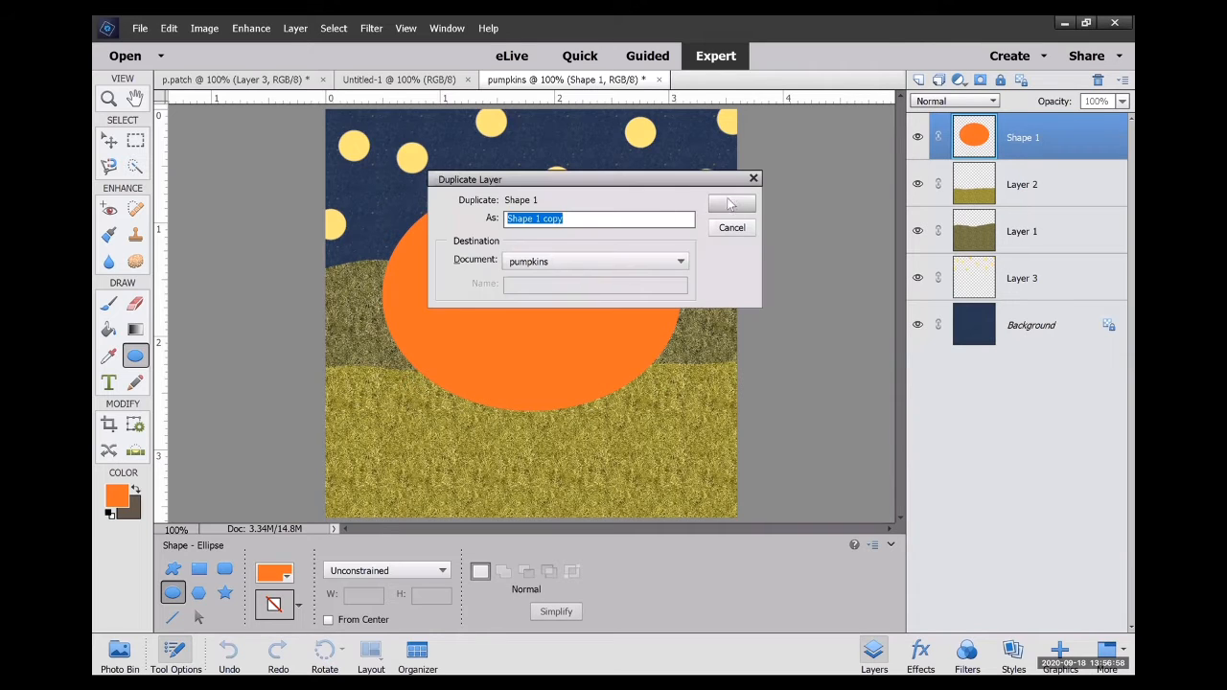
pyautogui.click(732, 202)
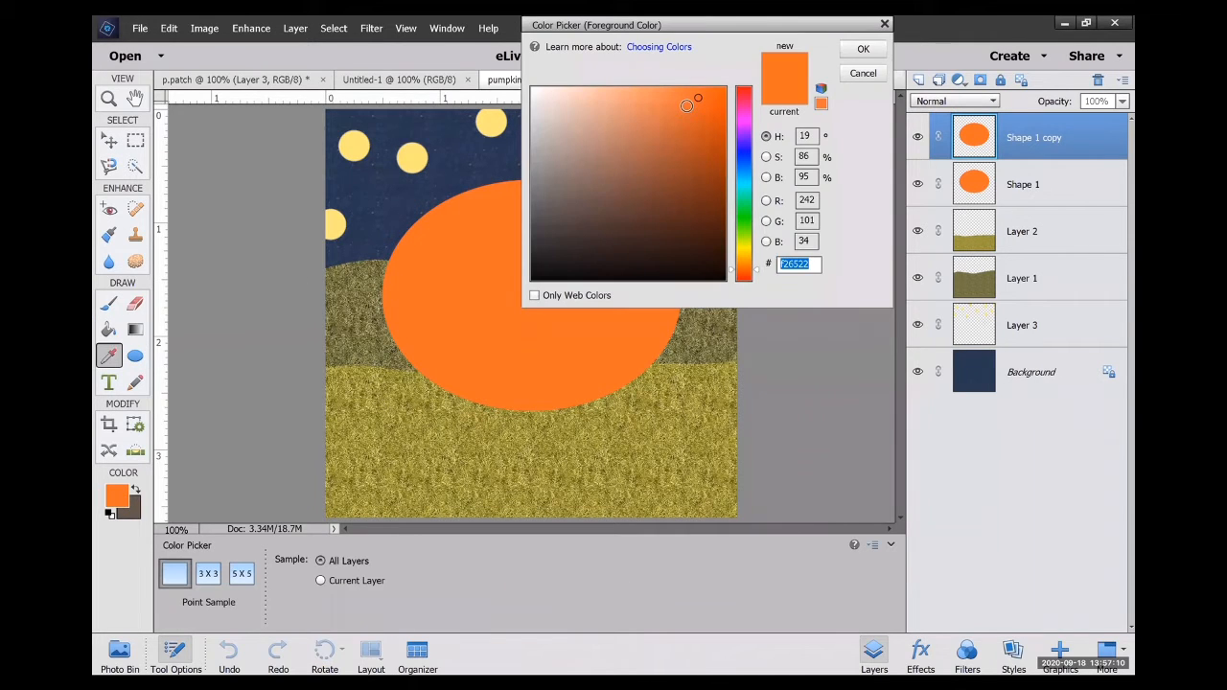
# Fill Shape 1 copy with a lighter orange and narrow it from both sides.
pyautogui.click(684, 111)
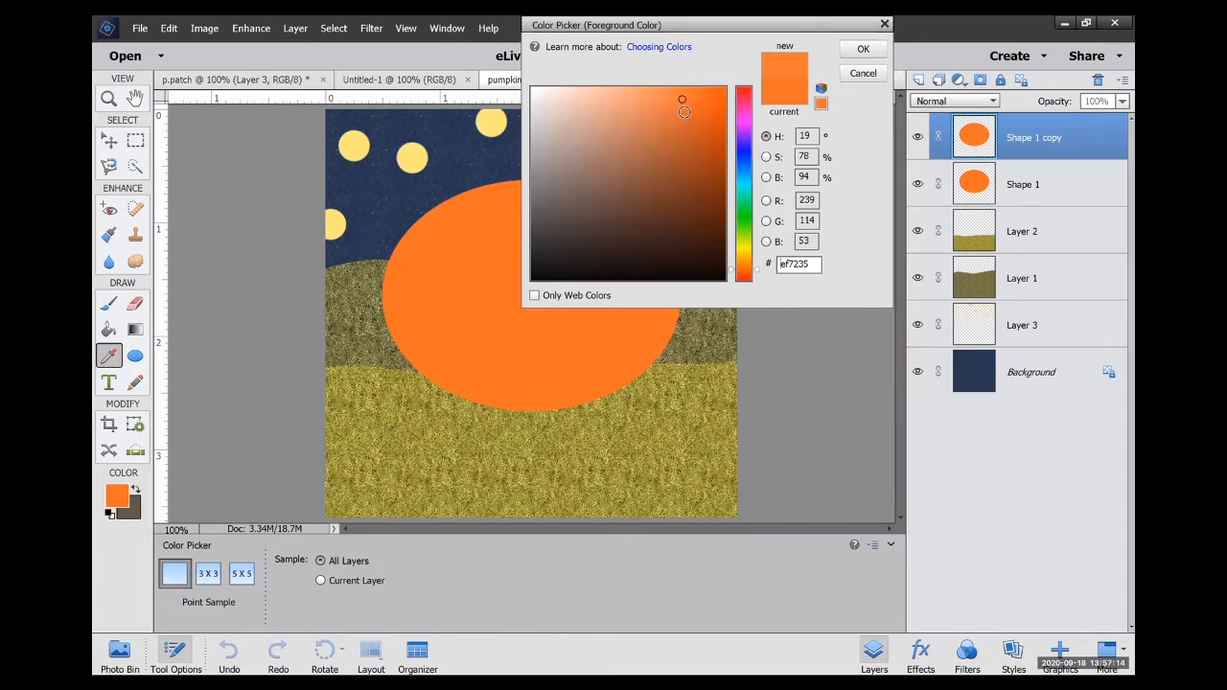
pyautogui.click(669, 100)
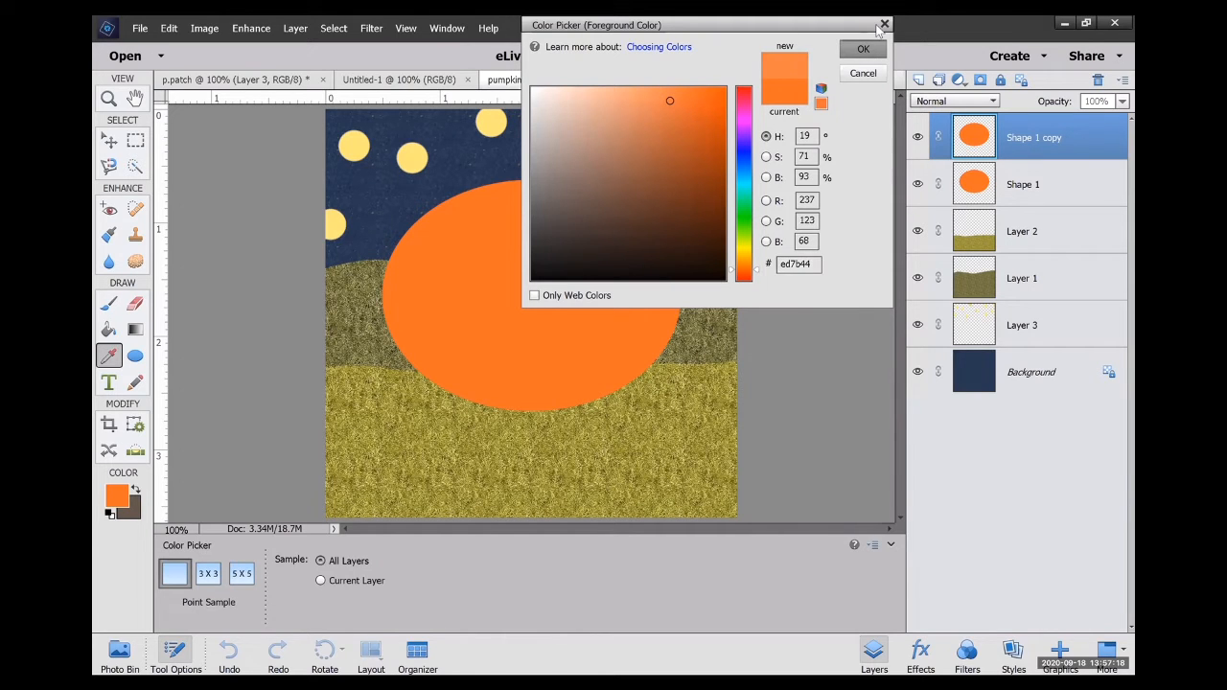
pyautogui.click(862, 49)
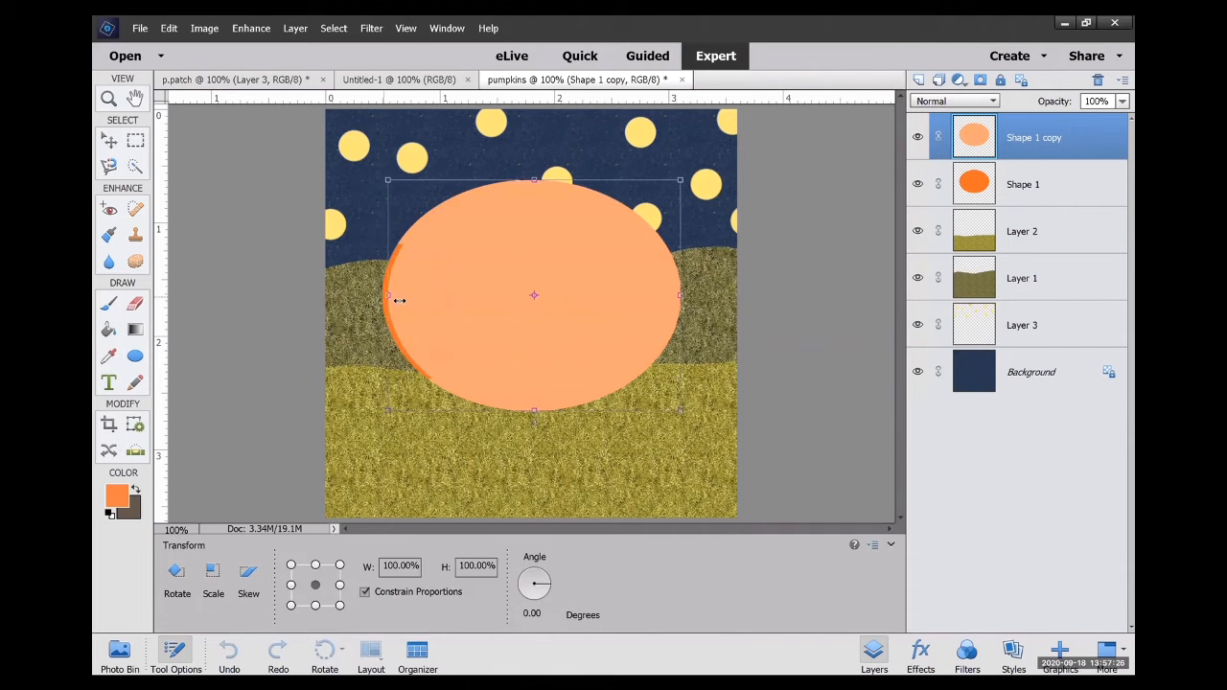
pyautogui.moveTo(680, 295); pyautogui.dragTo(669, 288)
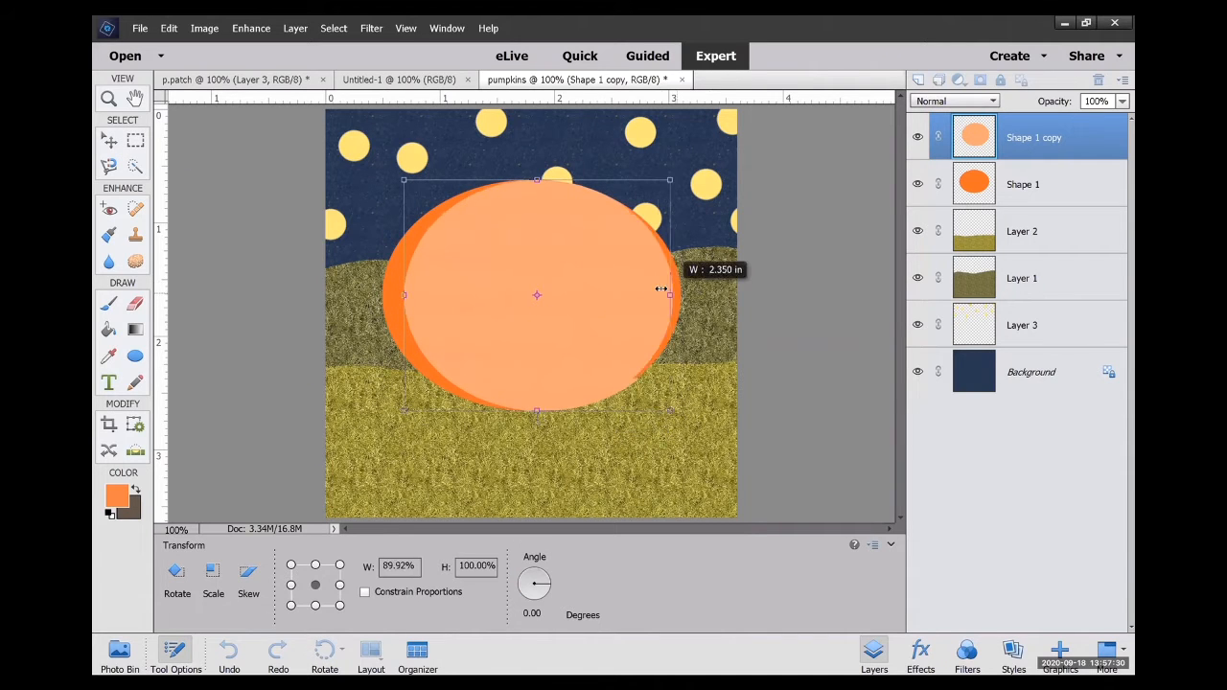
pyautogui.moveTo(669, 288); pyautogui.dragTo(652, 292)
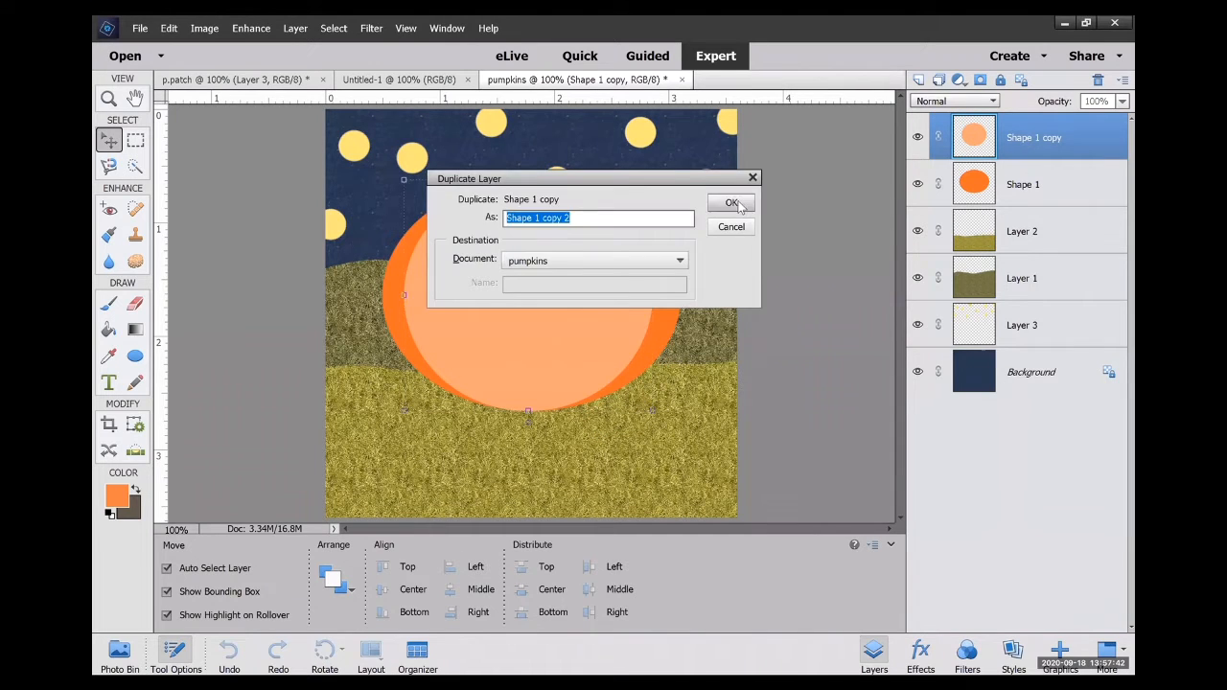
# Duplicate the lighter oval, narrow the new copy further, and pick a paler orange.
pyautogui.click(730, 203)
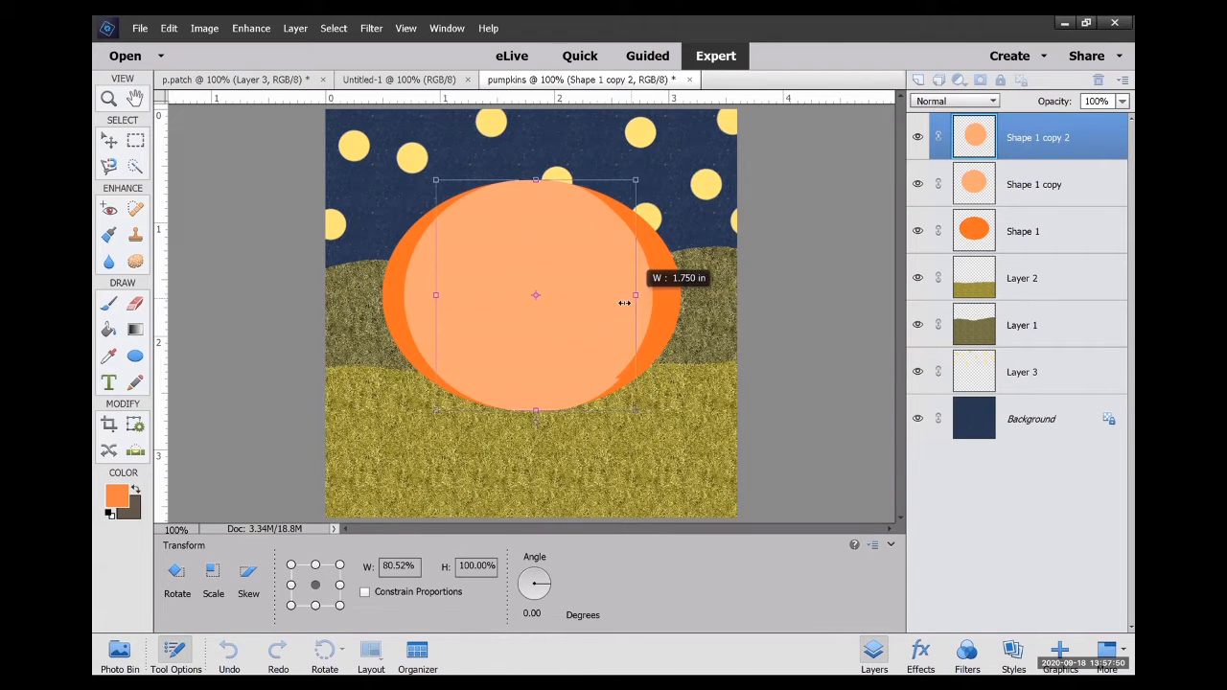
pyautogui.moveTo(634, 294); pyautogui.dragTo(623, 294)
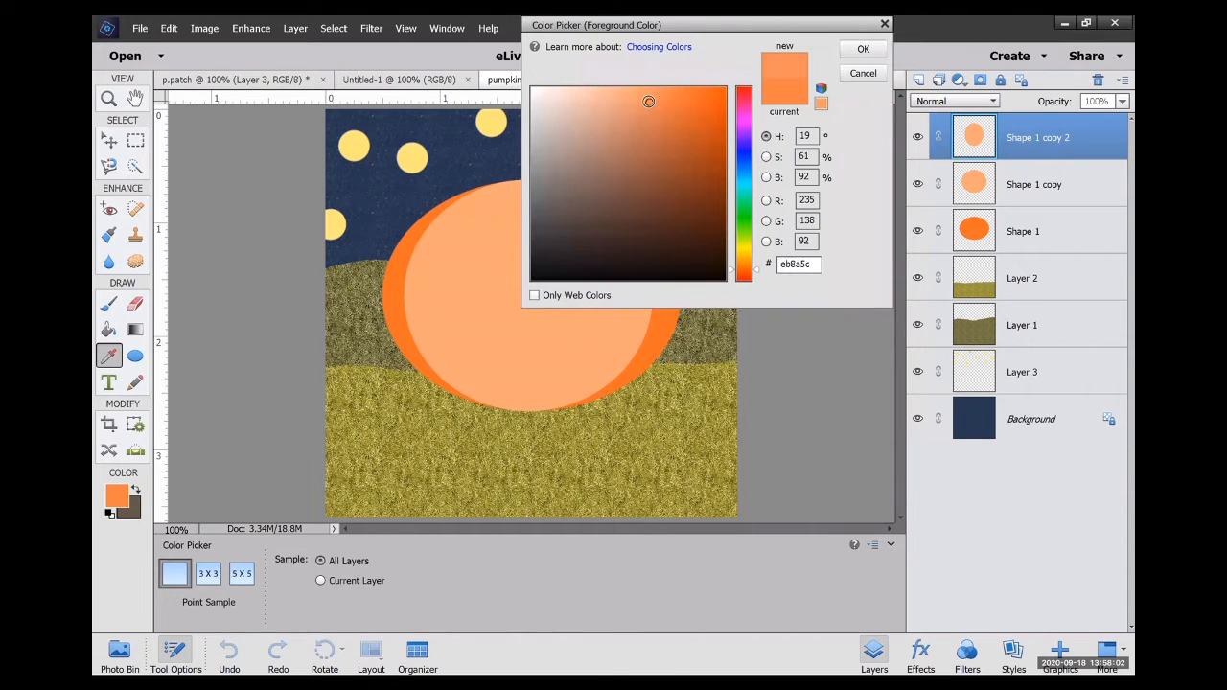
pyautogui.click(864, 48)
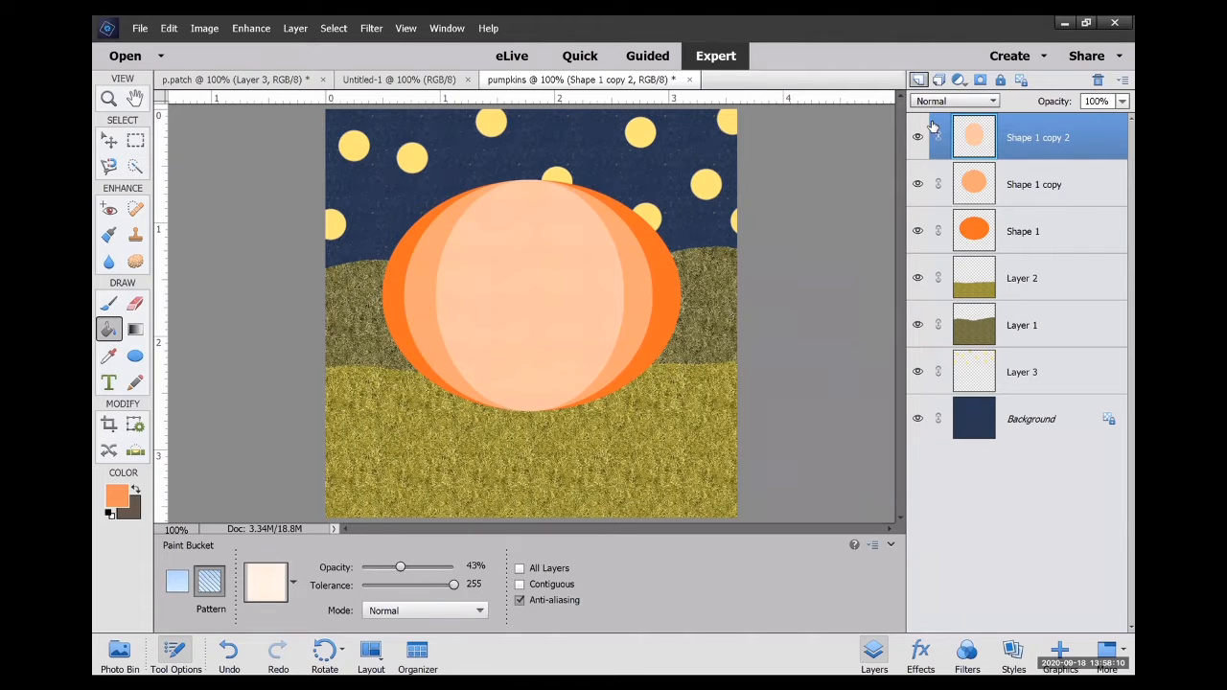
# Use the top oval's layer menu, then set a lighter orange foreground colour.
pyautogui.rightClick(1037, 137)
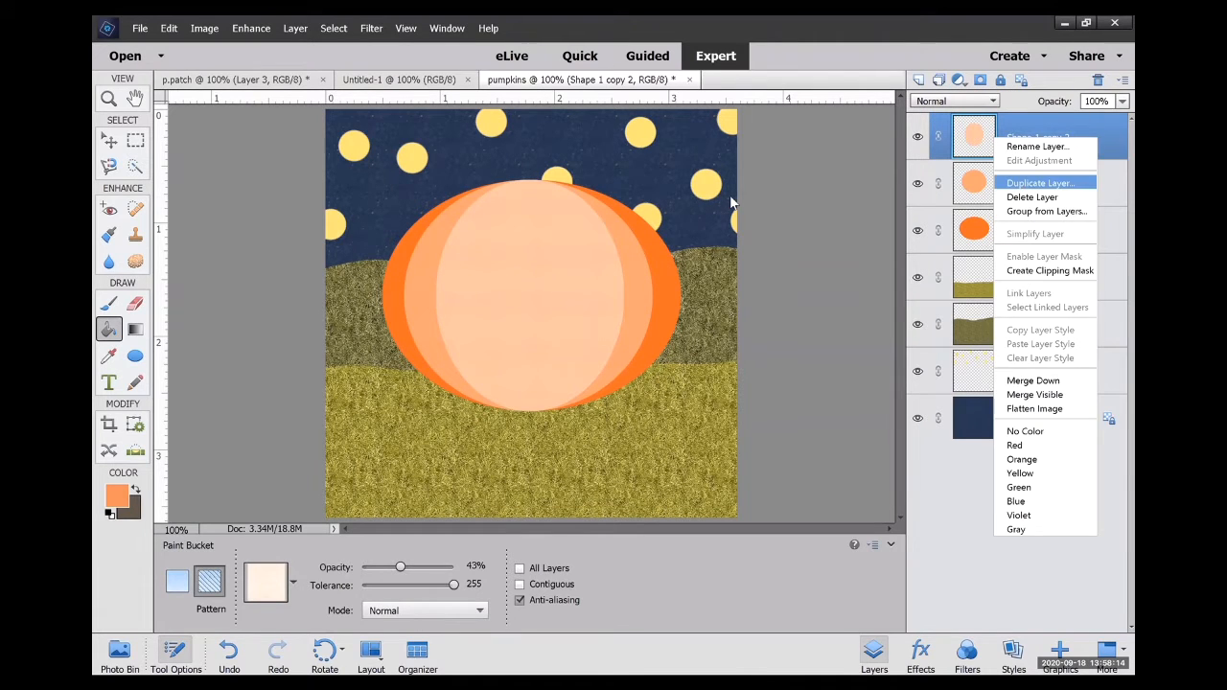
pyautogui.click(1040, 183)
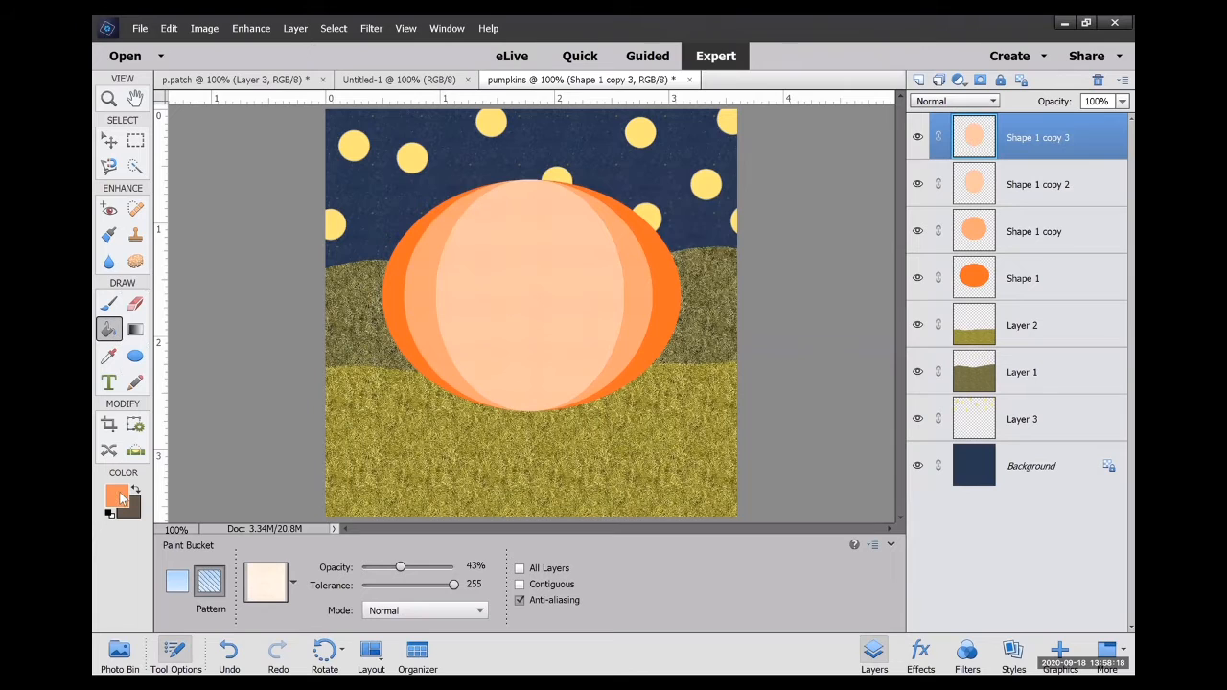
pyautogui.click(110, 503)
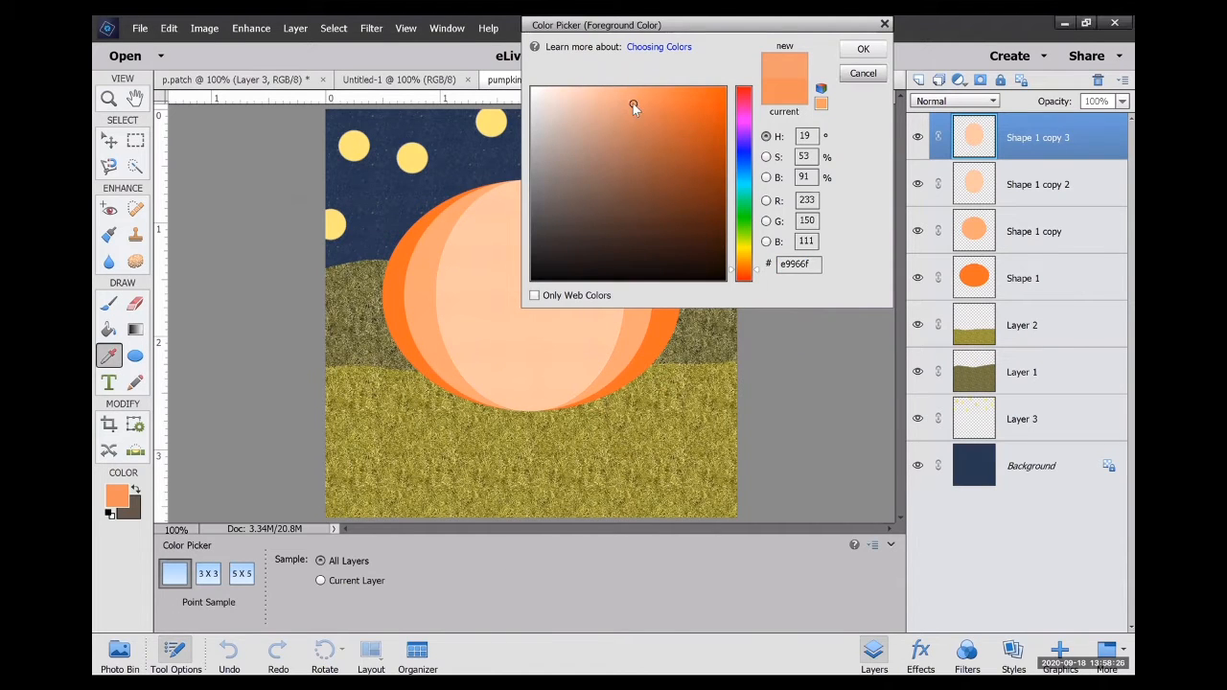
pyautogui.click(864, 48)
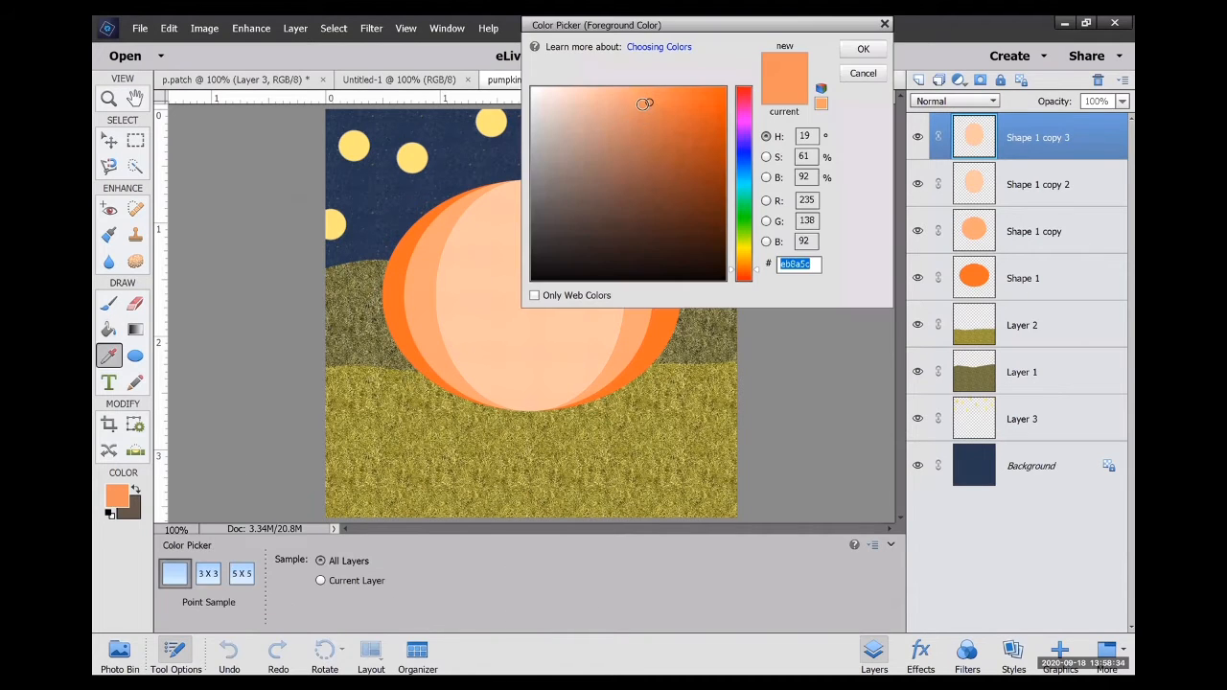
pyautogui.click(641, 103)
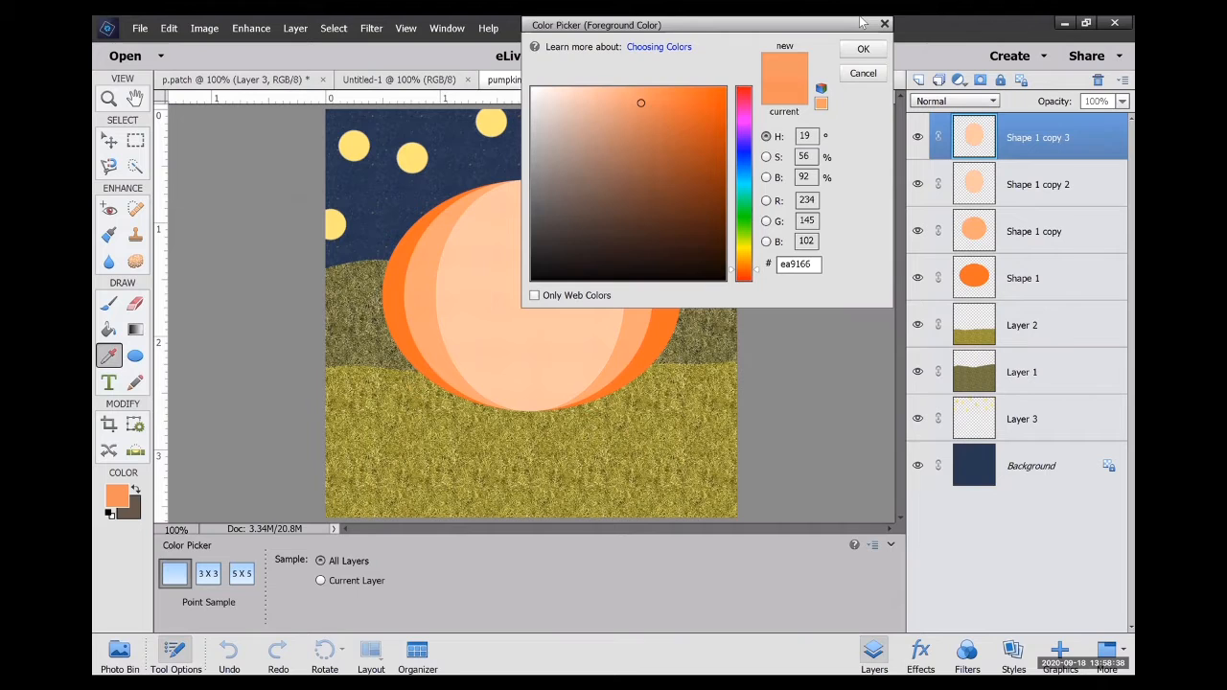
pyautogui.click(863, 49)
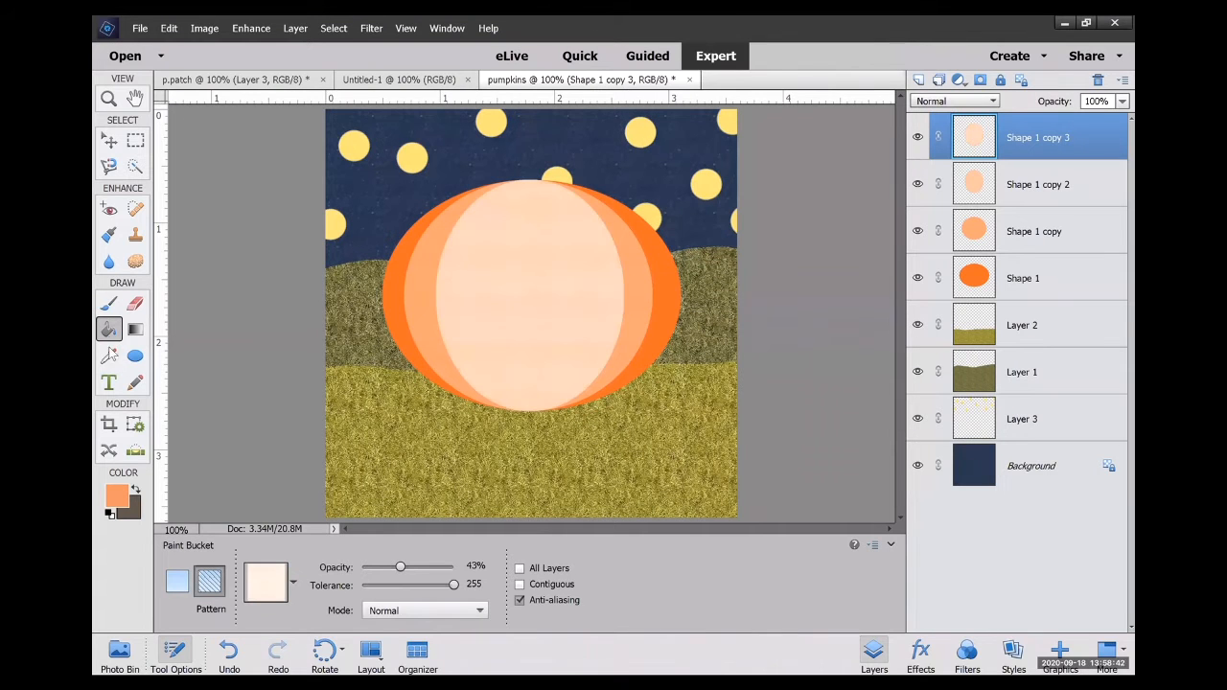
# Narrow the innermost stripe to about 67% width and choose a paler peach colour.
pyautogui.click(107, 140)
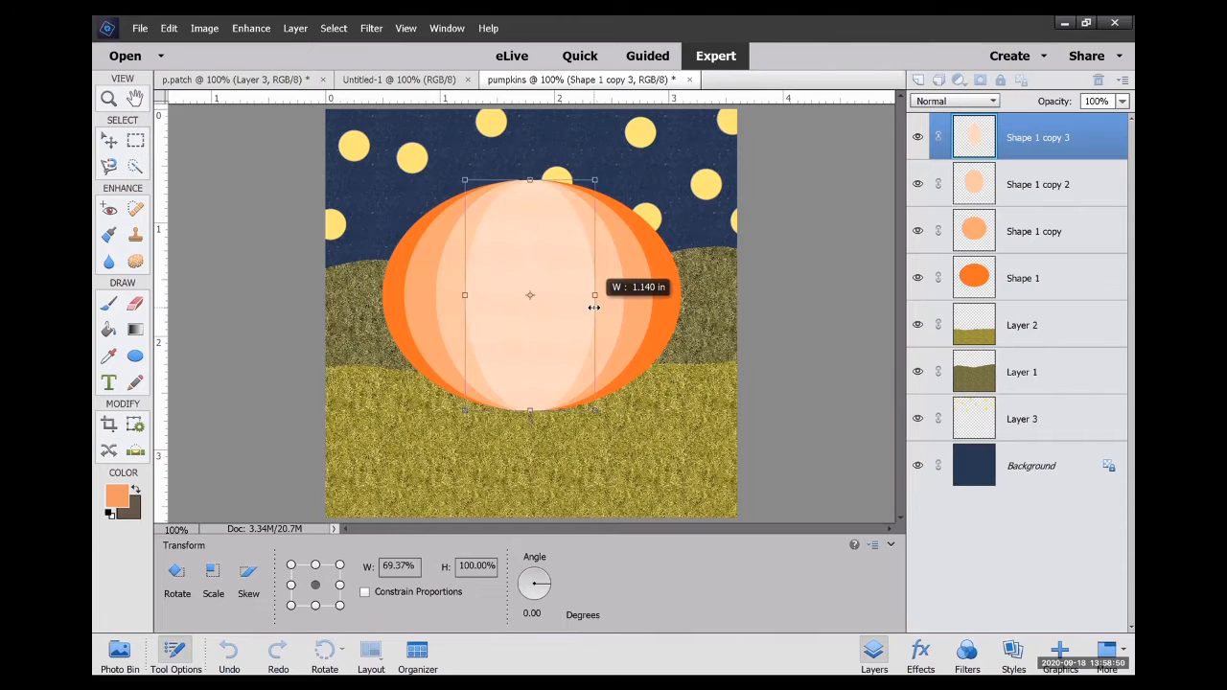
pyautogui.moveTo(595, 295); pyautogui.dragTo(591, 294)
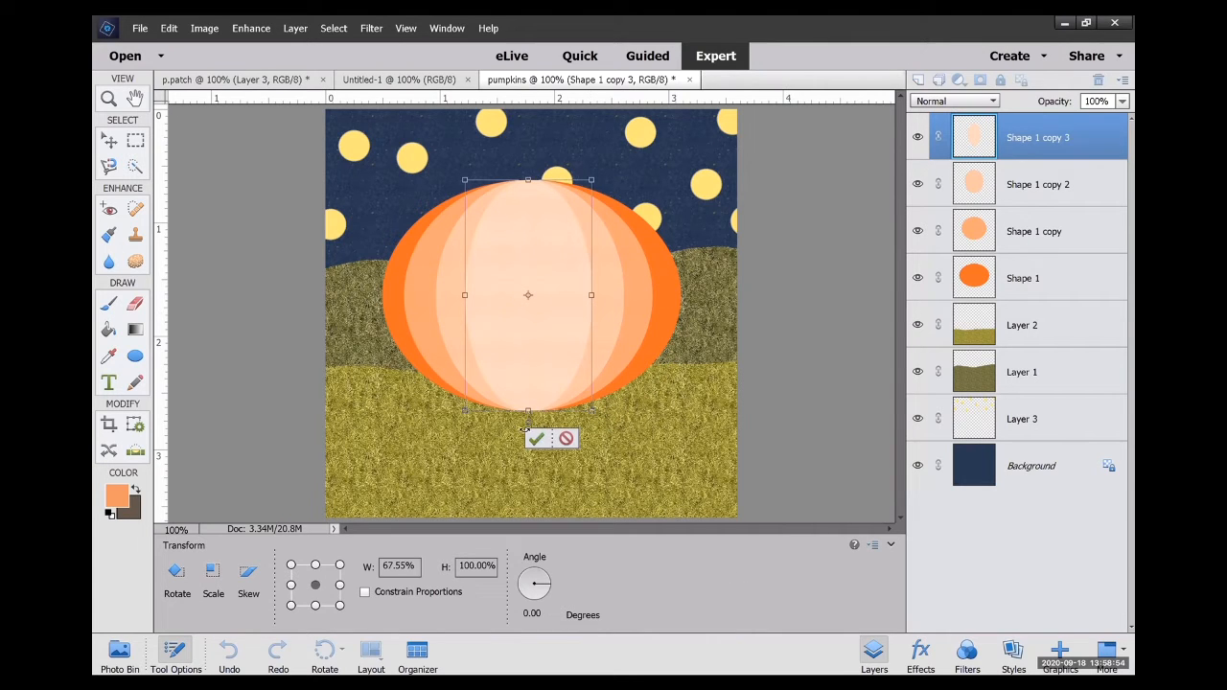
pyautogui.click(535, 439)
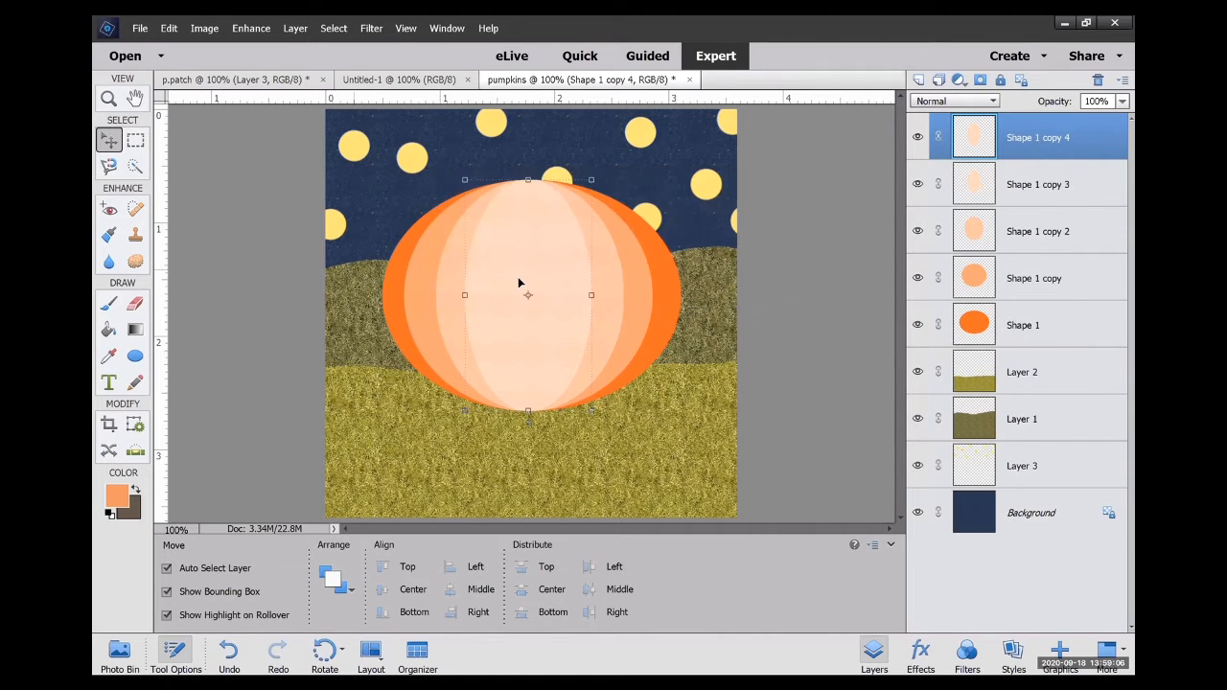
pyautogui.click(109, 329)
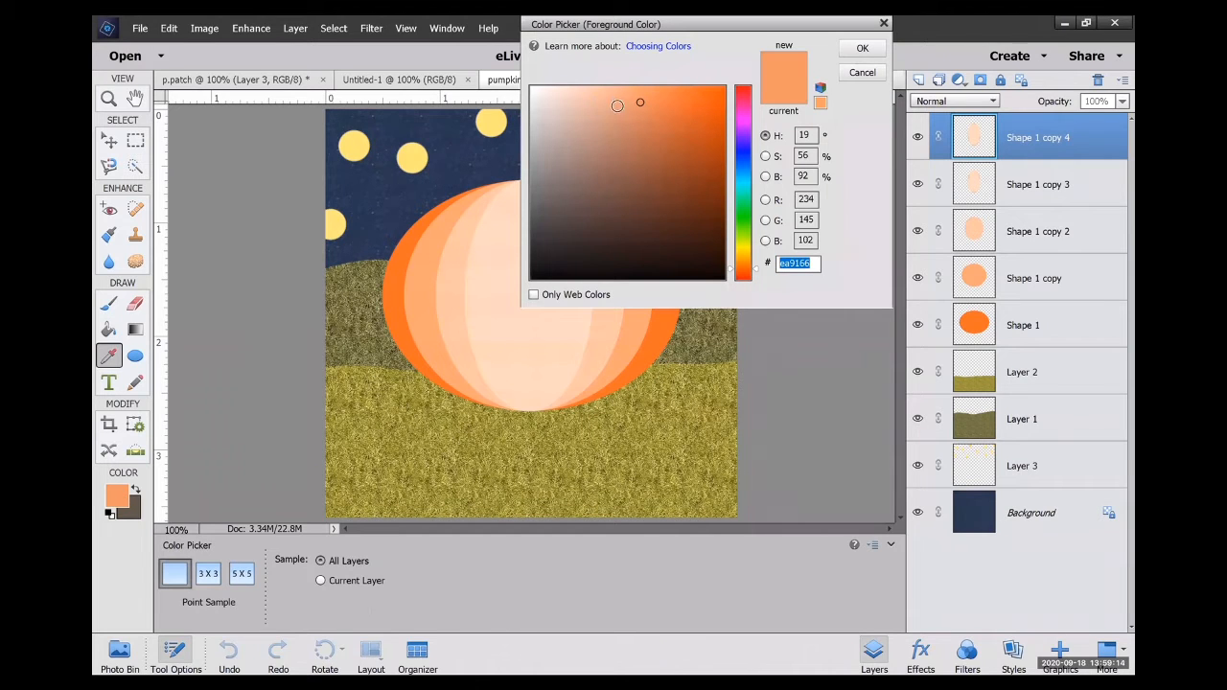
pyautogui.click(609, 99)
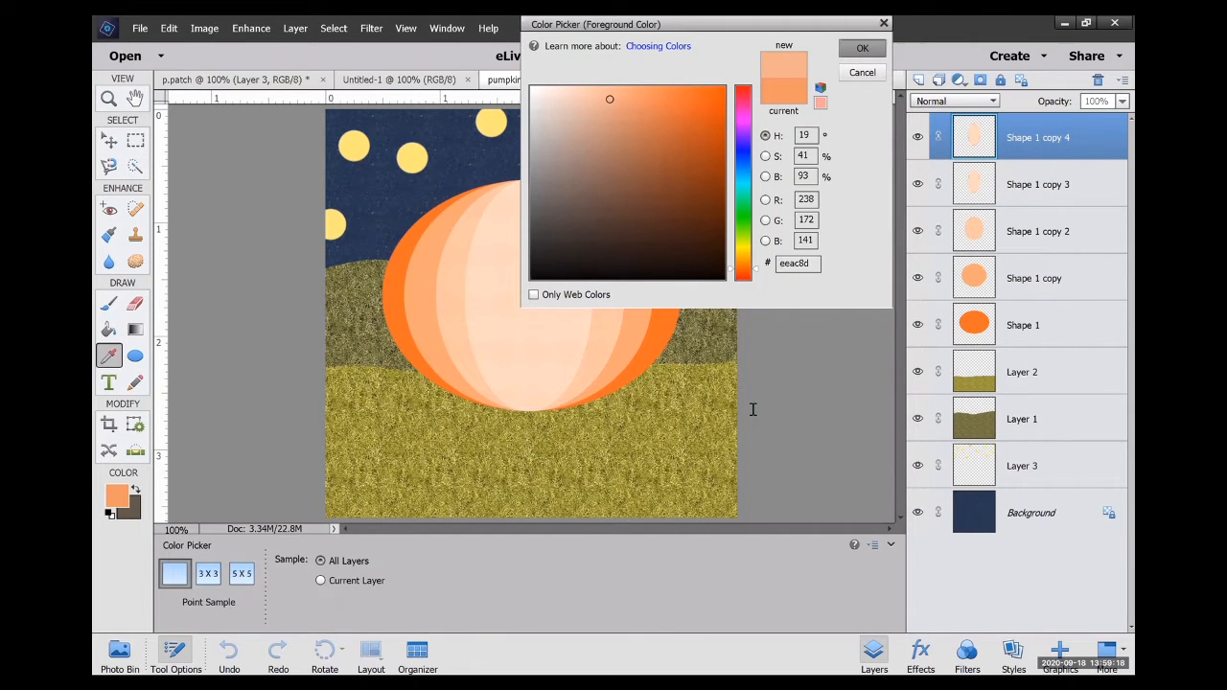
pyautogui.click(862, 48)
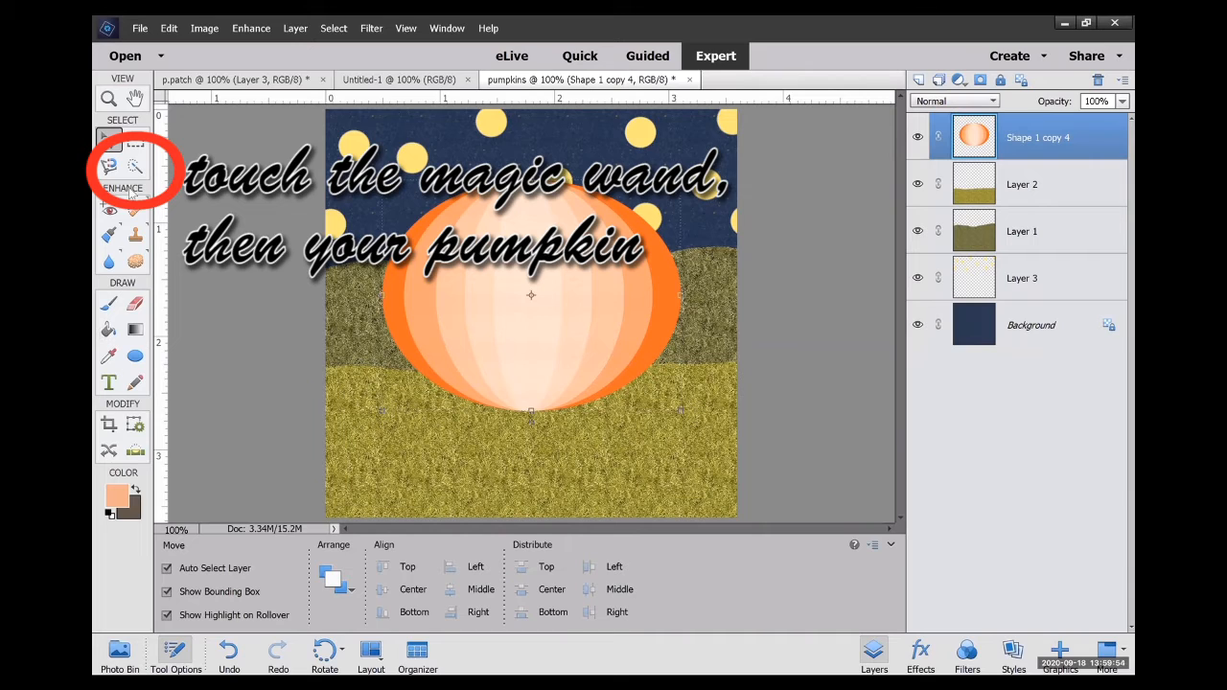
# Magic Wand the merged pumpkin and give it a pattern fill at about 49% opacity.
pyautogui.click(134, 165)
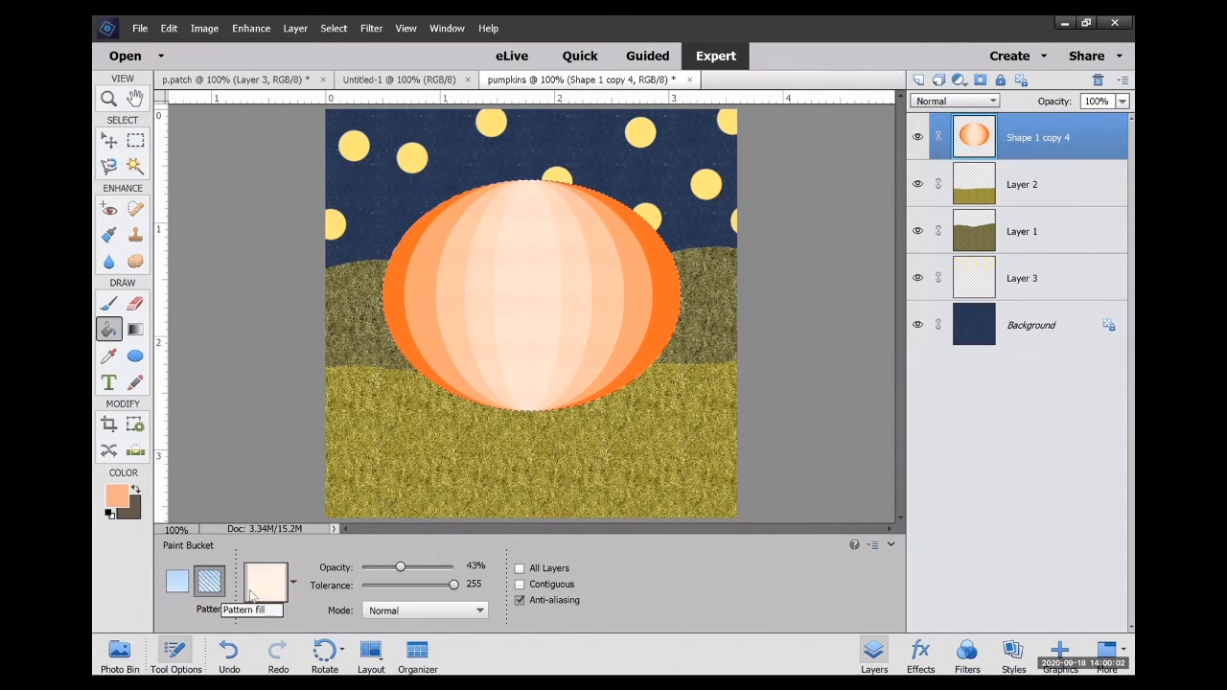
pyautogui.click(270, 582)
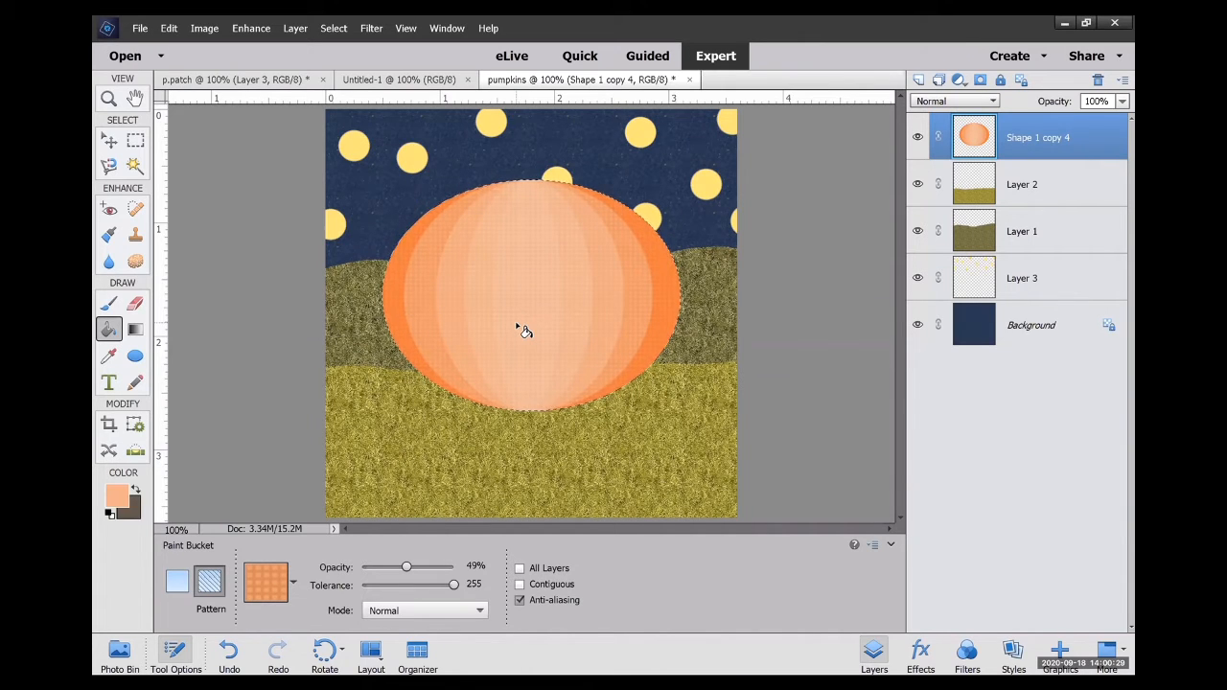
pyautogui.click(135, 330)
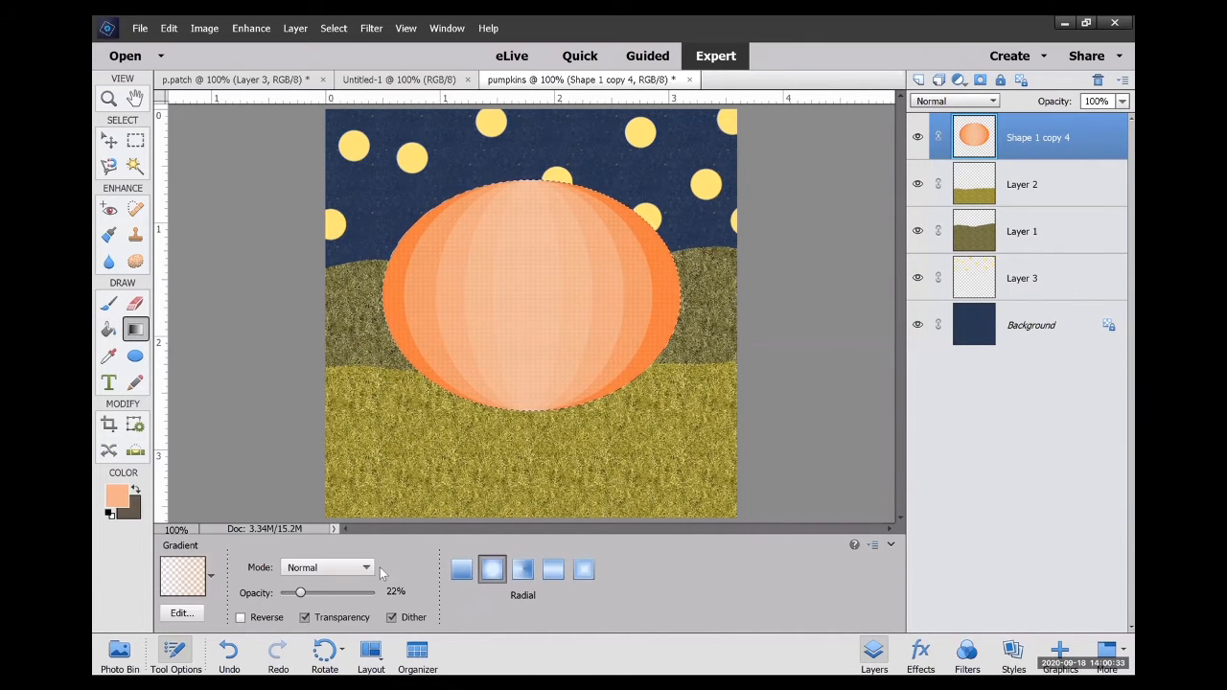
# Pick a peach Simple gradient, raise opacity to about 33%, and drag a radial highlight.
pyautogui.click(184, 575)
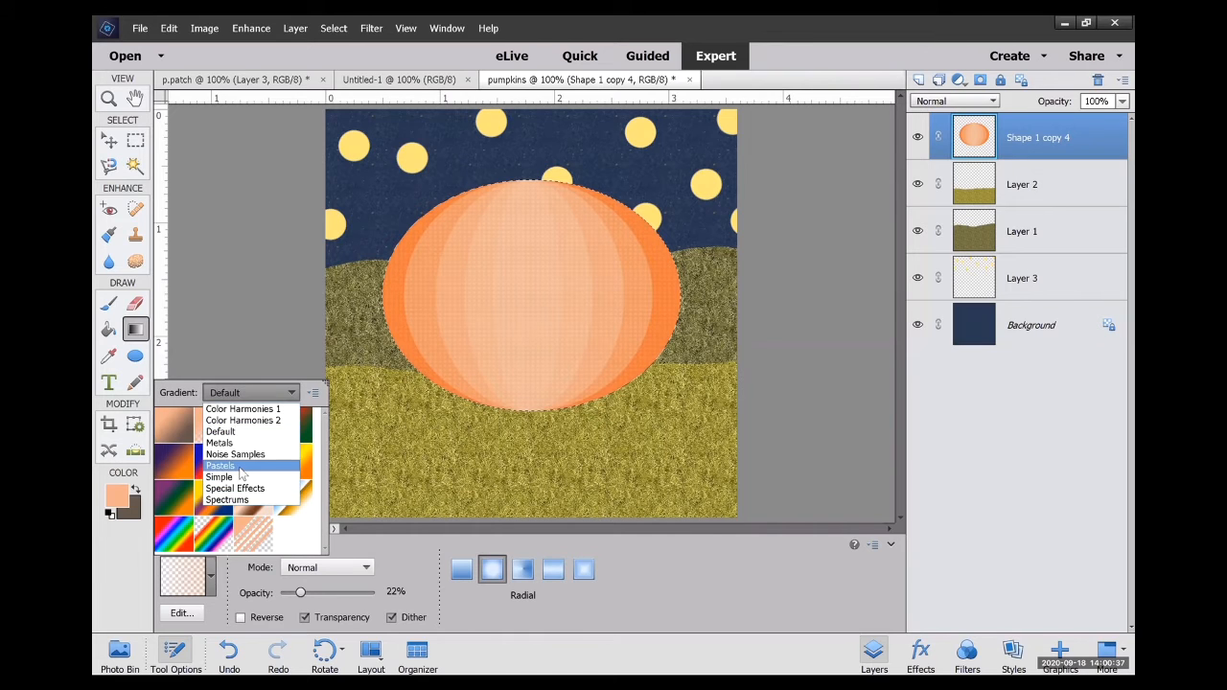
pyautogui.click(219, 478)
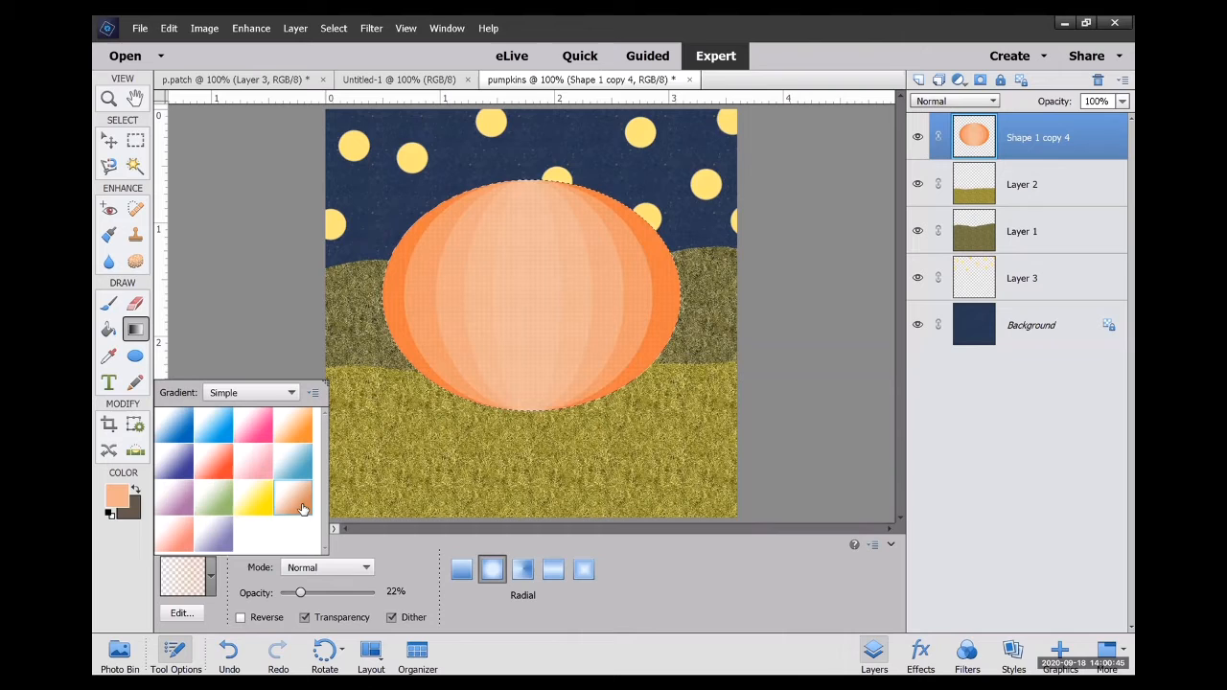
pyautogui.moveTo(303, 592); pyautogui.dragTo(319, 592)
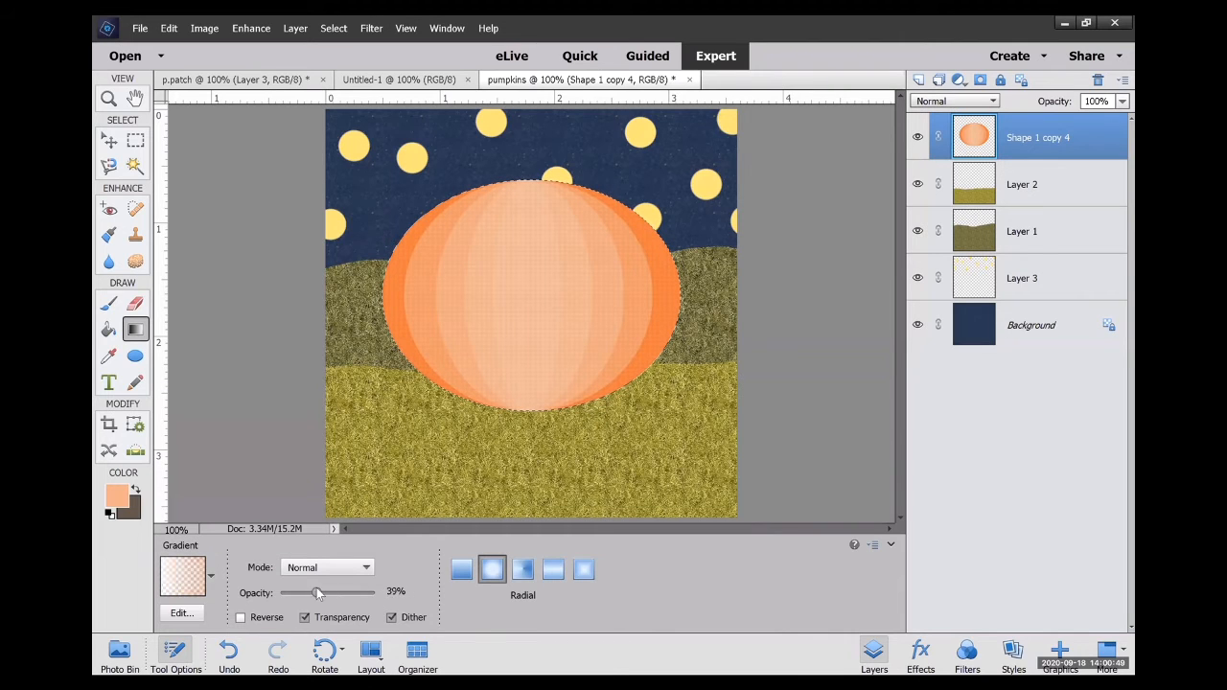
pyautogui.moveTo(317, 592); pyautogui.dragTo(327, 592)
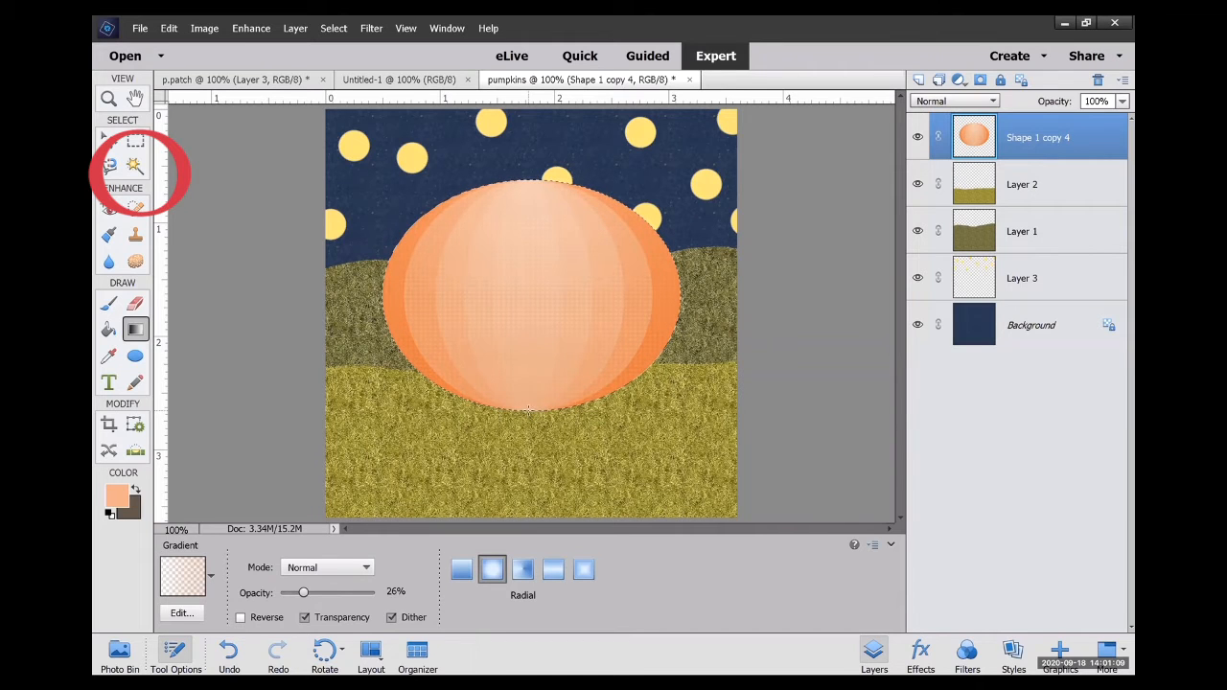
# Try a linear gradient, switch back to radial, and reselect the pumpkin layer.
pyautogui.click(461, 569)
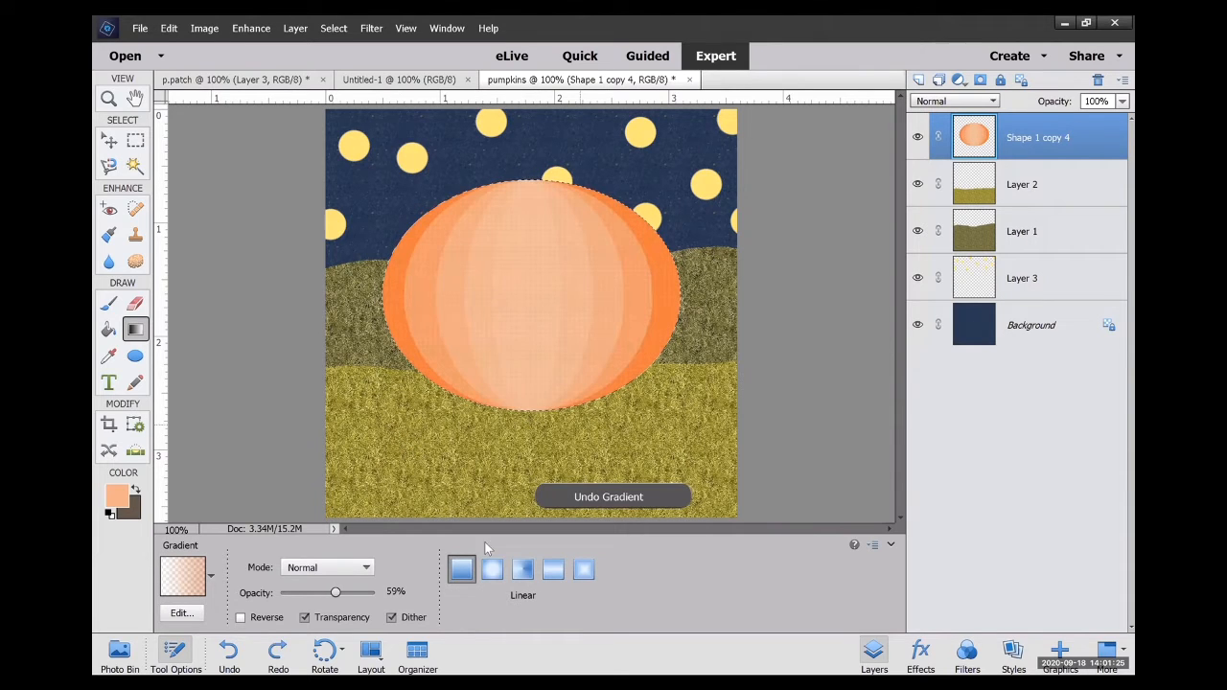
pyautogui.click(491, 569)
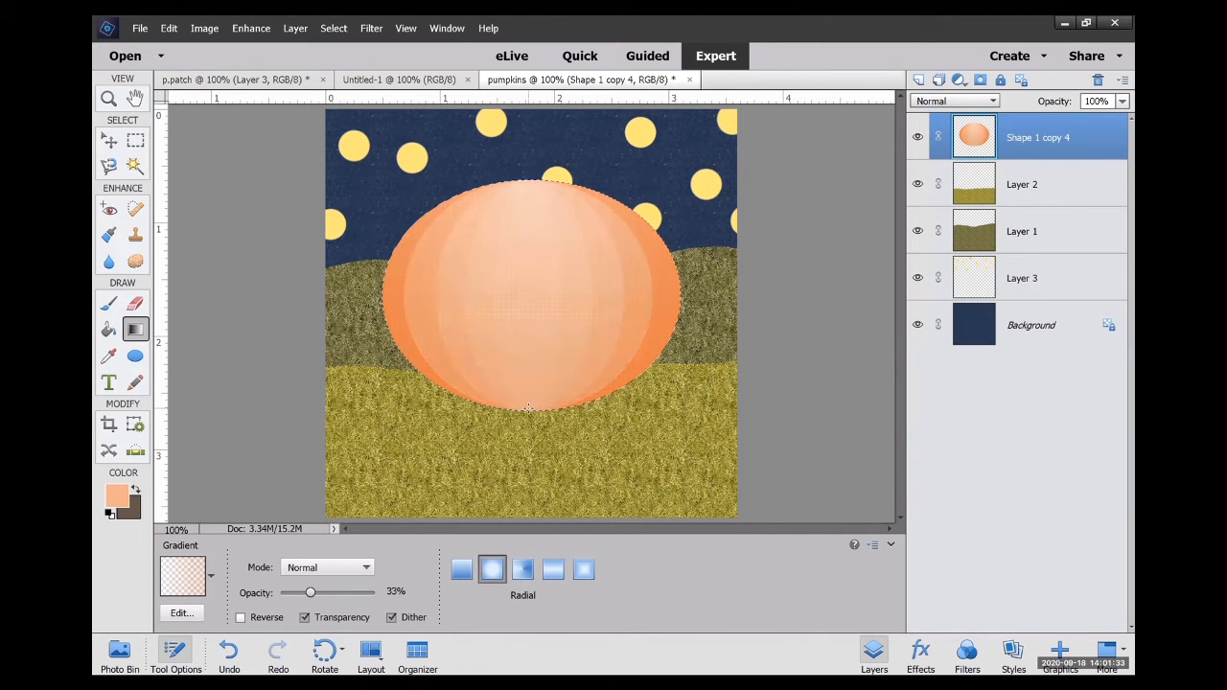
pyautogui.click(1022, 184)
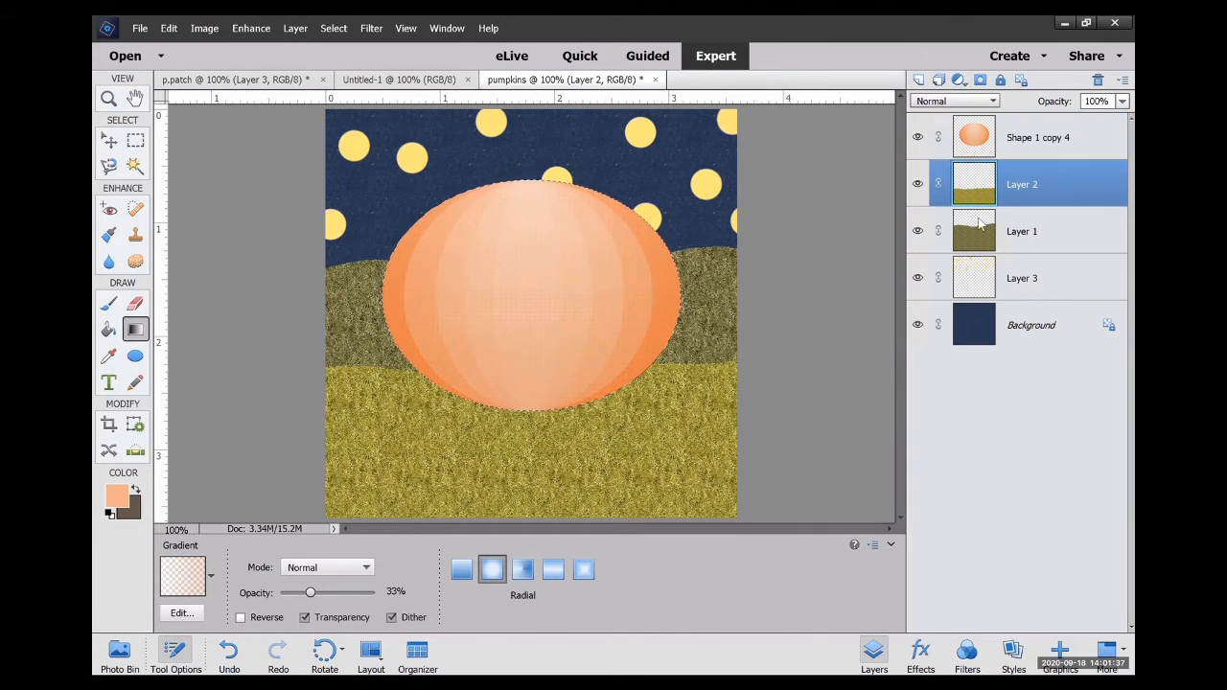
pyautogui.click(1045, 231)
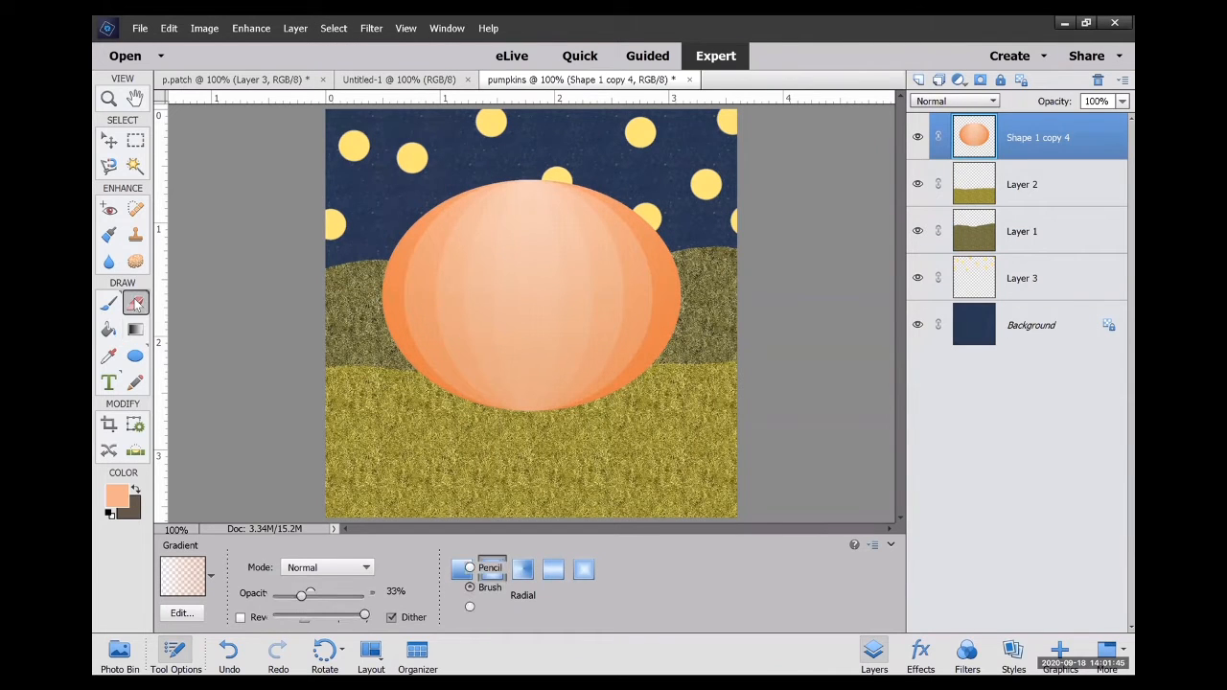
# Erase a notched dip into the pumpkin's top edge using a 39 px Brush eraser.
pyautogui.click(135, 302)
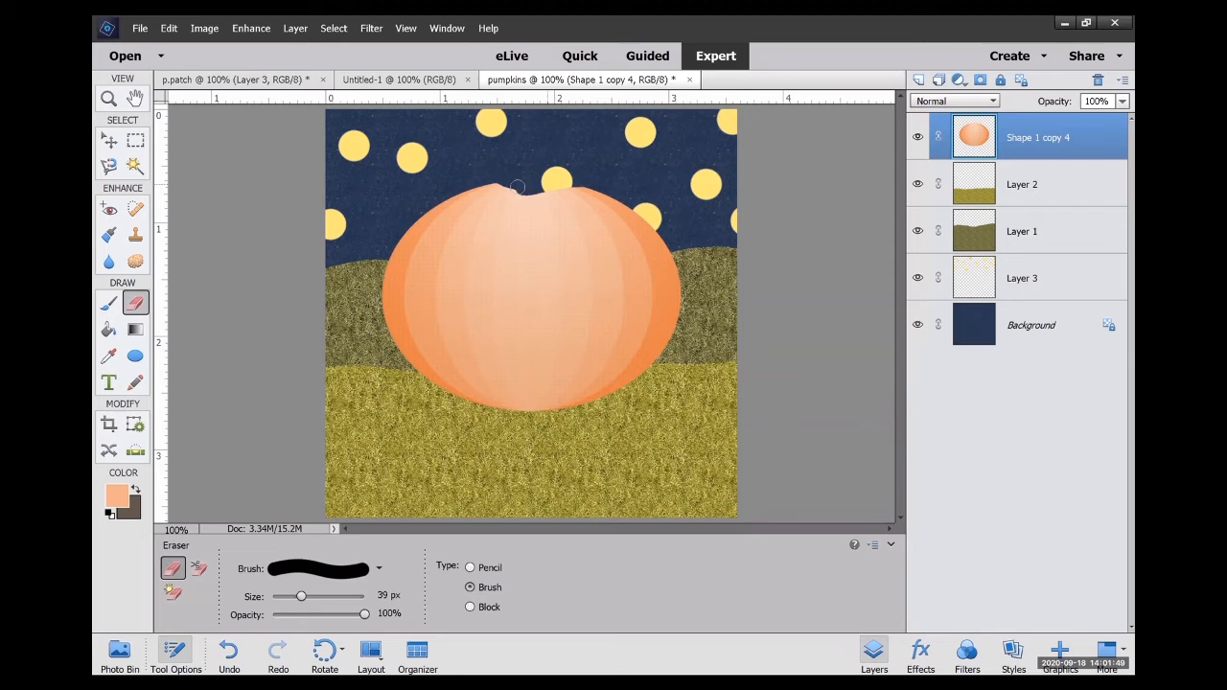
pyautogui.moveTo(517, 187); pyautogui.dragTo(537, 403)
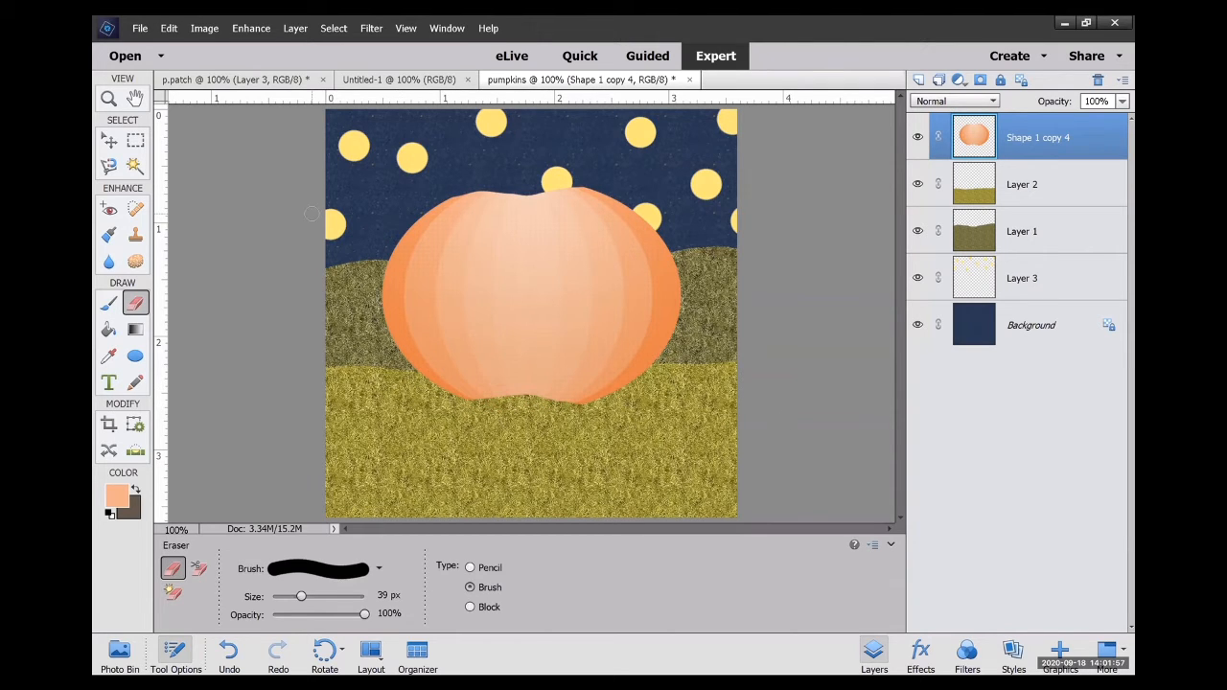
pyautogui.moveTo(915, 79)
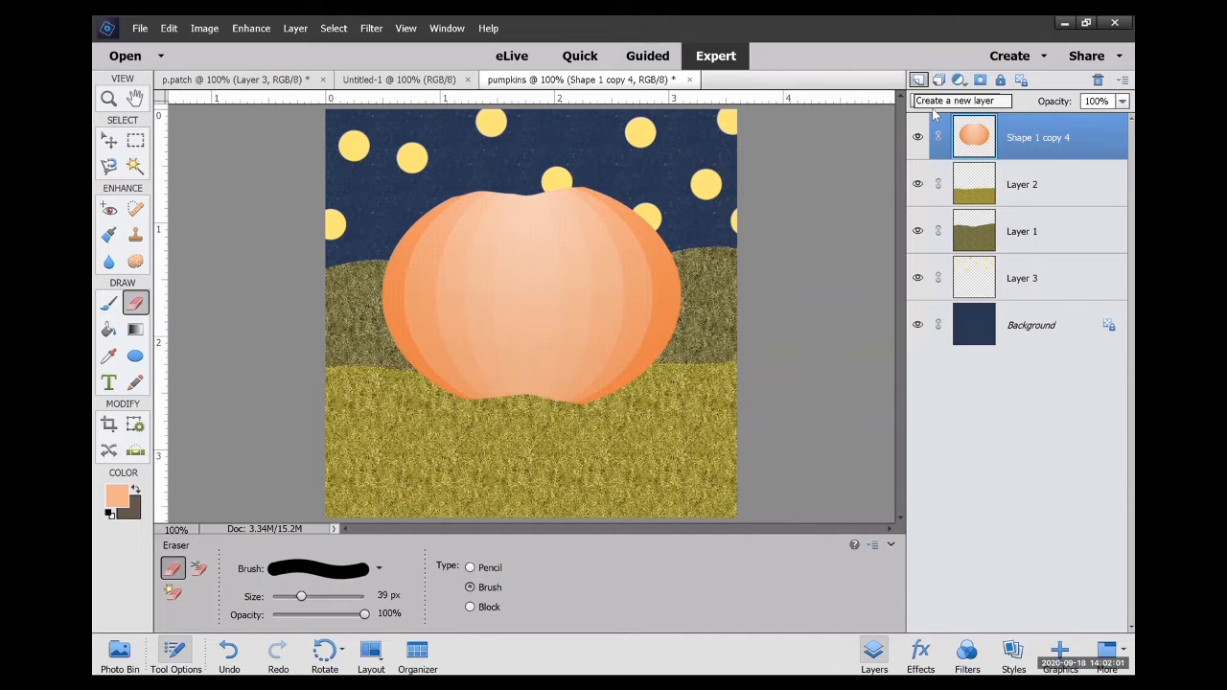
# Duplicate the pumpkin layer twice: a 64% copy at lower left, a taller, narrower copy at lower right.
pyautogui.rightClick(1038, 137)
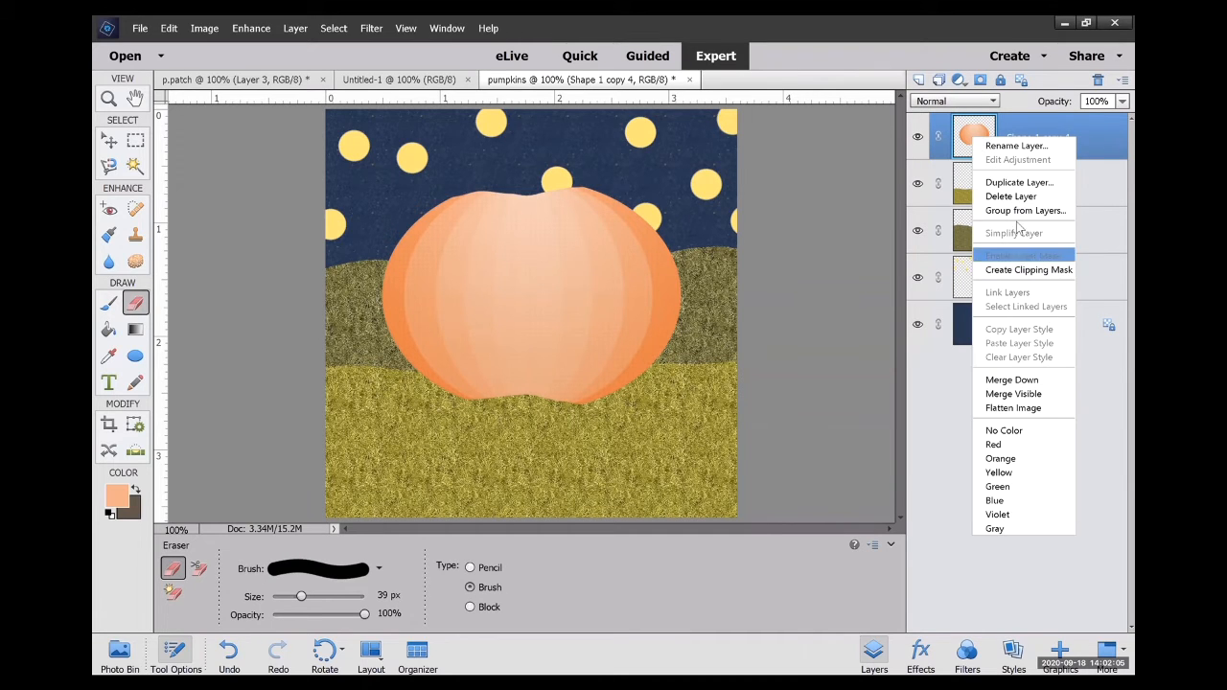
pyautogui.click(1018, 182)
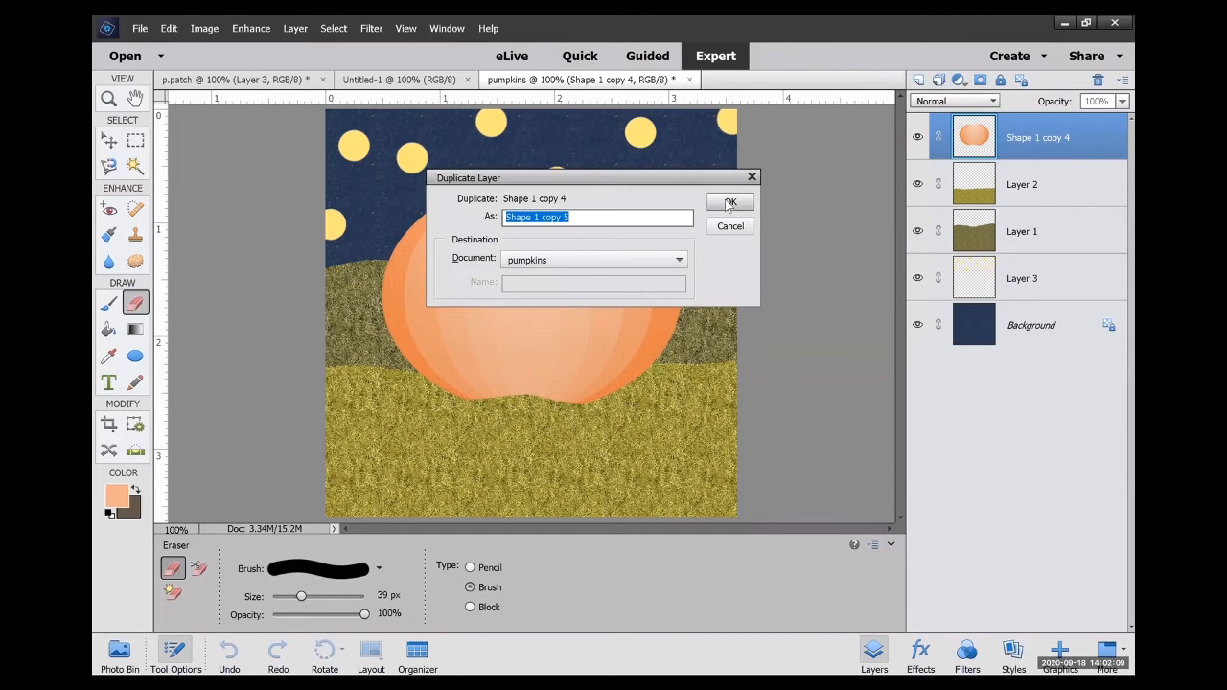
pyautogui.click(729, 203)
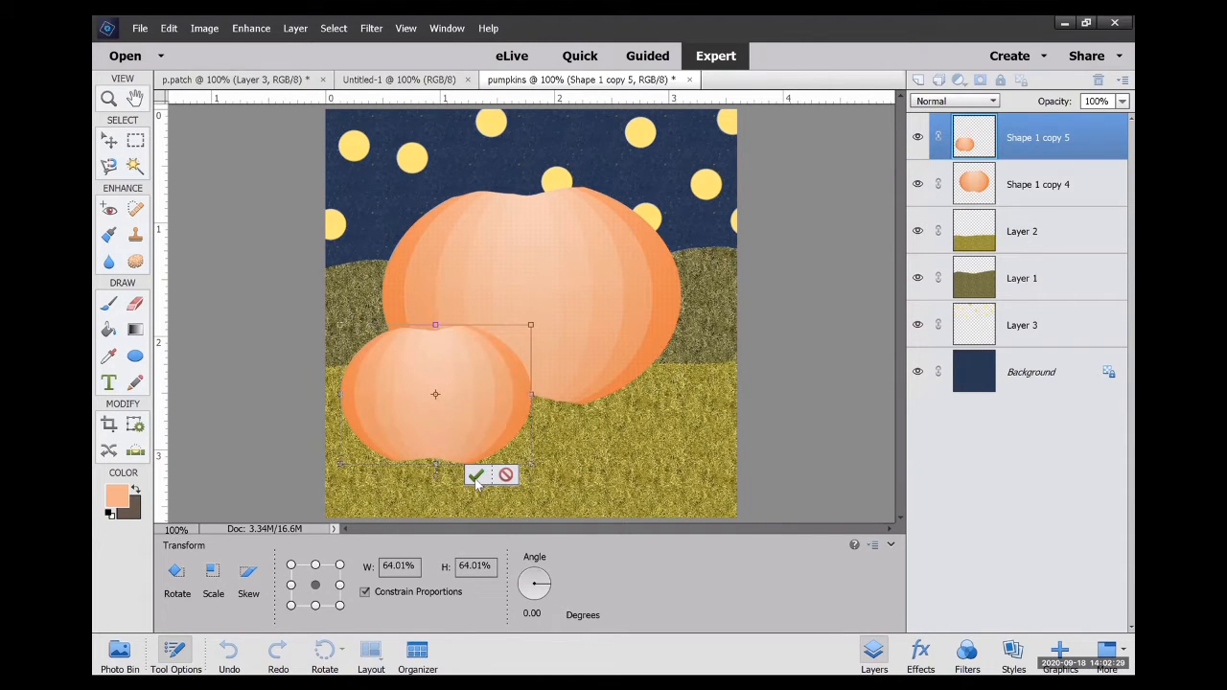
pyautogui.click(476, 475)
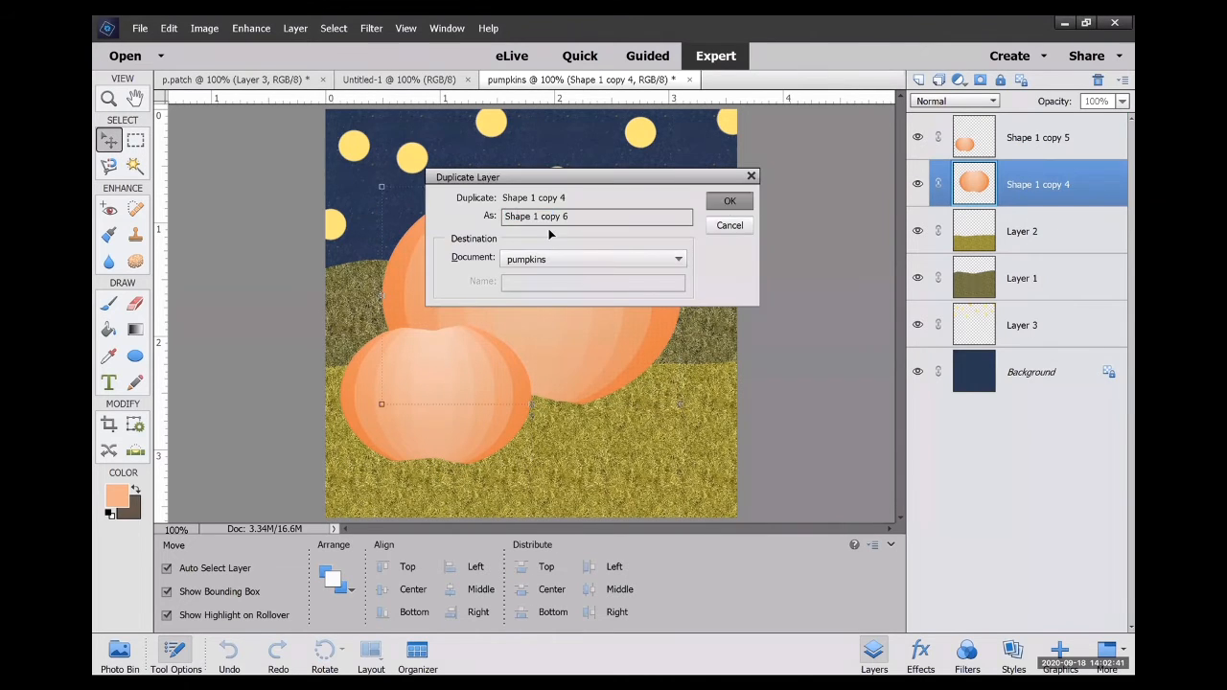
pyautogui.click(729, 200)
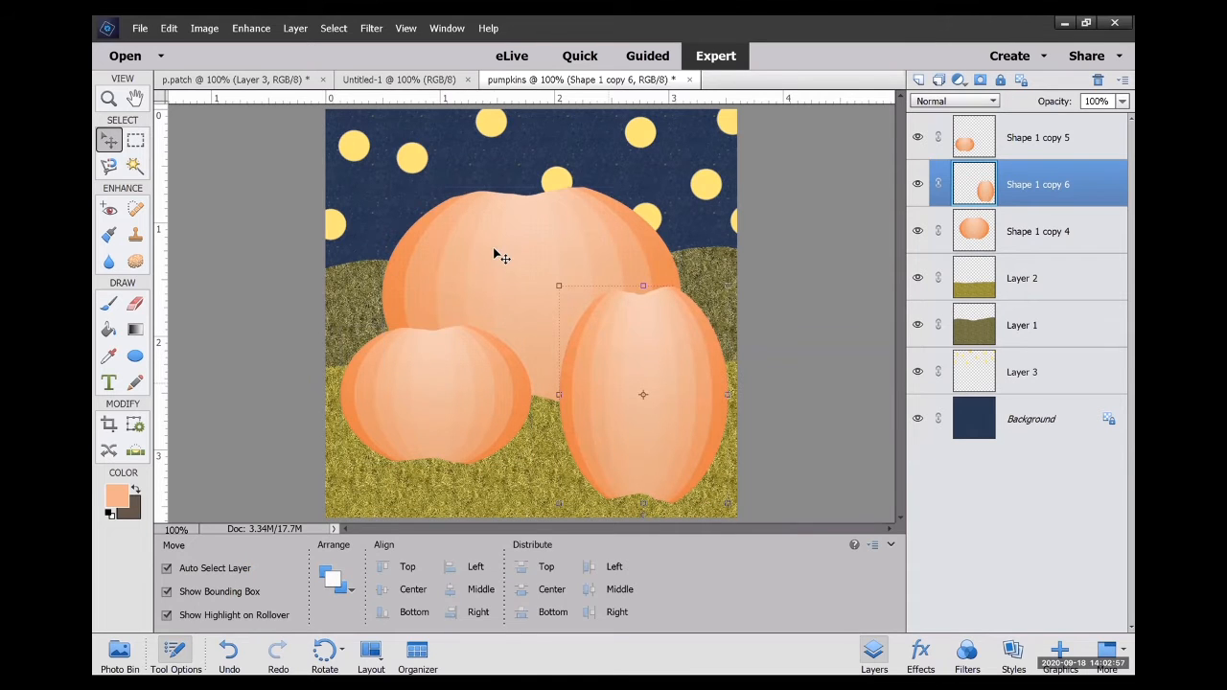
pyautogui.click(251, 28)
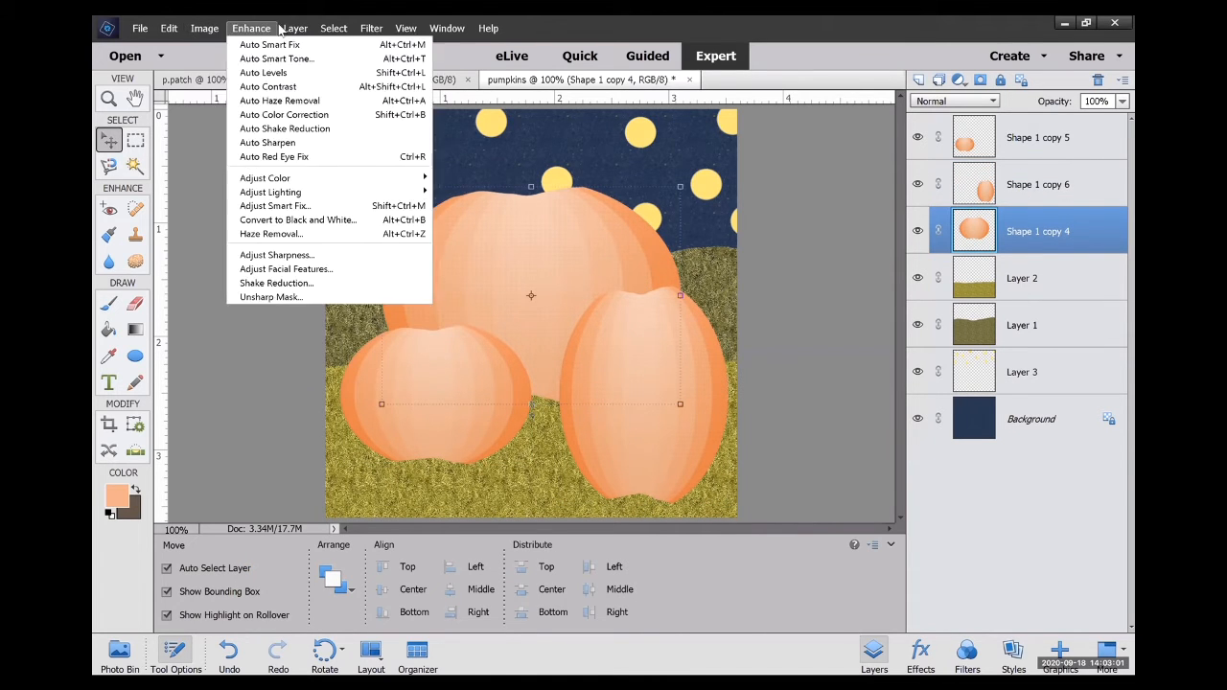
# Deepen the big pumpkin's tones with Levels, raising the black input to 40.
pyautogui.click(201, 226)
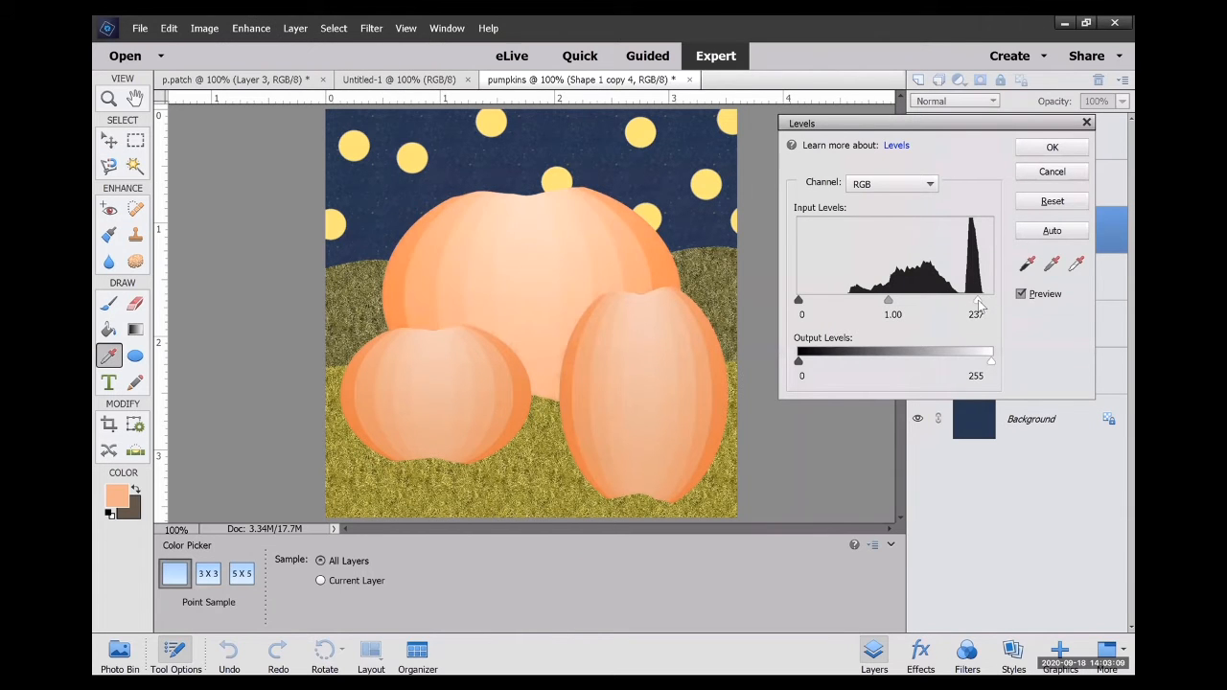
pyautogui.moveTo(797, 299); pyautogui.dragTo(815, 299)
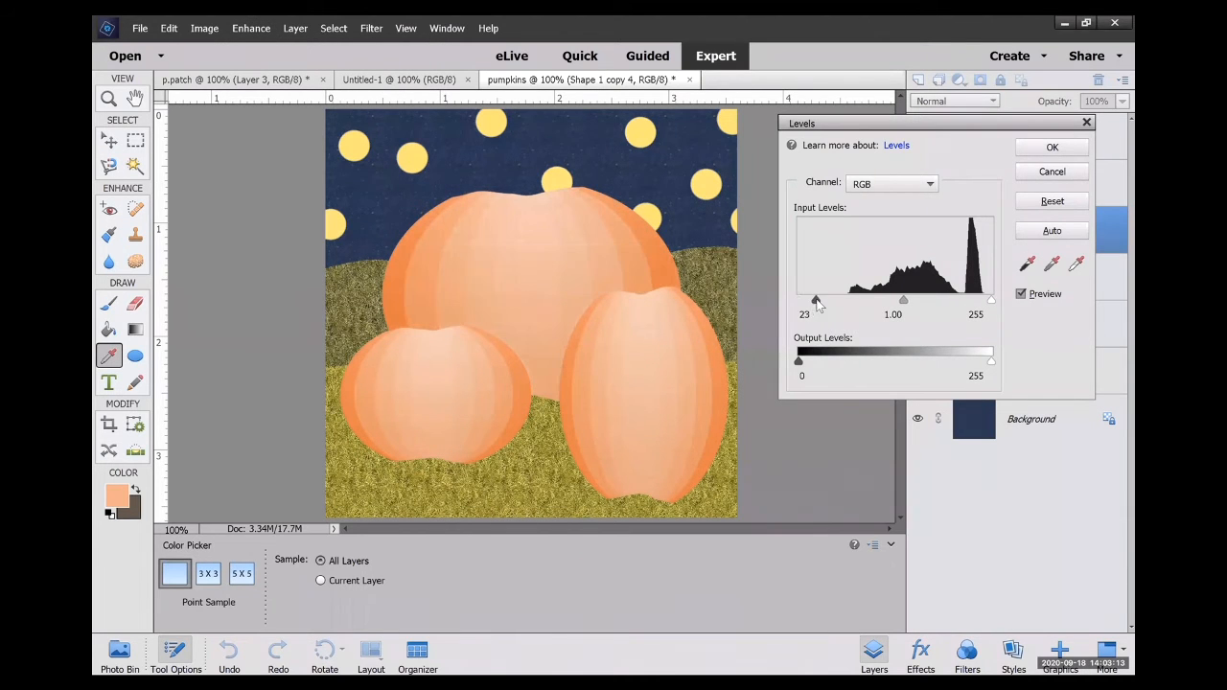
pyautogui.moveTo(815, 300); pyautogui.dragTo(829, 300)
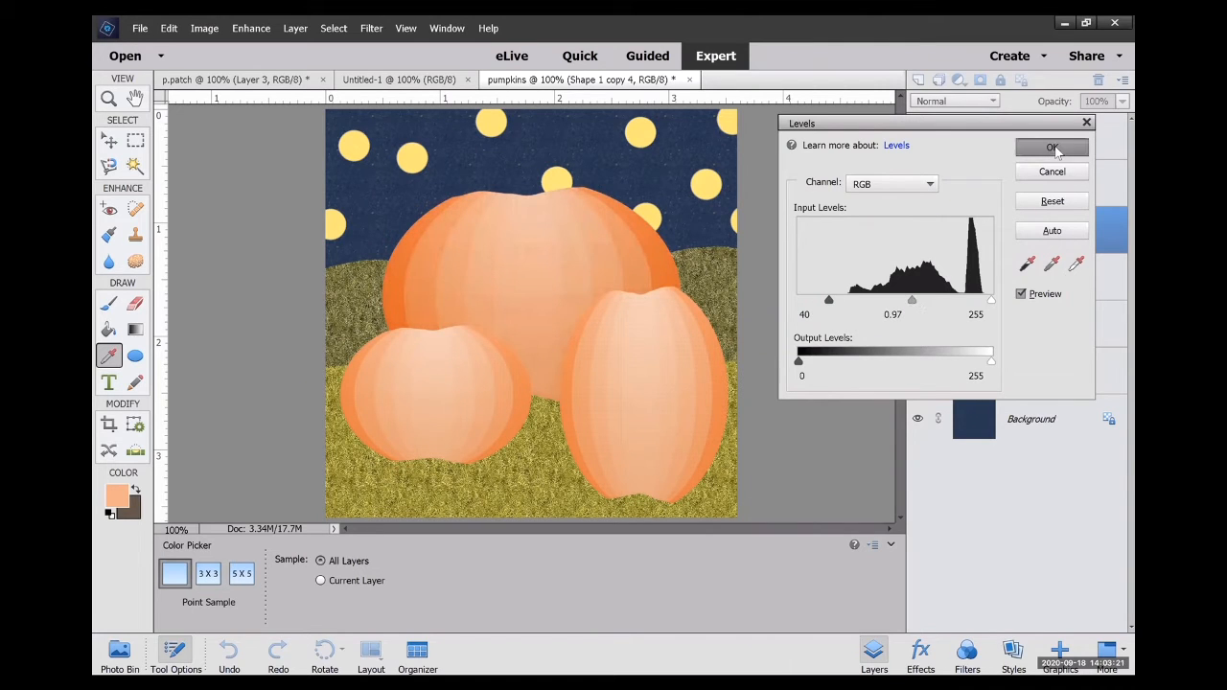
pyautogui.click(1051, 147)
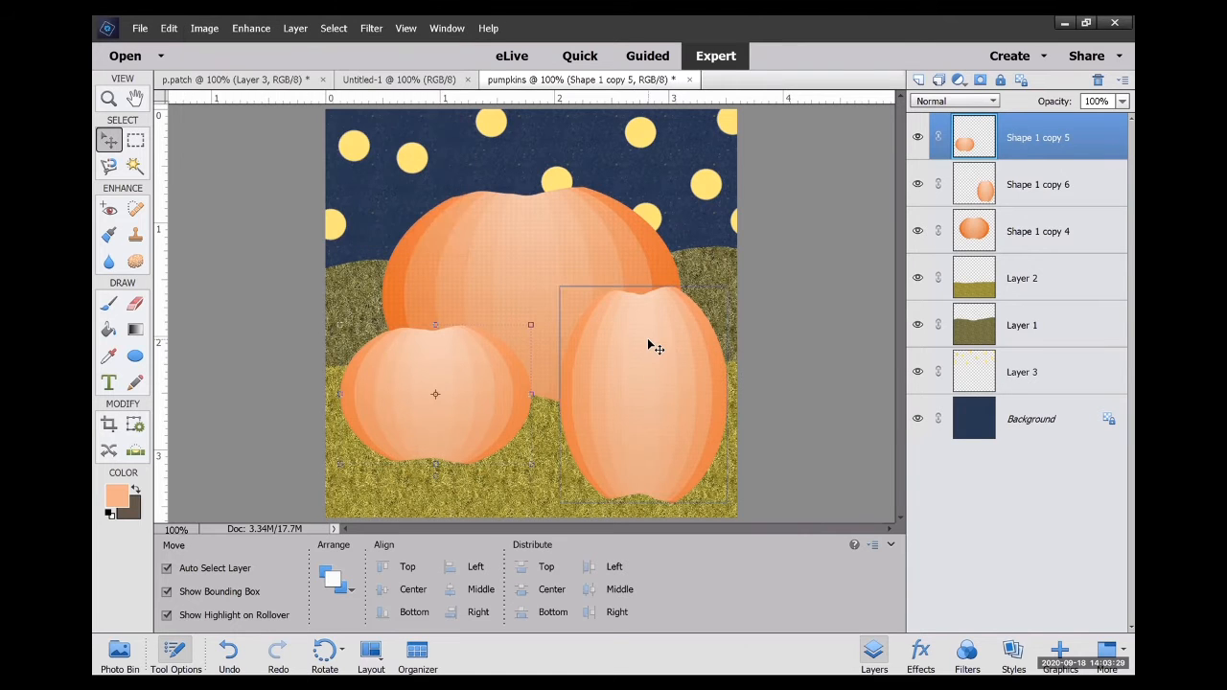
# Brighten the tall right pumpkin's layer with Brightness/Contrast.
pyautogui.click(202, 26)
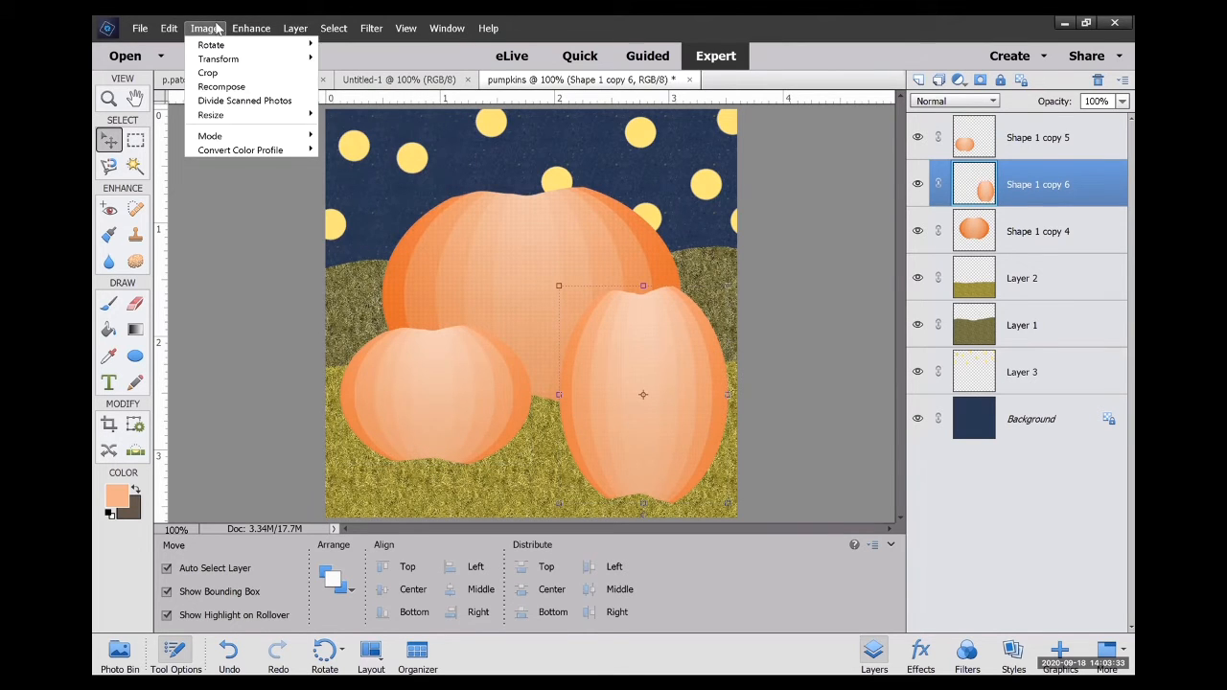
pyautogui.click(250, 27)
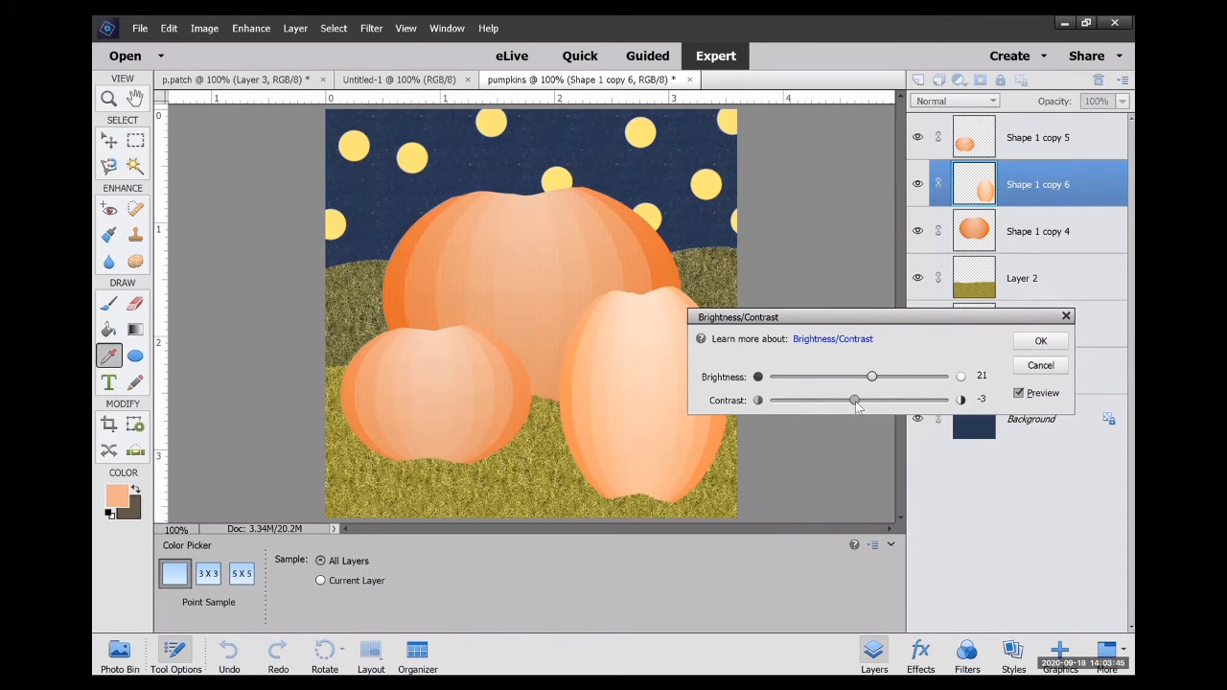
pyautogui.moveTo(854, 399); pyautogui.dragTo(862, 400)
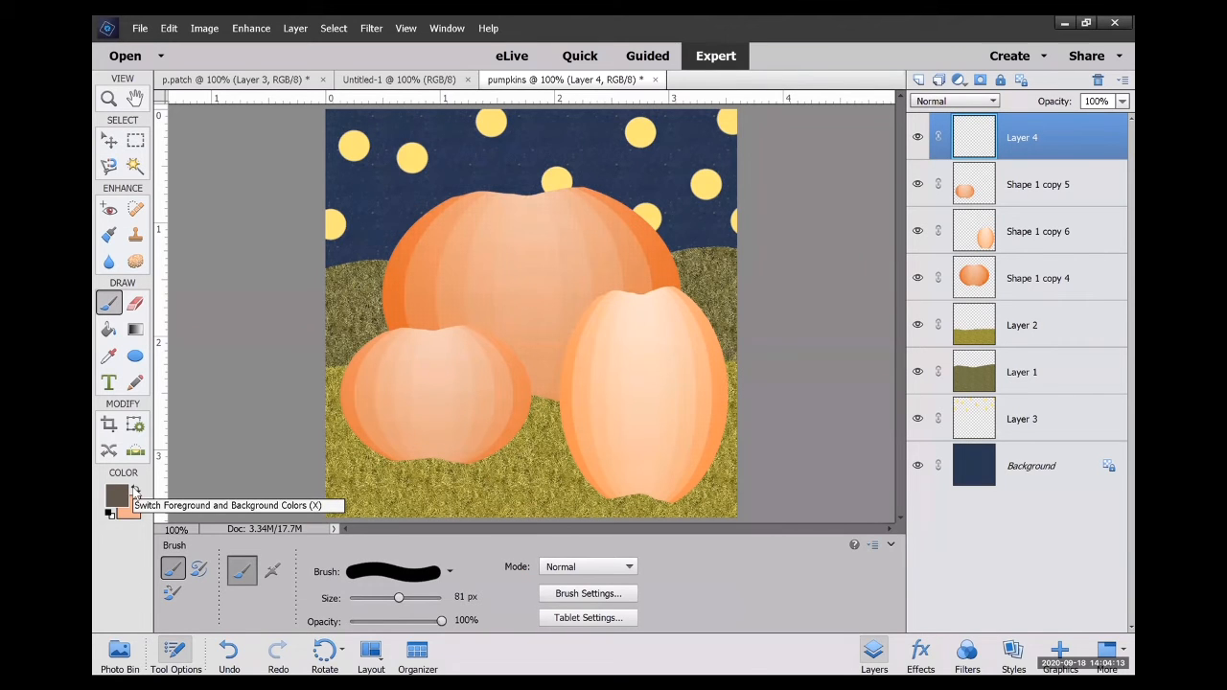
# Paint 28 px dark brown stems on the big pumpkin, curling into a vine, and on the tall pumpkin.
pyautogui.moveTo(498, 124); pyautogui.dragTo(536, 201)
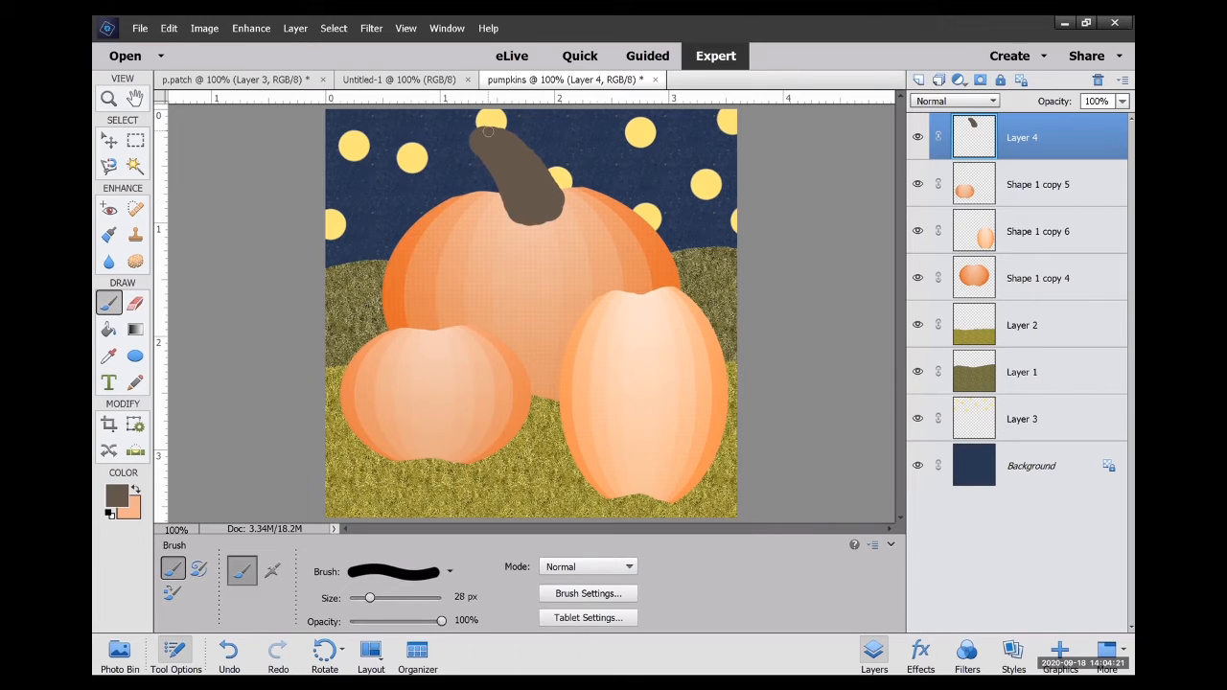
pyautogui.moveTo(488, 144); pyautogui.dragTo(401, 187)
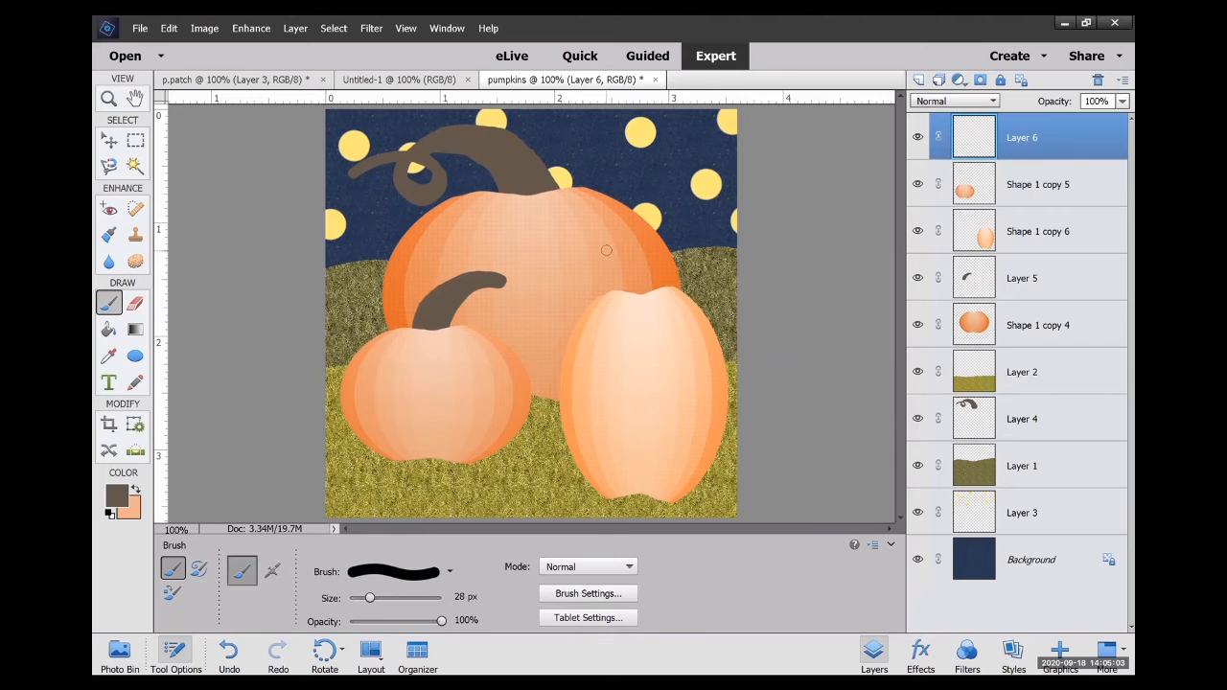
pyautogui.moveTo(633, 239); pyautogui.dragTo(651, 306)
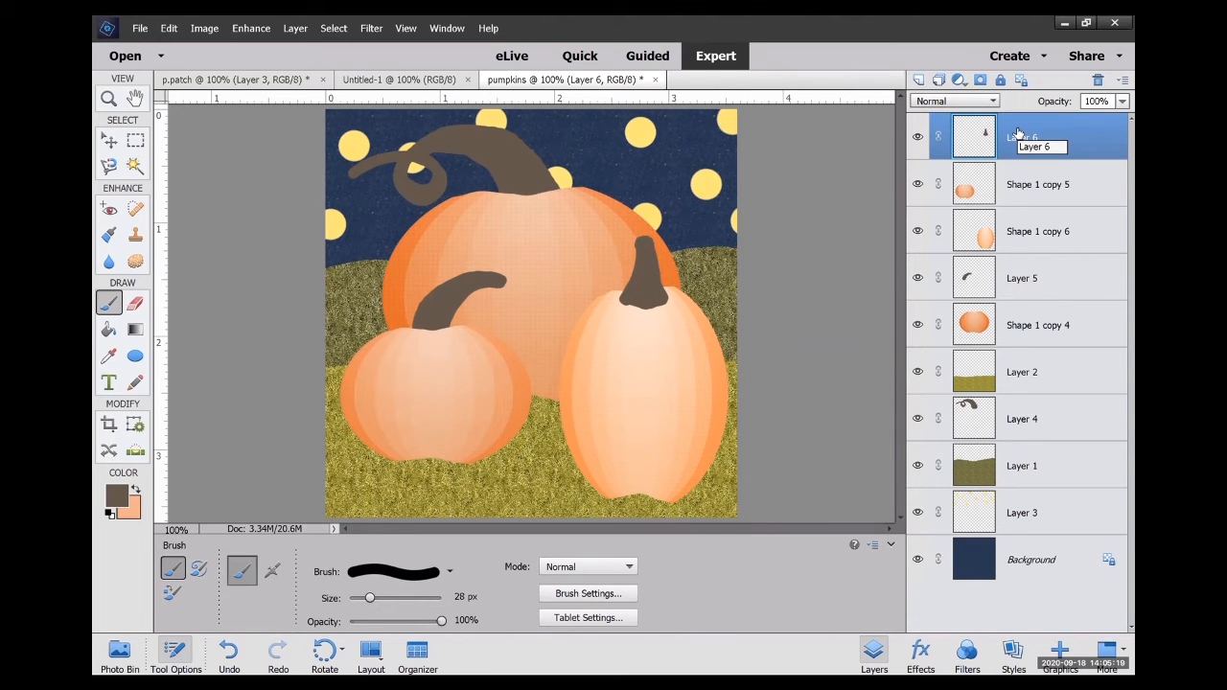
# Fill the big and tall pumpkins' stems with a low-opacity brown pattern texture.
pyautogui.click(109, 328)
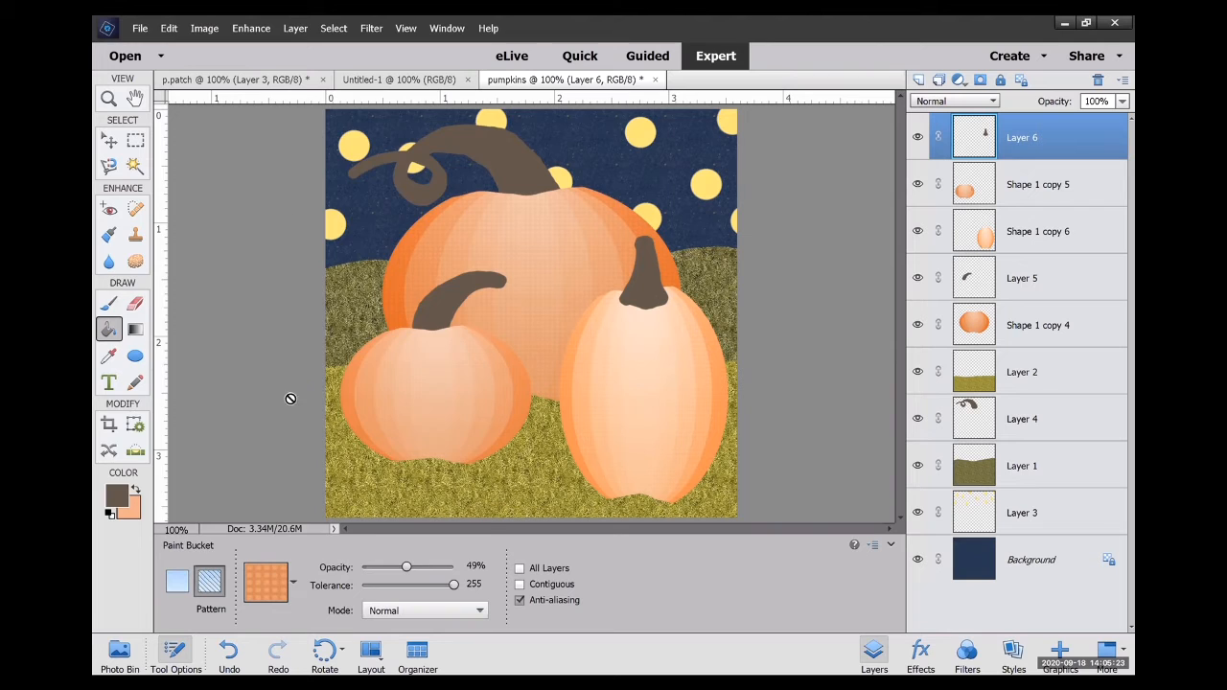
pyautogui.click(268, 583)
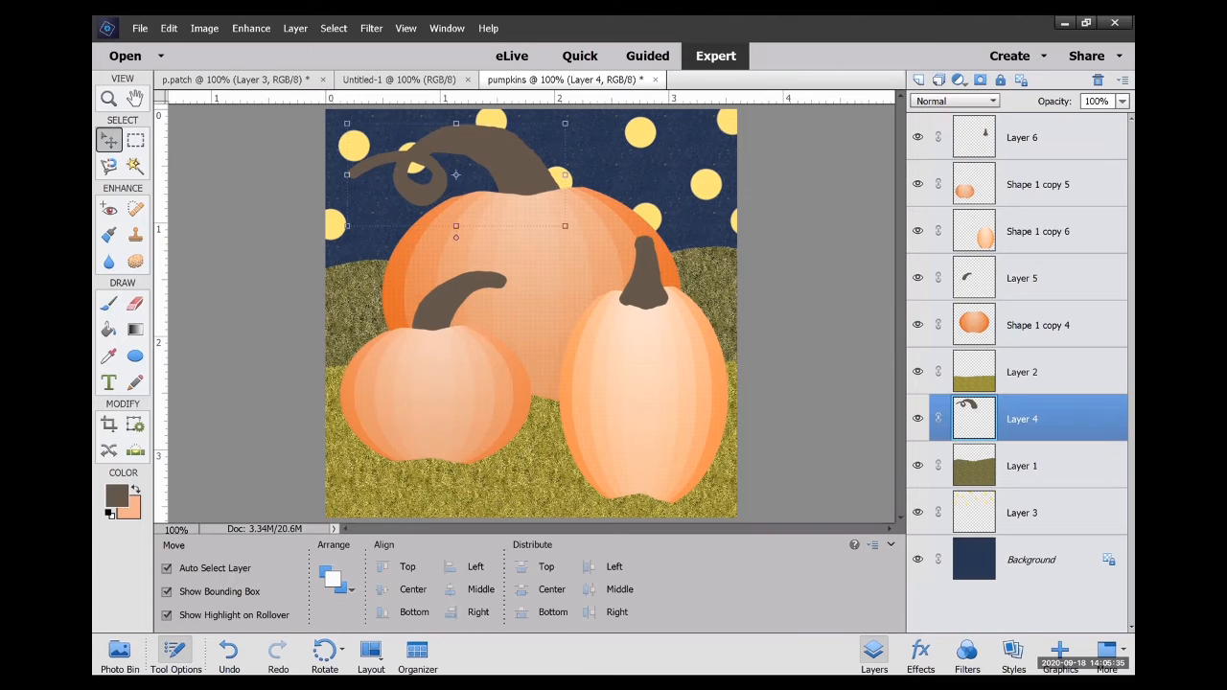
pyautogui.click(109, 329)
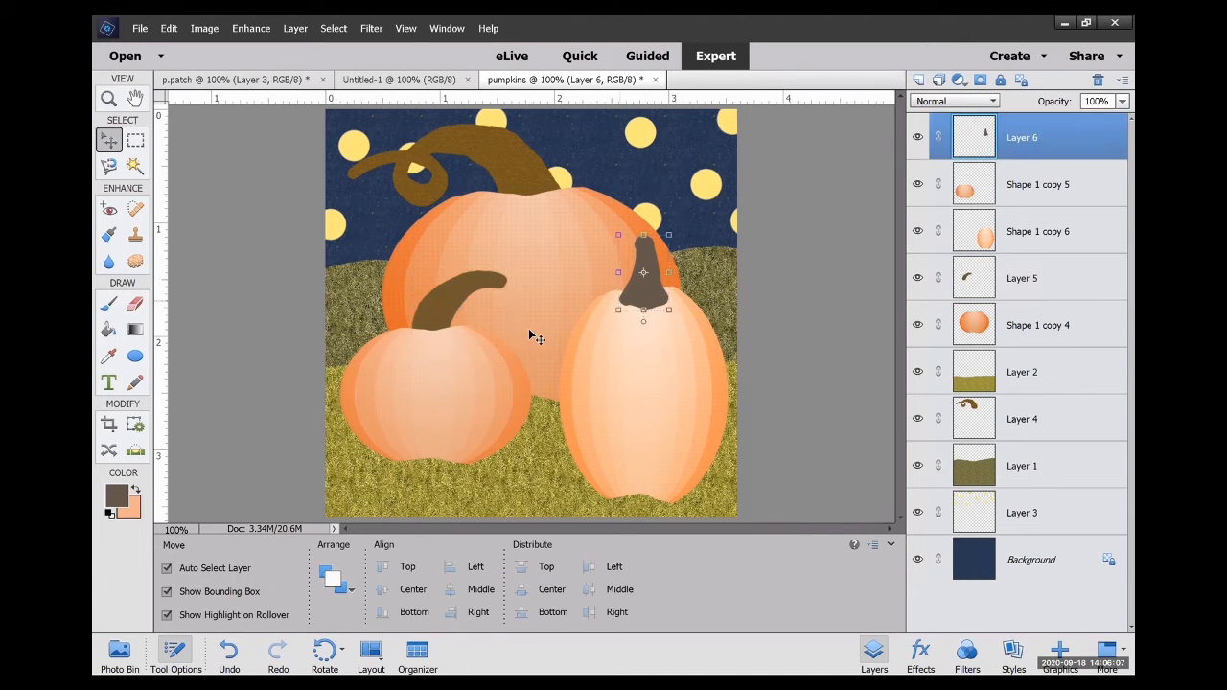
pyautogui.click(108, 328)
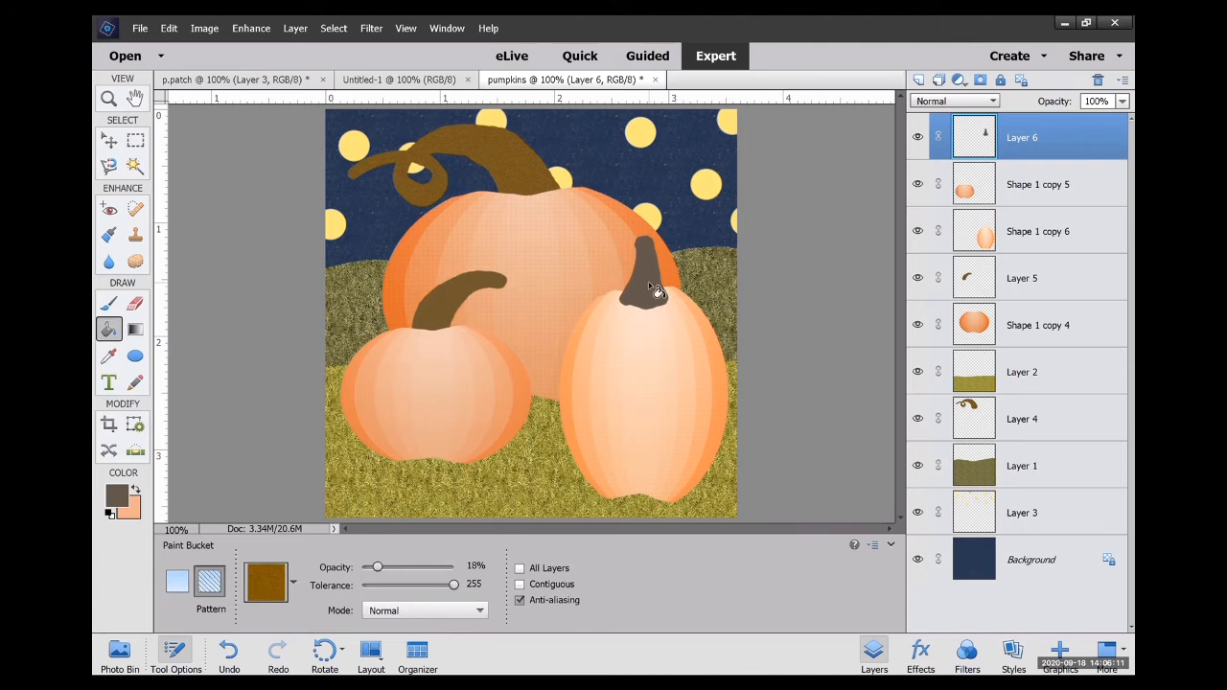
pyautogui.click(647, 287)
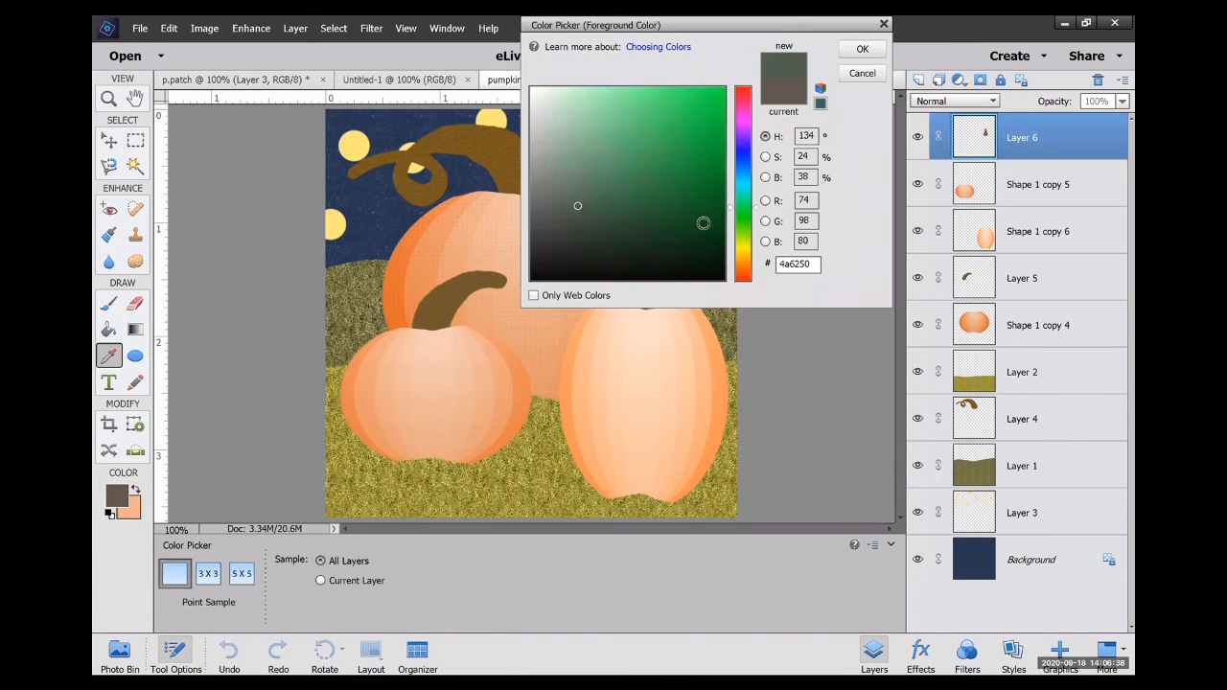
# Use a dark green foreground colour to paint 20 px vines on the layer behind the pumpkins.
pyautogui.click(862, 49)
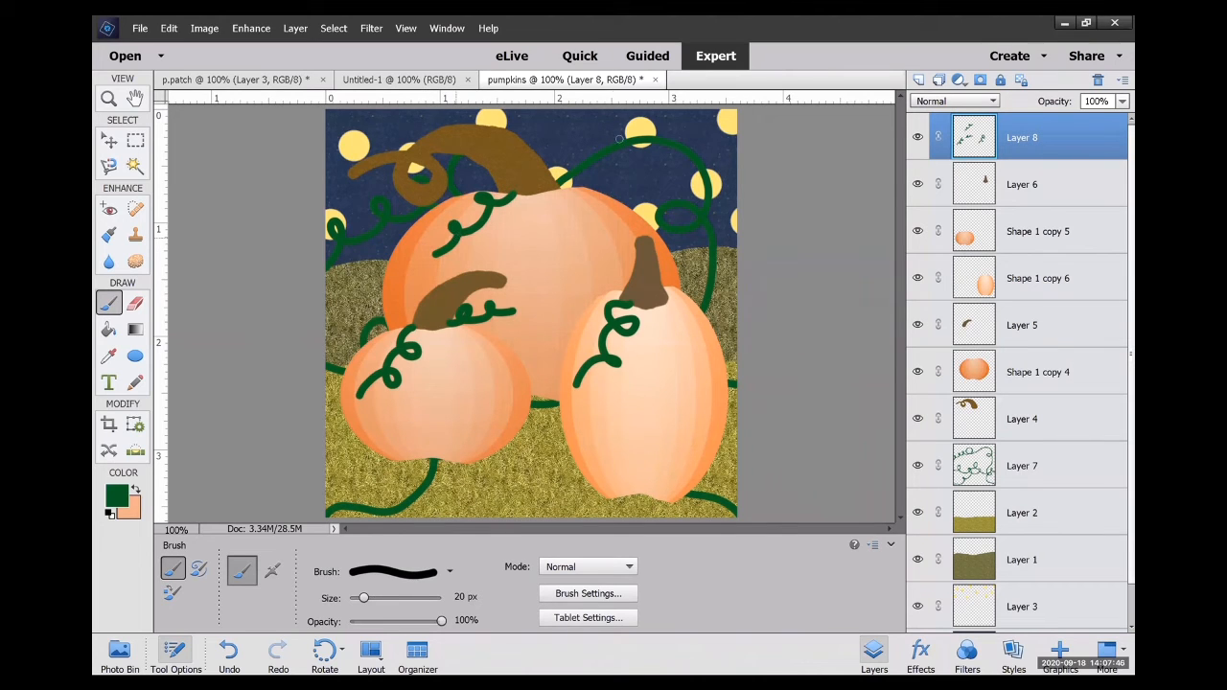
pyautogui.click(1040, 464)
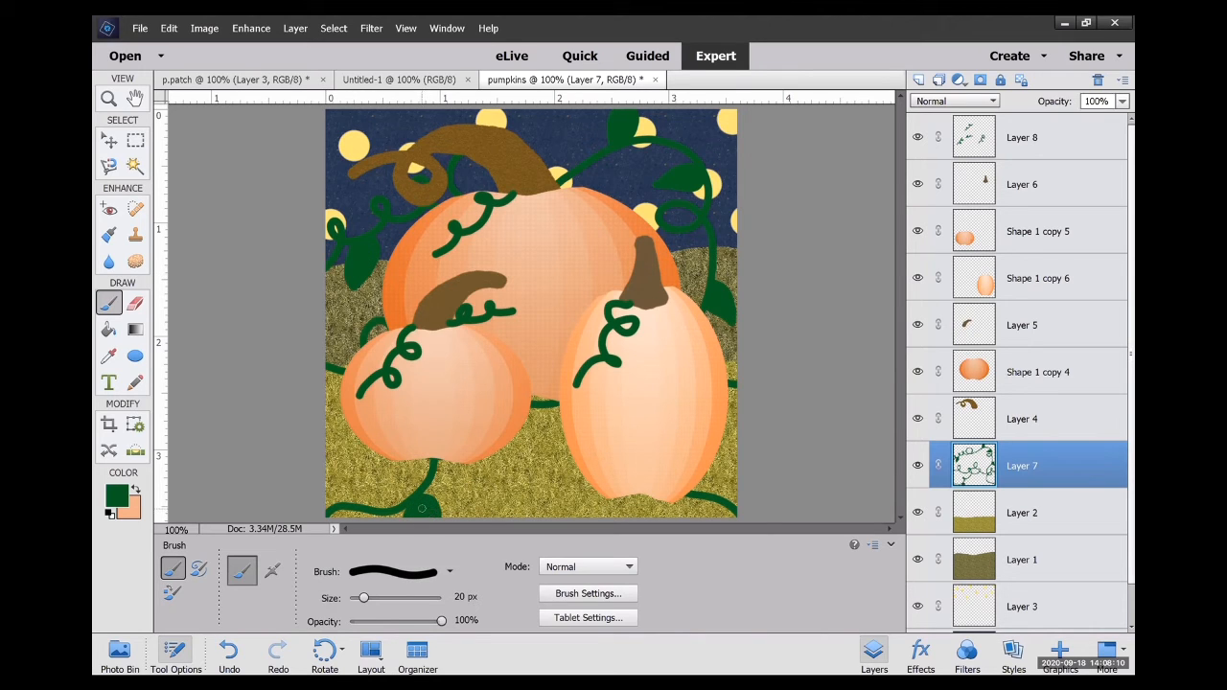
pyautogui.click(108, 329)
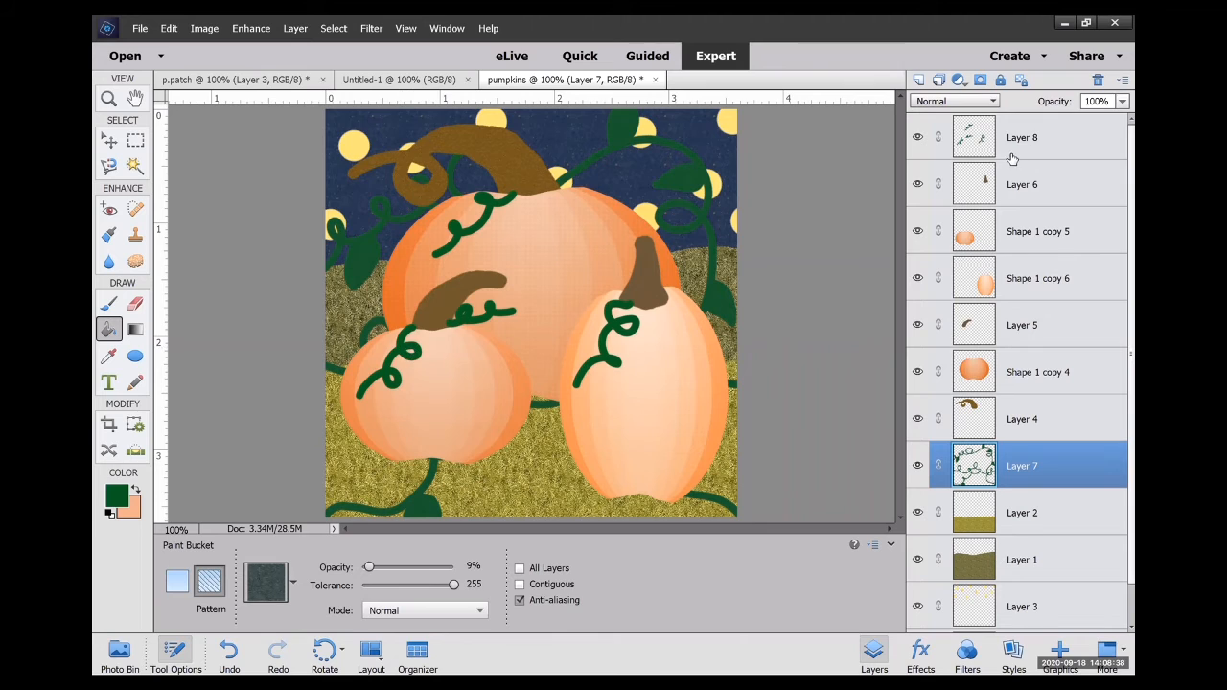
# Add a faint 9–14% opacity pattern texture to the front and back vine layers.
pyautogui.click(1040, 137)
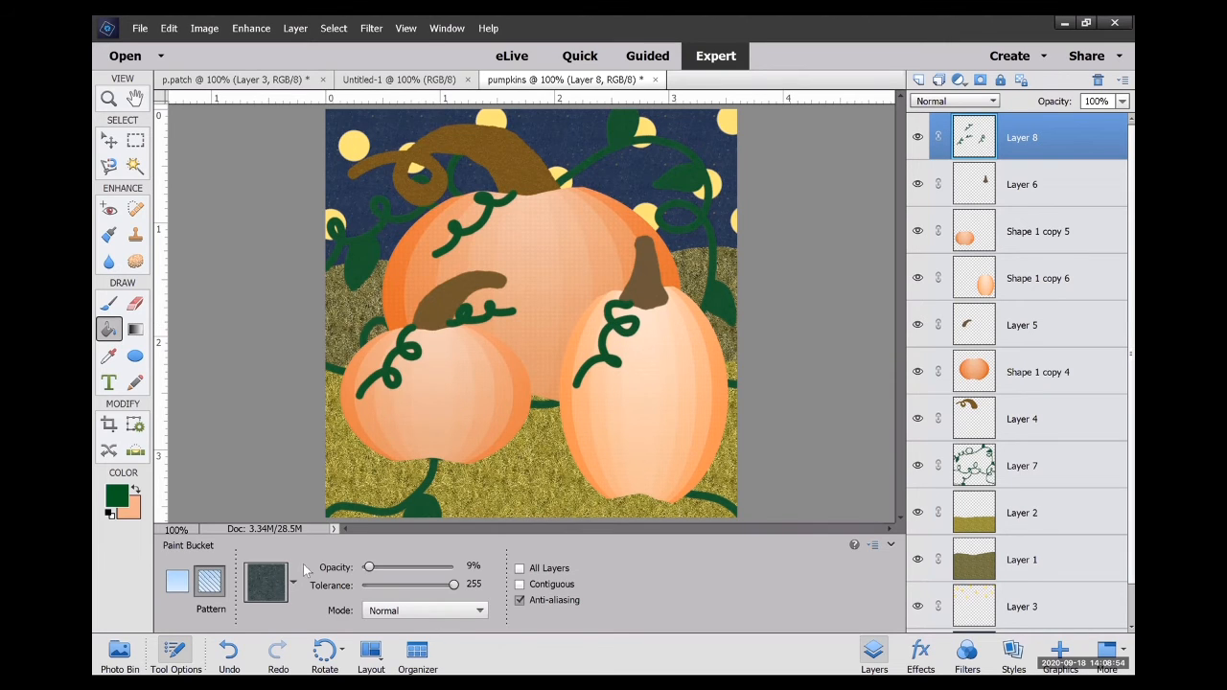
pyautogui.click(265, 582)
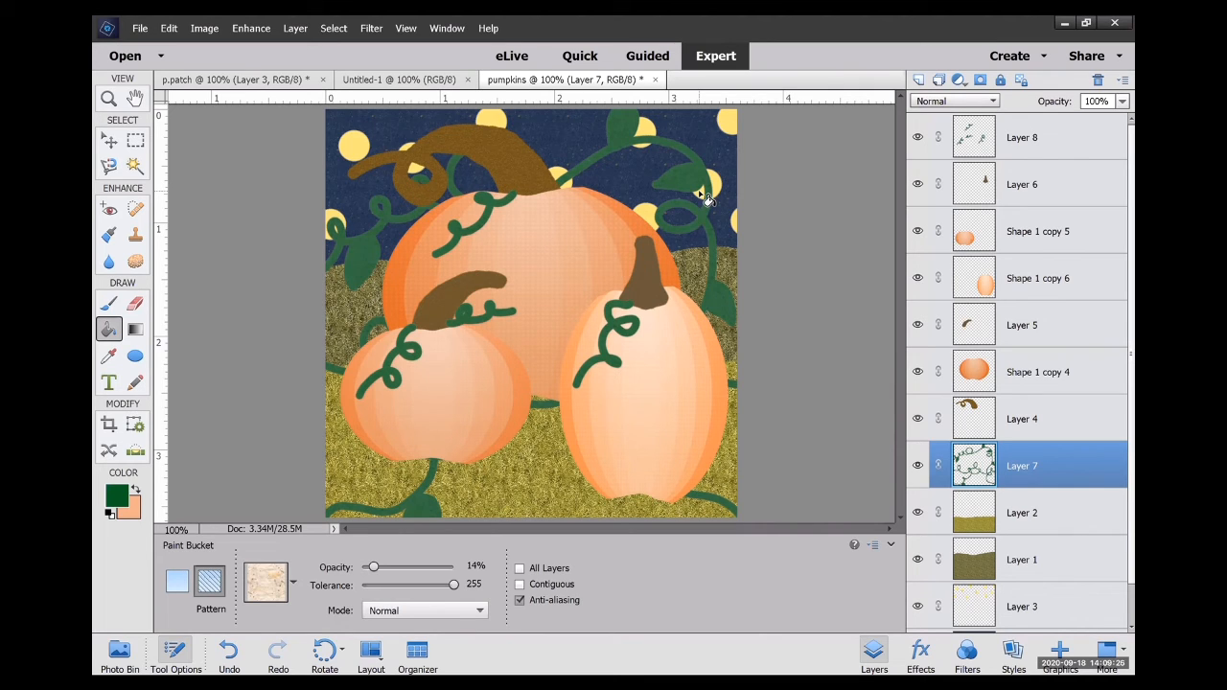
pyautogui.click(103, 300)
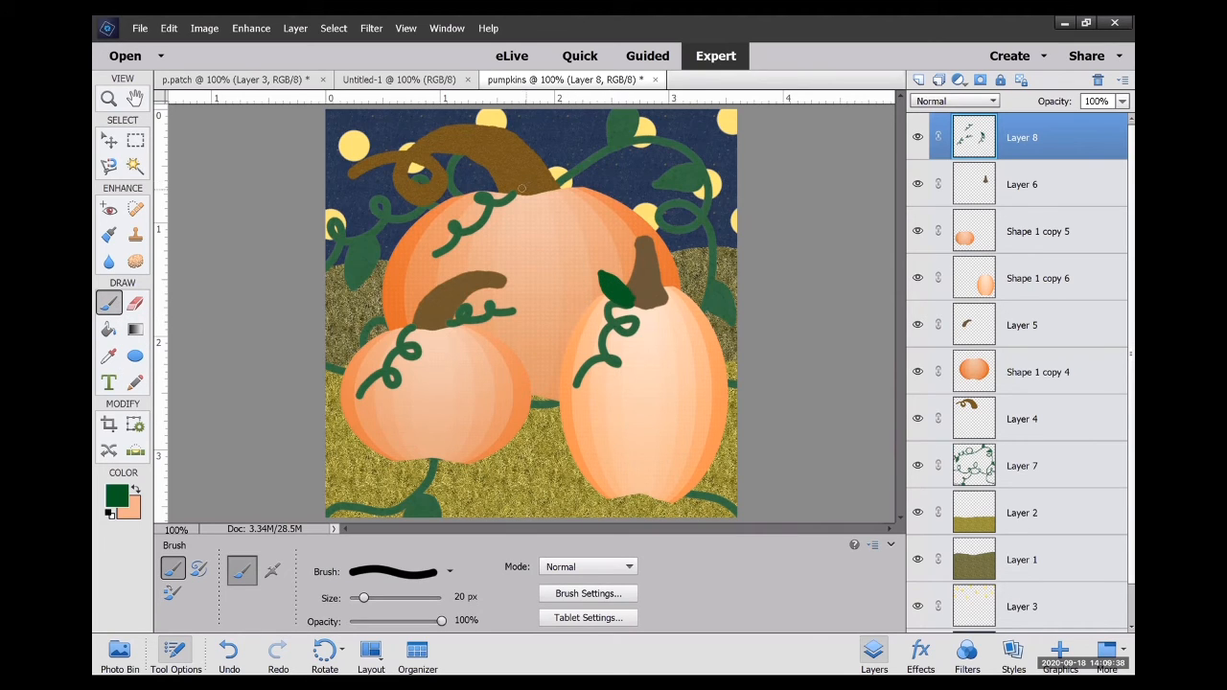
# Paint a leaf at the big pumpkin's stem and texture the leaf by the tall pumpkin.
pyautogui.moveTo(484, 187); pyautogui.dragTo(522, 197)
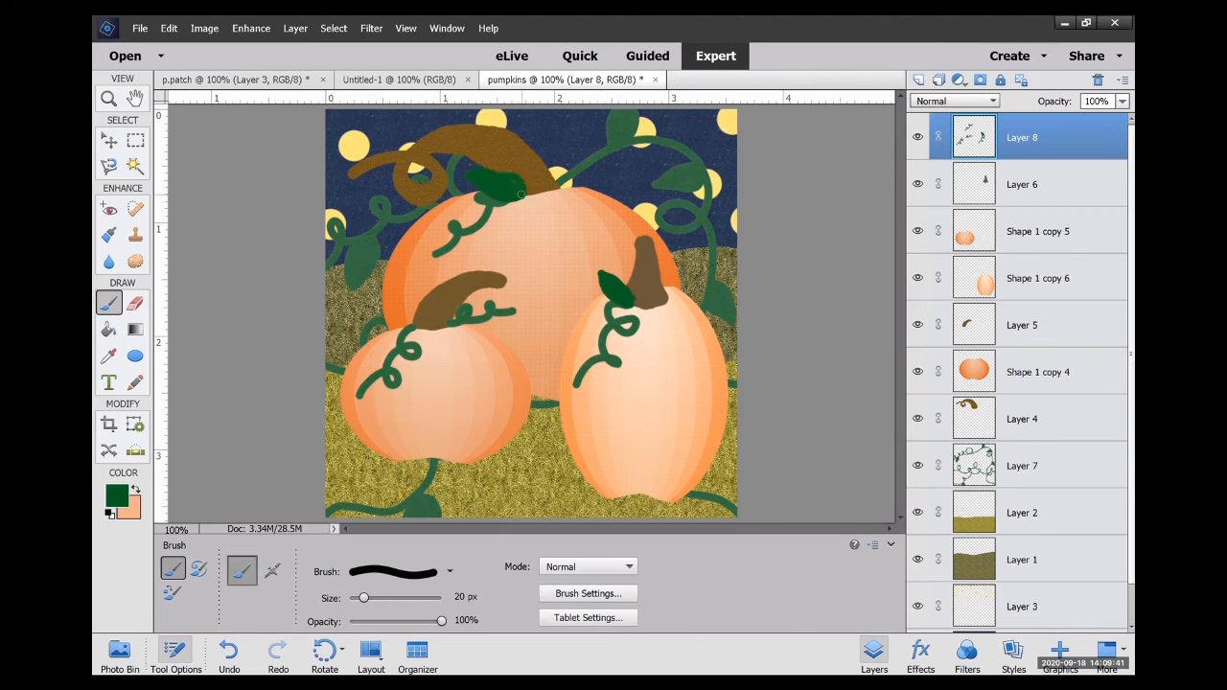
pyautogui.click(109, 331)
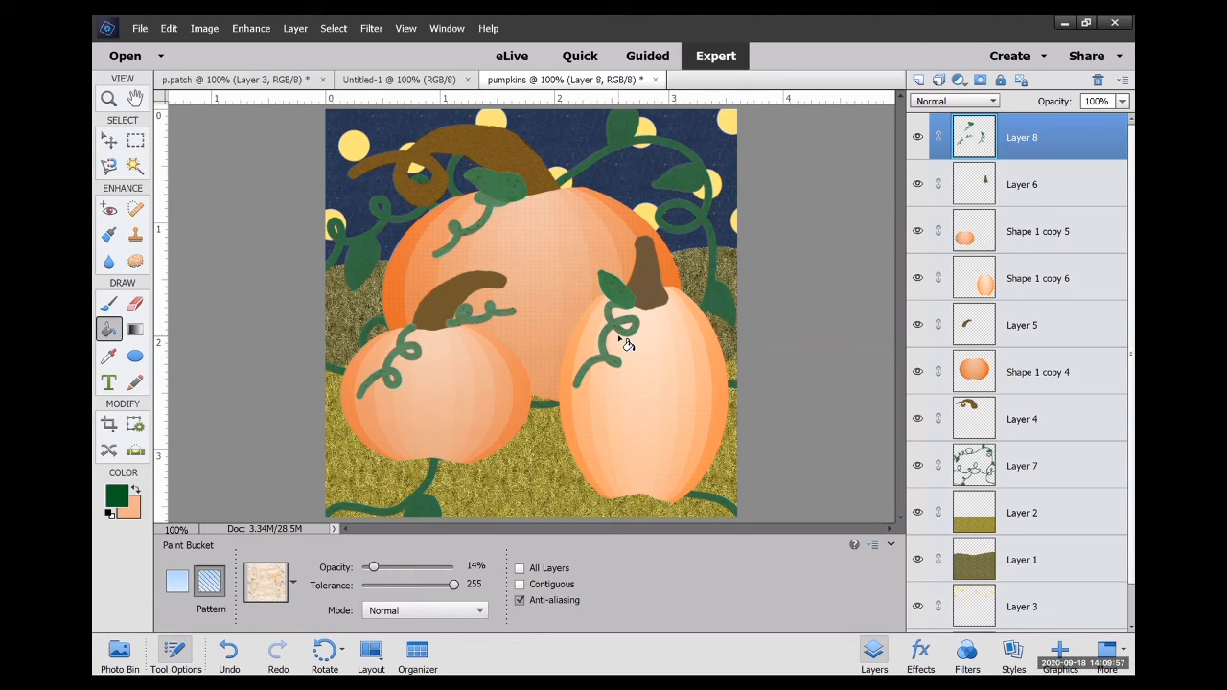
pyautogui.click(1021, 466)
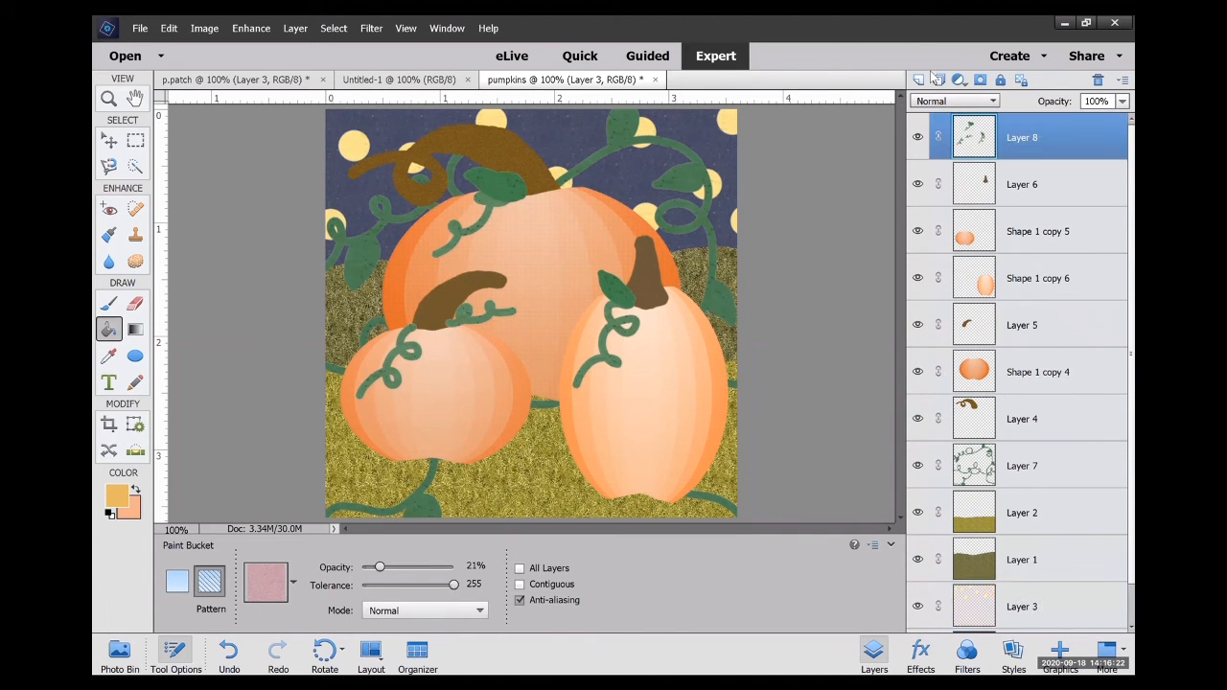
# Draw light stem highlight lines on new Layer 9 and fill them with an 80% brown pattern.
pyautogui.click(918, 79)
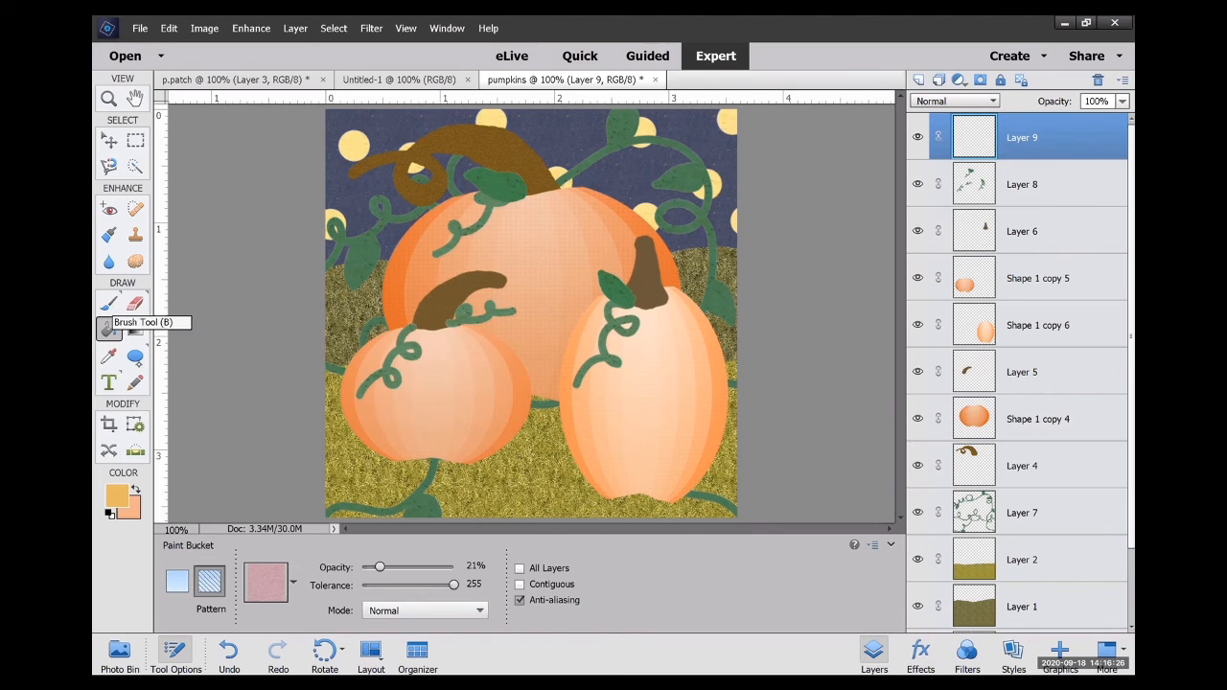
pyautogui.click(107, 301)
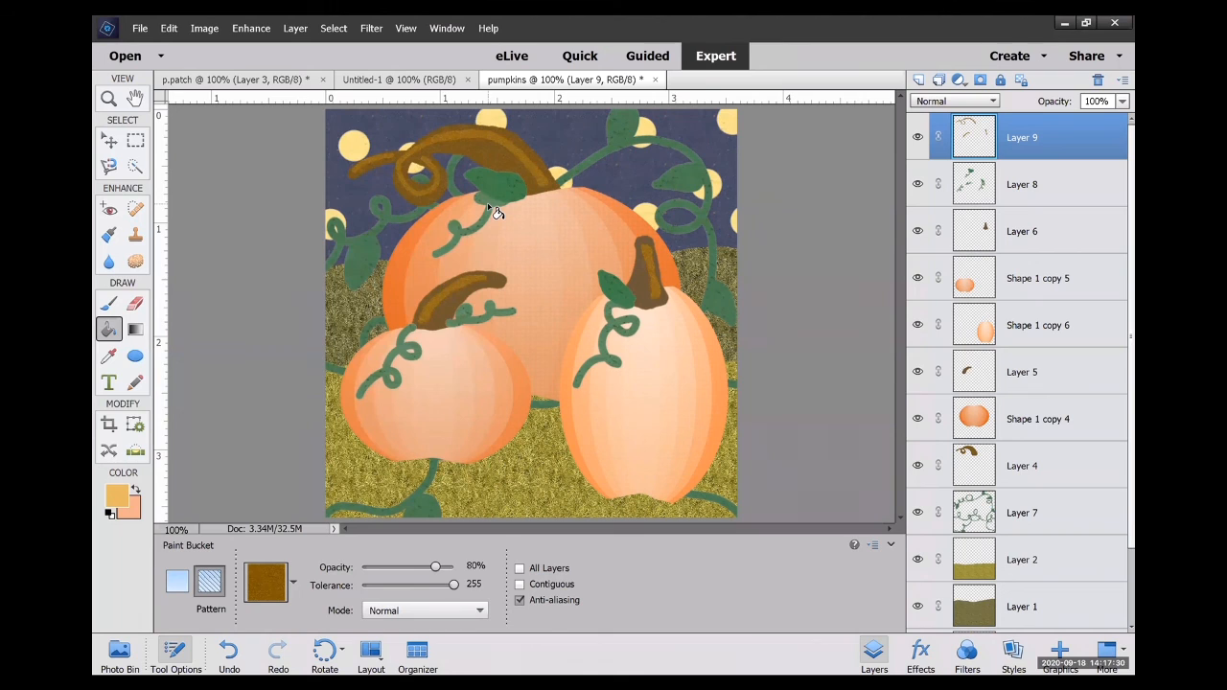
pyautogui.click(494, 211)
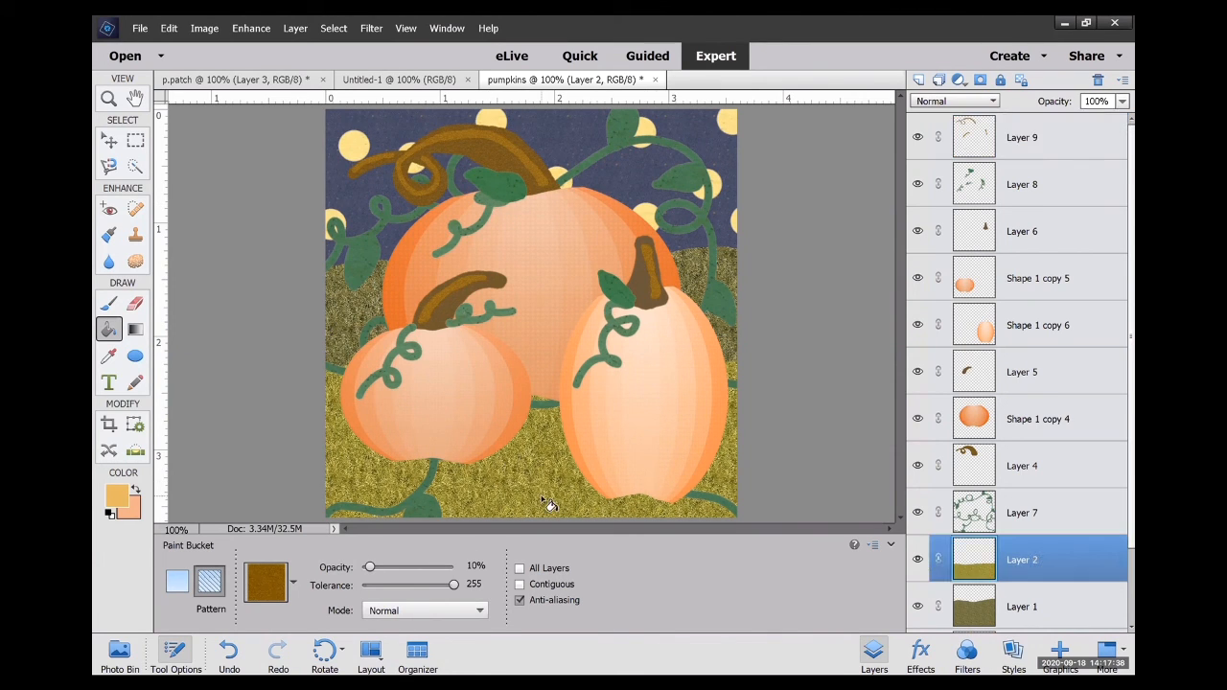
# Select the back grass layer and merge all layers into one background with Flatten Image.
pyautogui.click(1022, 607)
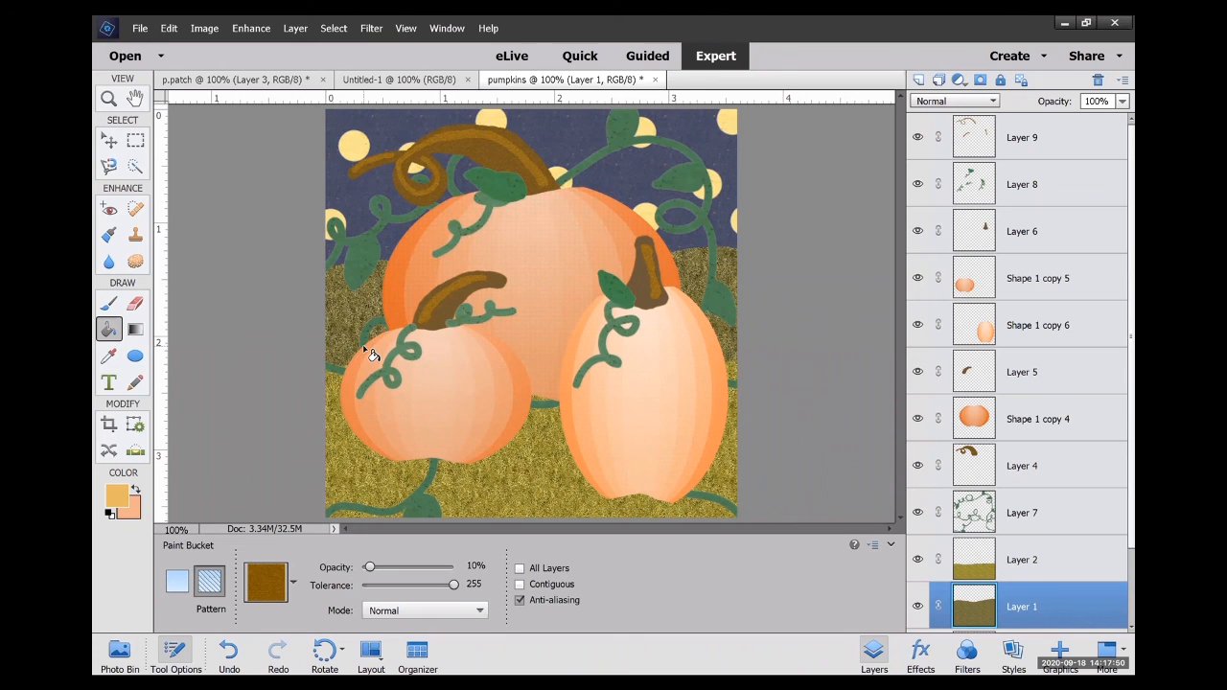
pyautogui.rightClick(1021, 231)
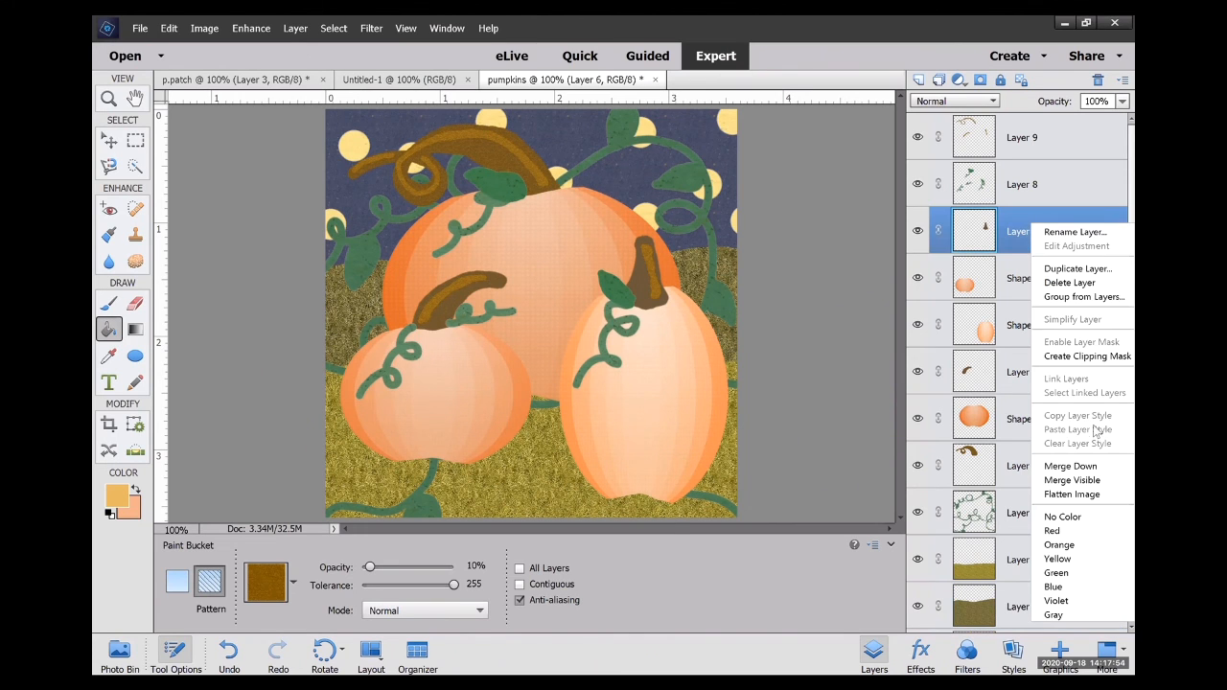
pyautogui.click(1071, 495)
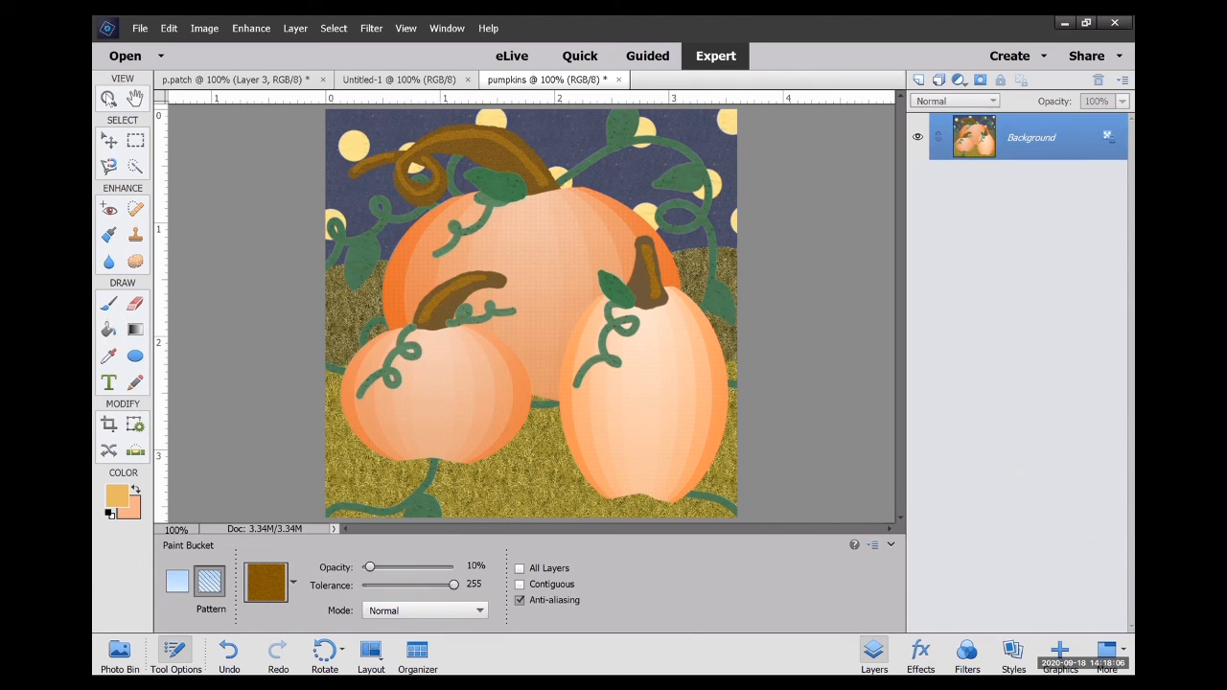
pyautogui.click(104, 98)
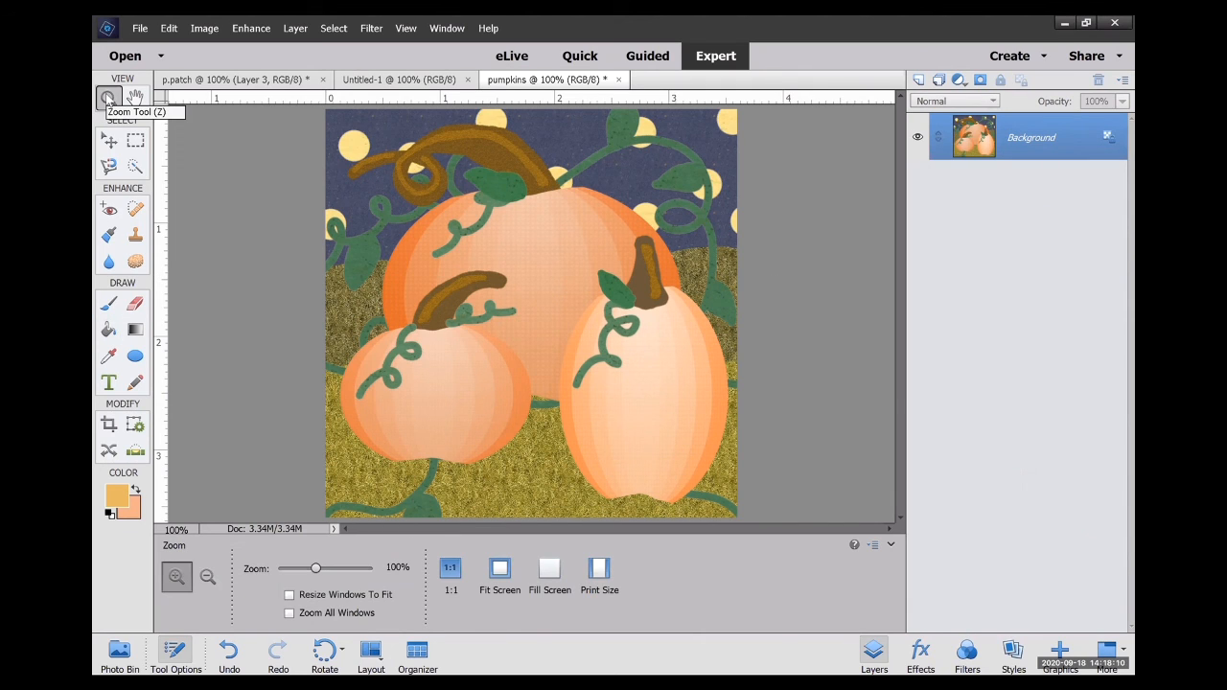